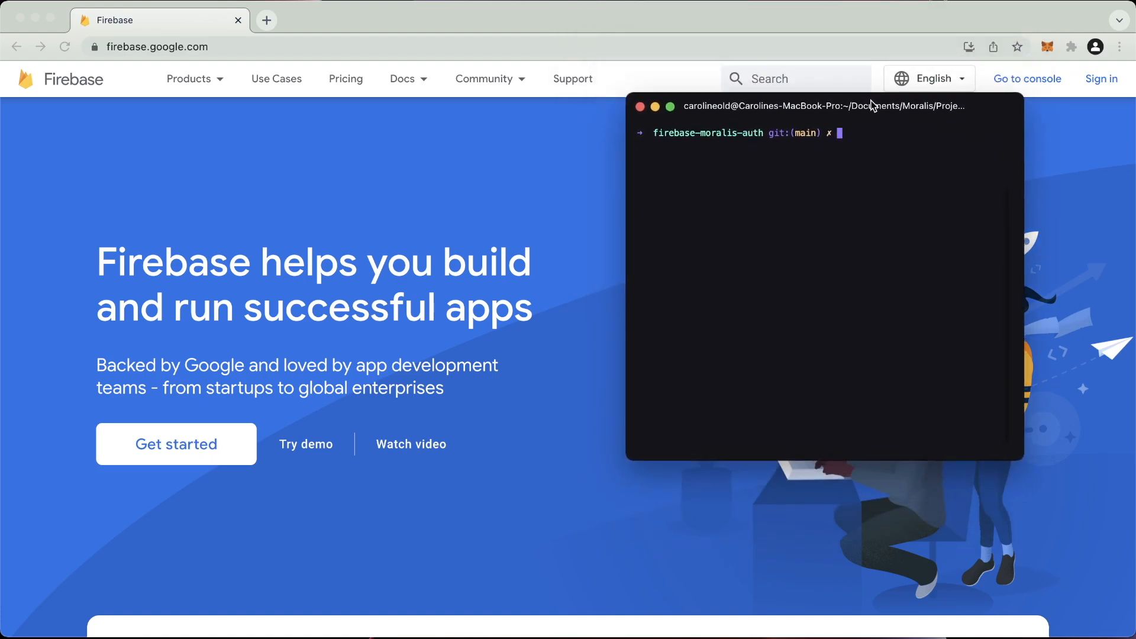
# Create the React project firebase-moralis-auth with npx create-react-app
pyautogui.write('npx c')
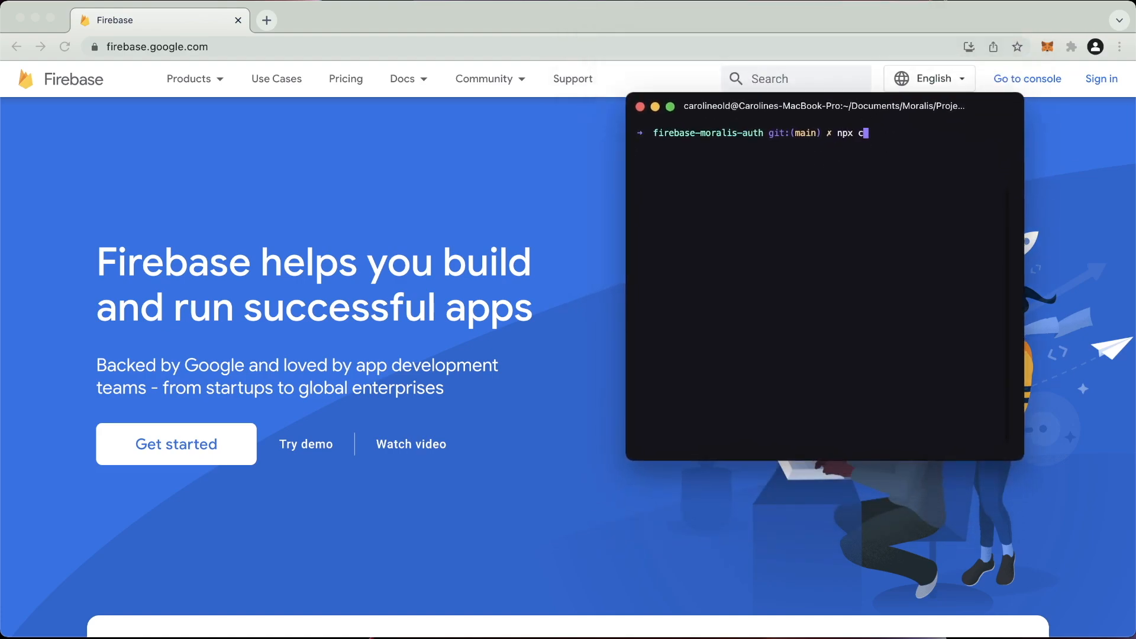
pyautogui.write('reate-react-app')
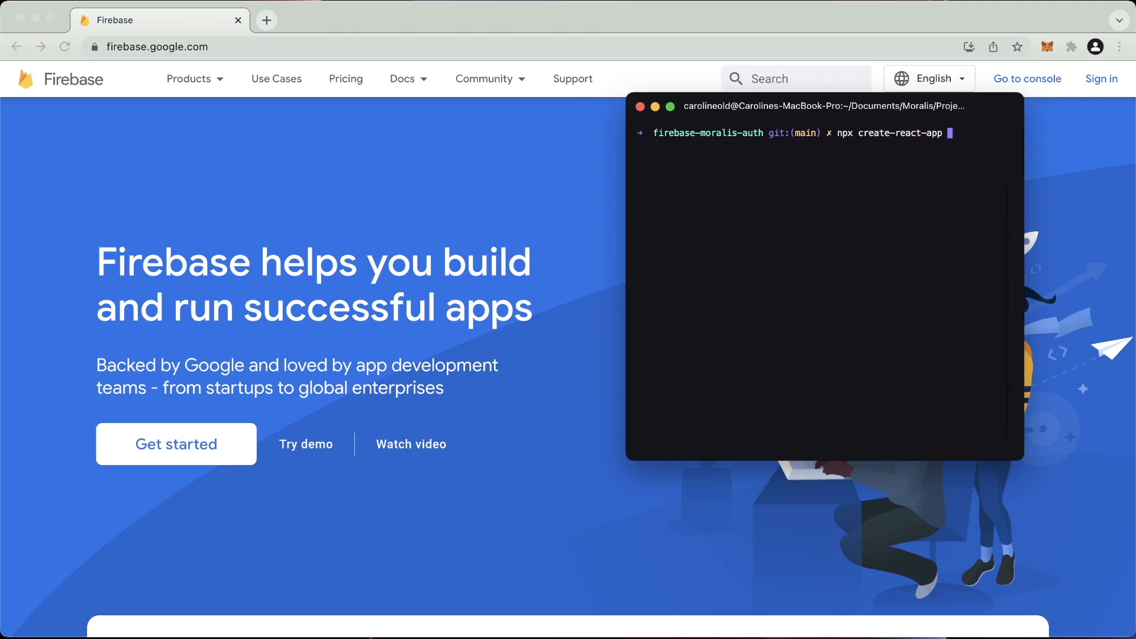
pyautogui.write('firebase')
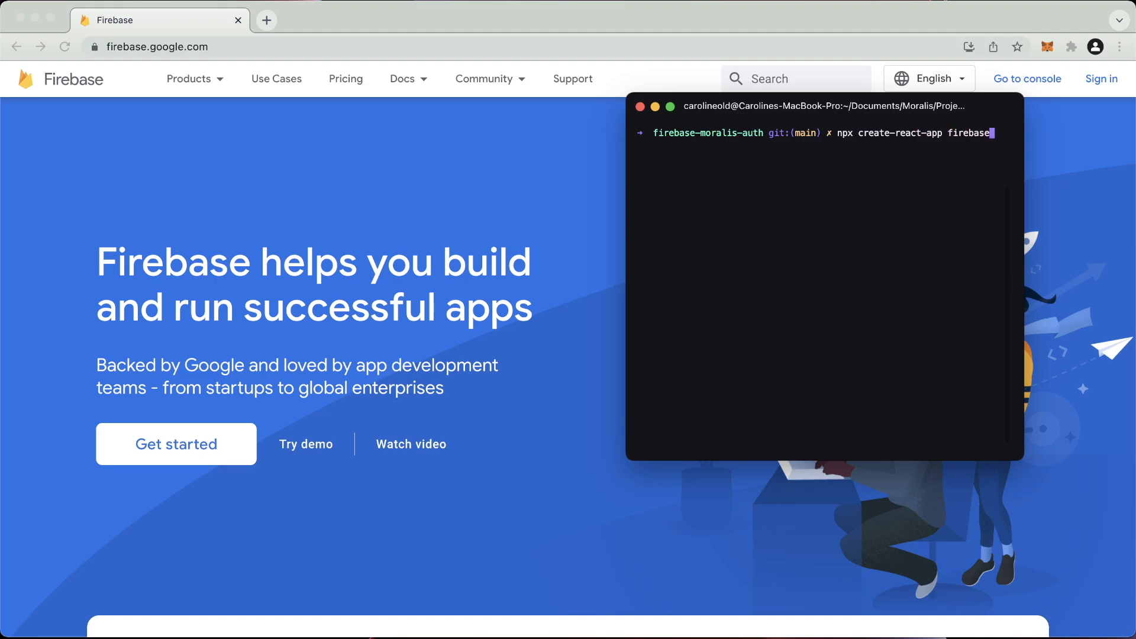
pyautogui.write('-moralis-auth')
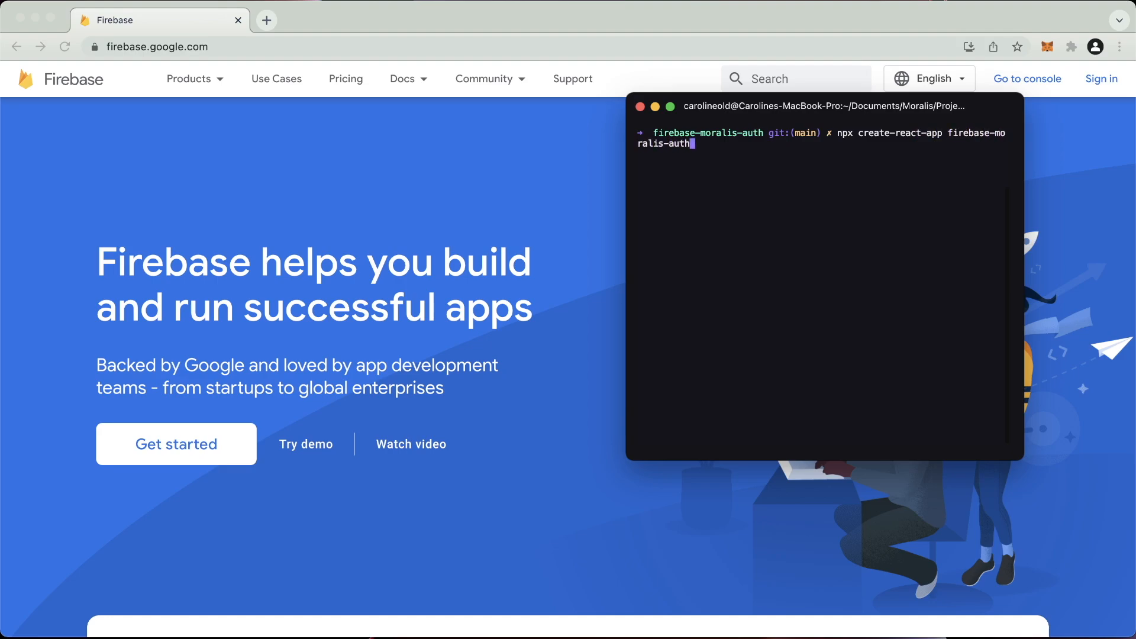
pyautogui.press('Backspace')
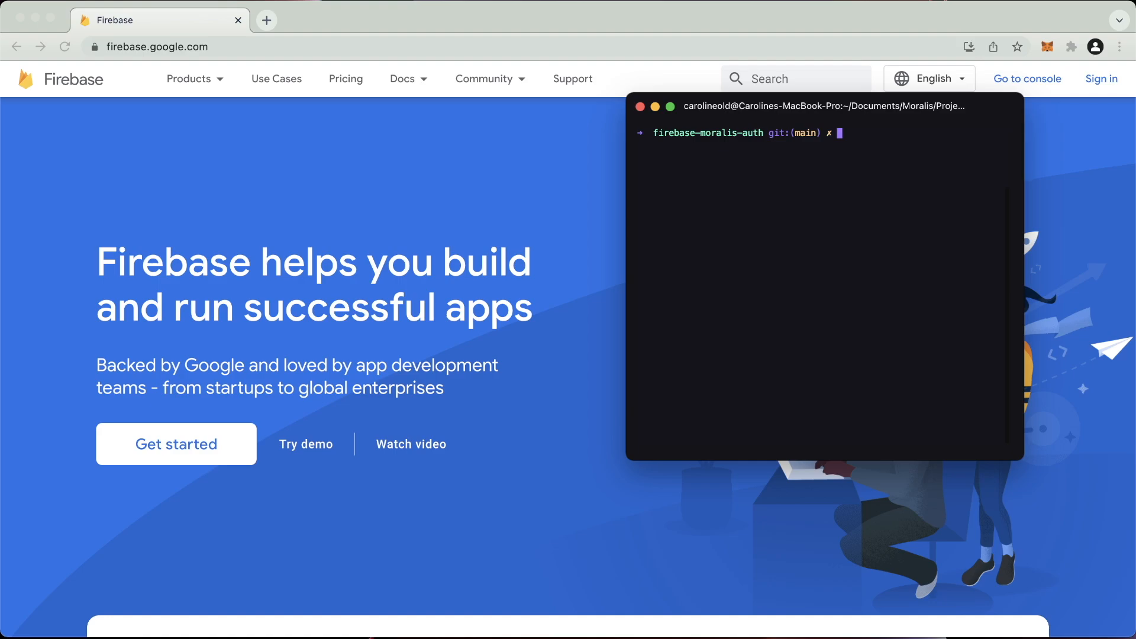
# Install the firebase package with yarn add
pyautogui.write('yarn add firebase')
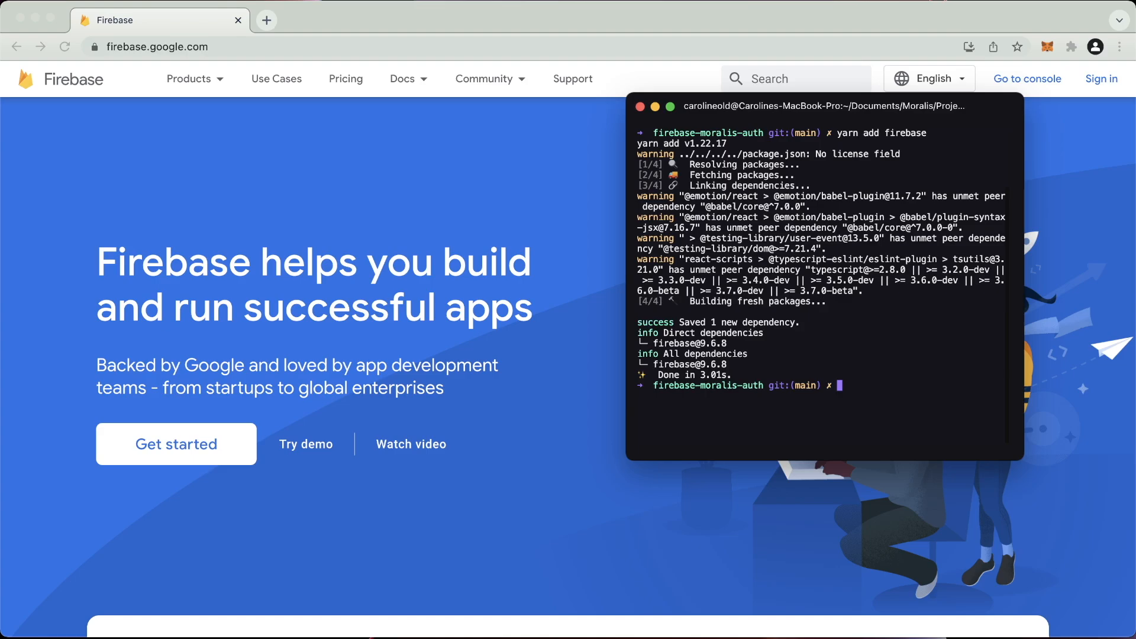
pyautogui.moveTo(442, 257)
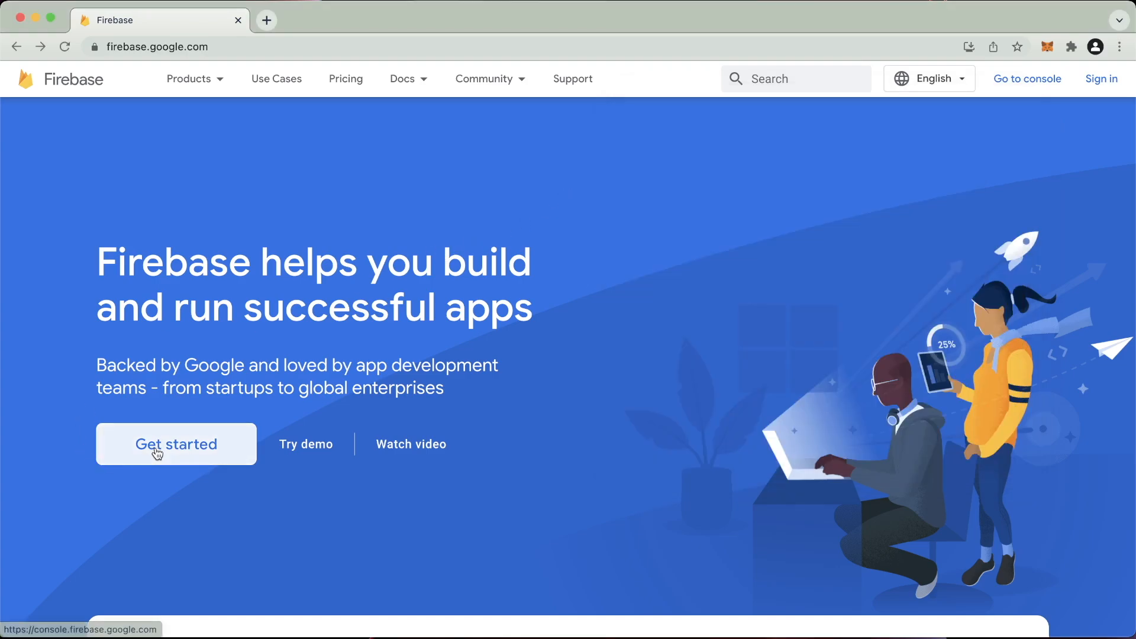
# Get started with Firebase and sign in with the chosen Google account and password
pyautogui.click(175, 444)
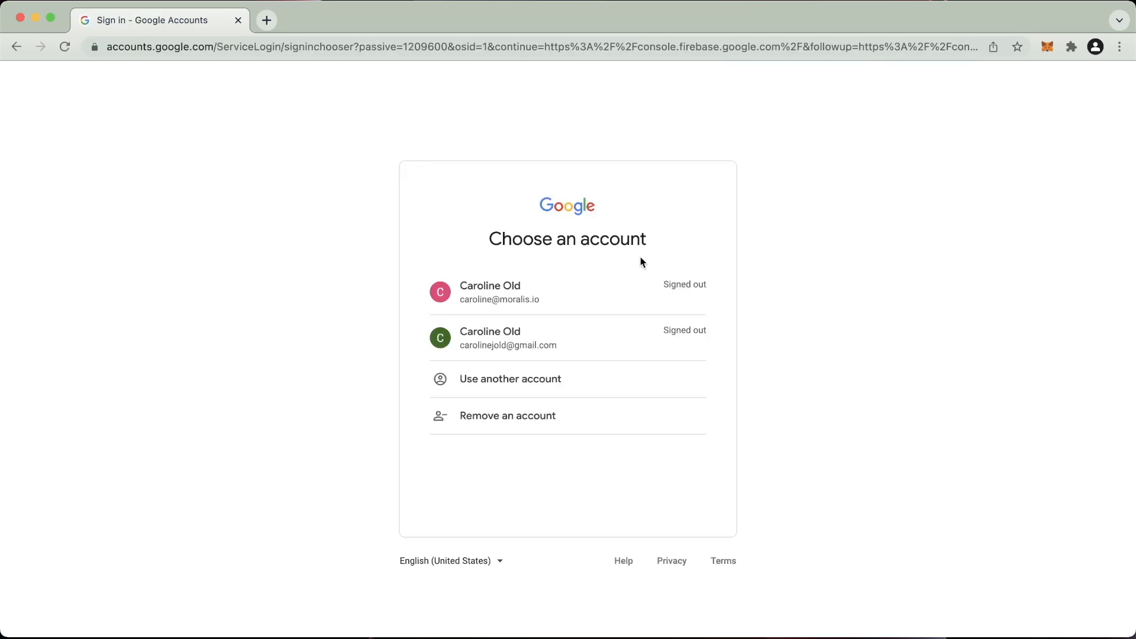
pyautogui.click(498, 293)
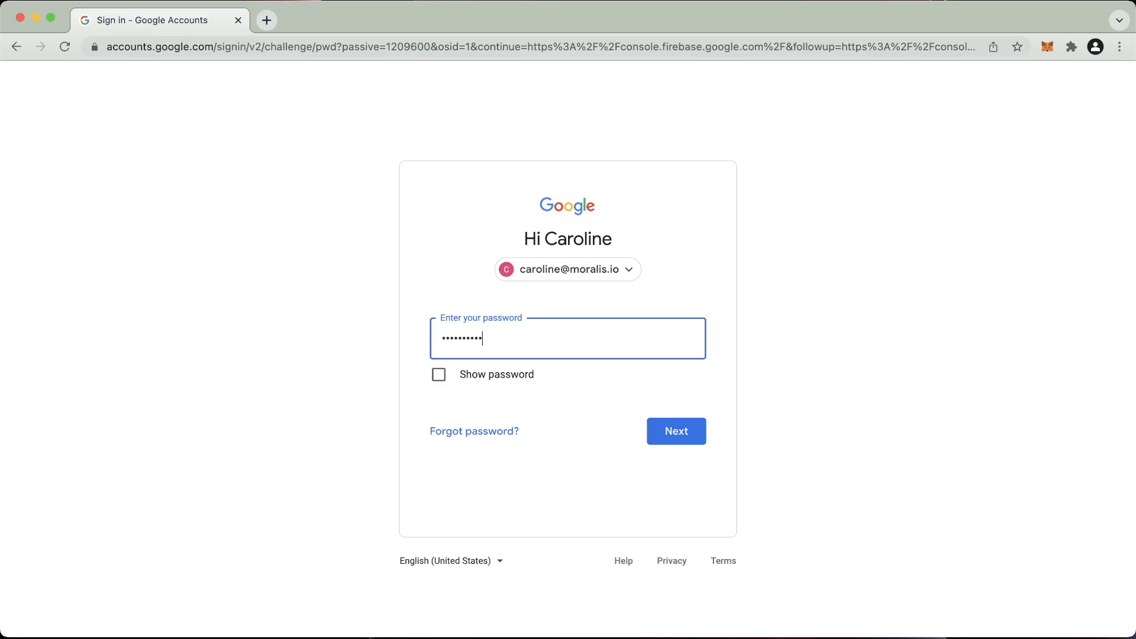
pyautogui.click(676, 431)
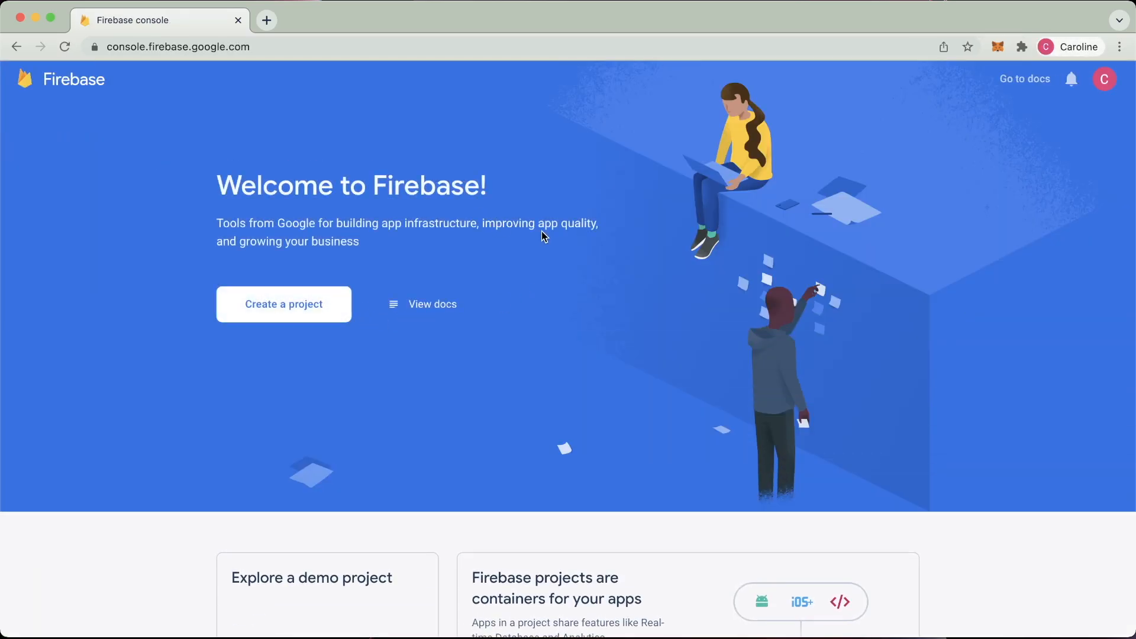
# Create the Firebase project firebase-auth2, setting the Google Analytics toggle along the way
pyautogui.click(284, 304)
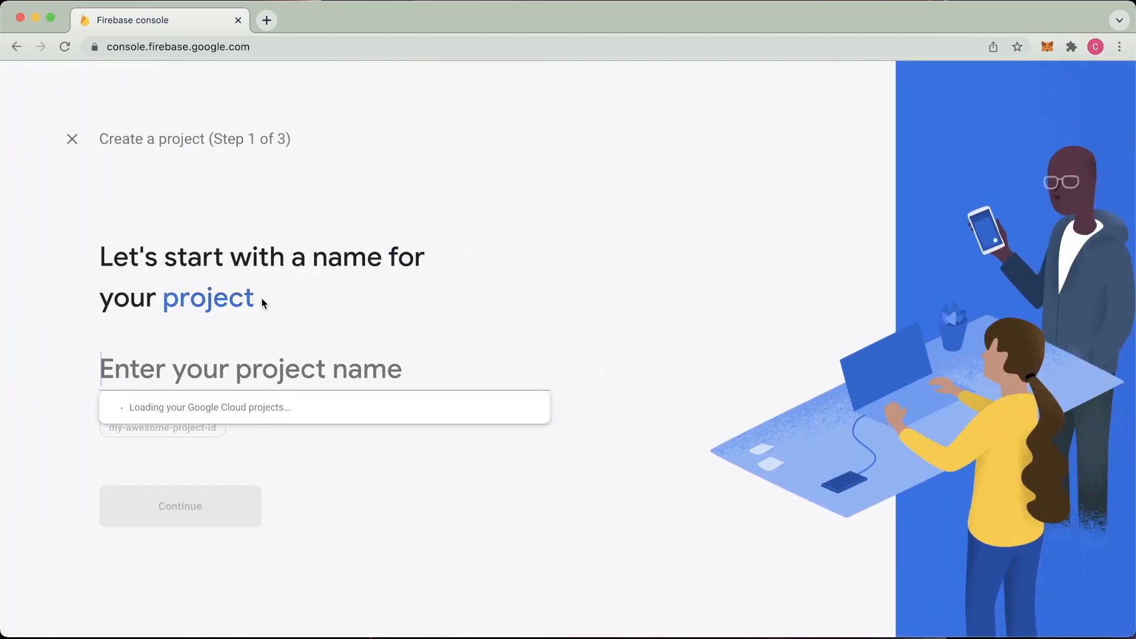
pyautogui.write('firebase-auth2')
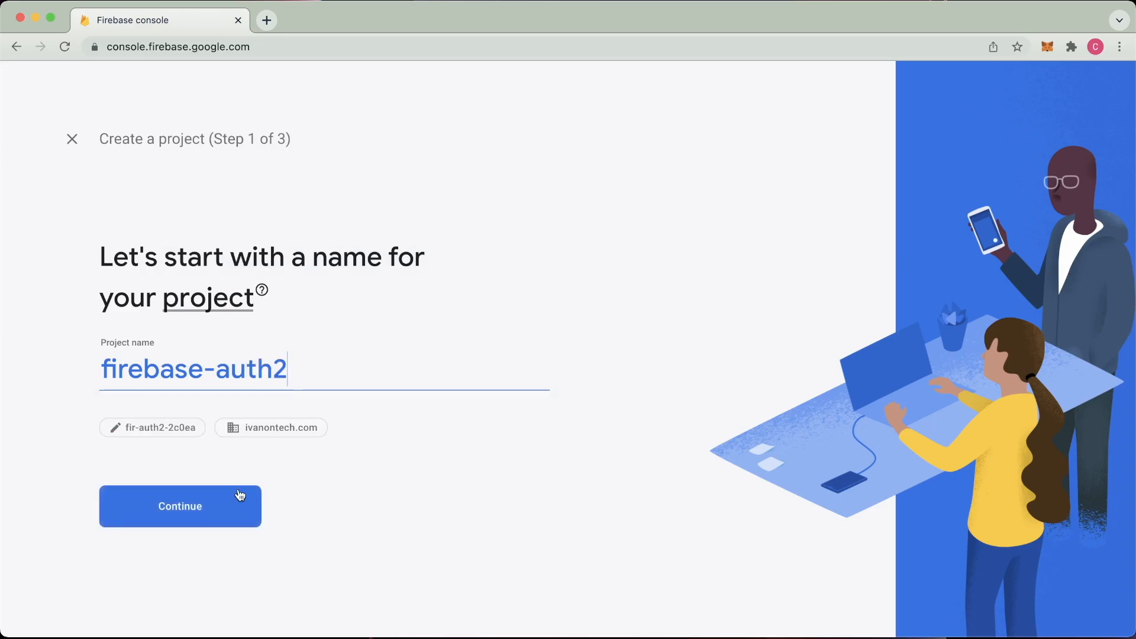
pyautogui.click(179, 506)
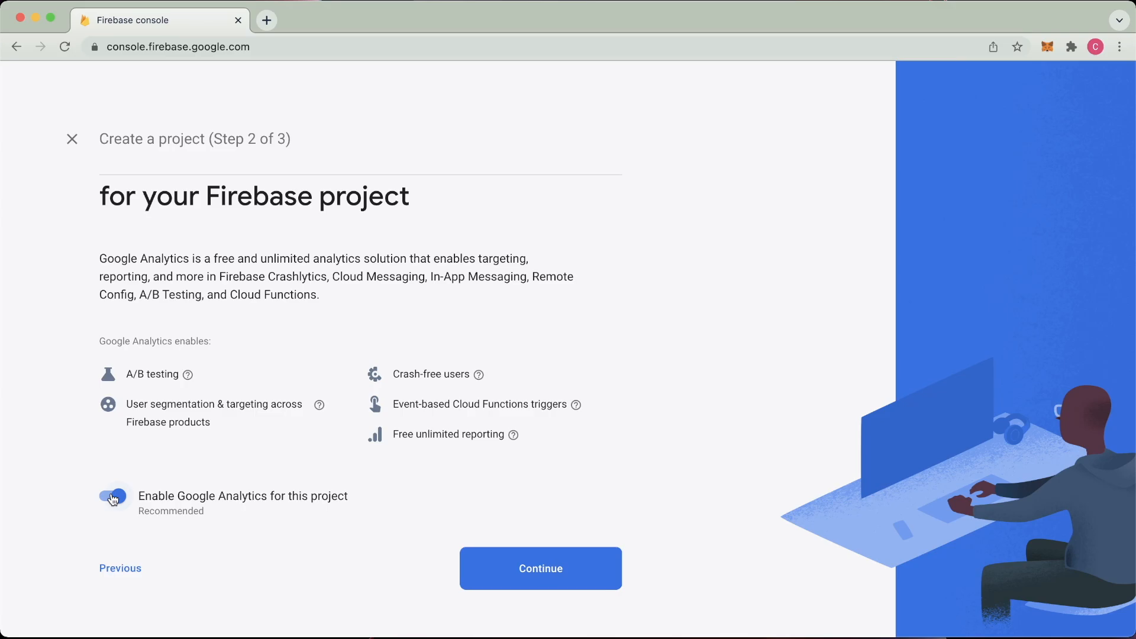
pyautogui.click(539, 568)
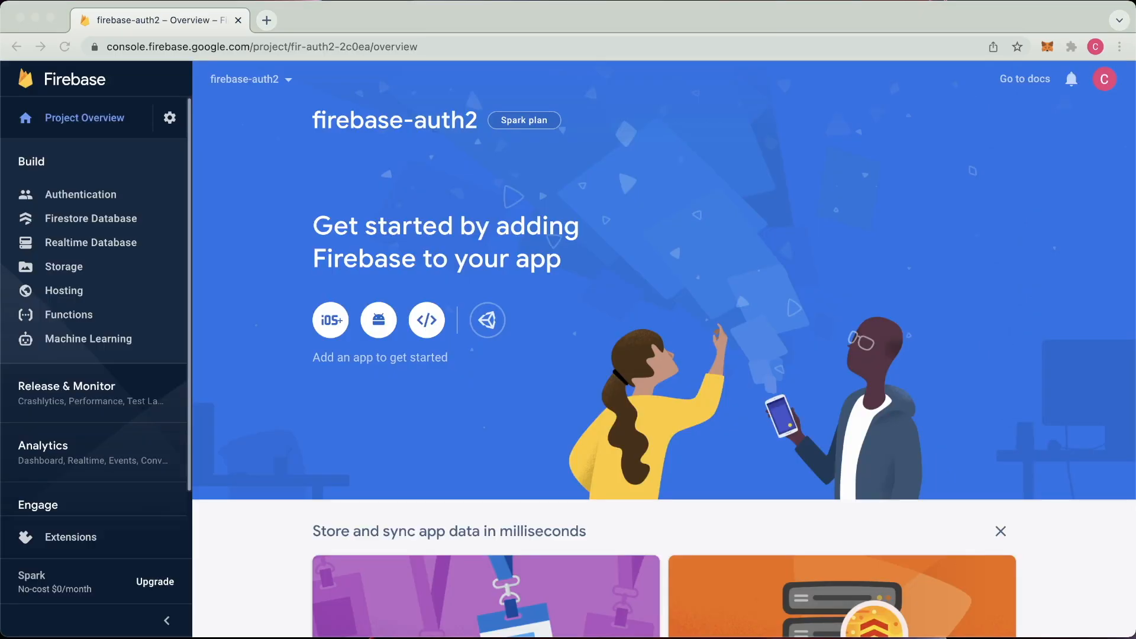
pyautogui.moveTo(698, 213)
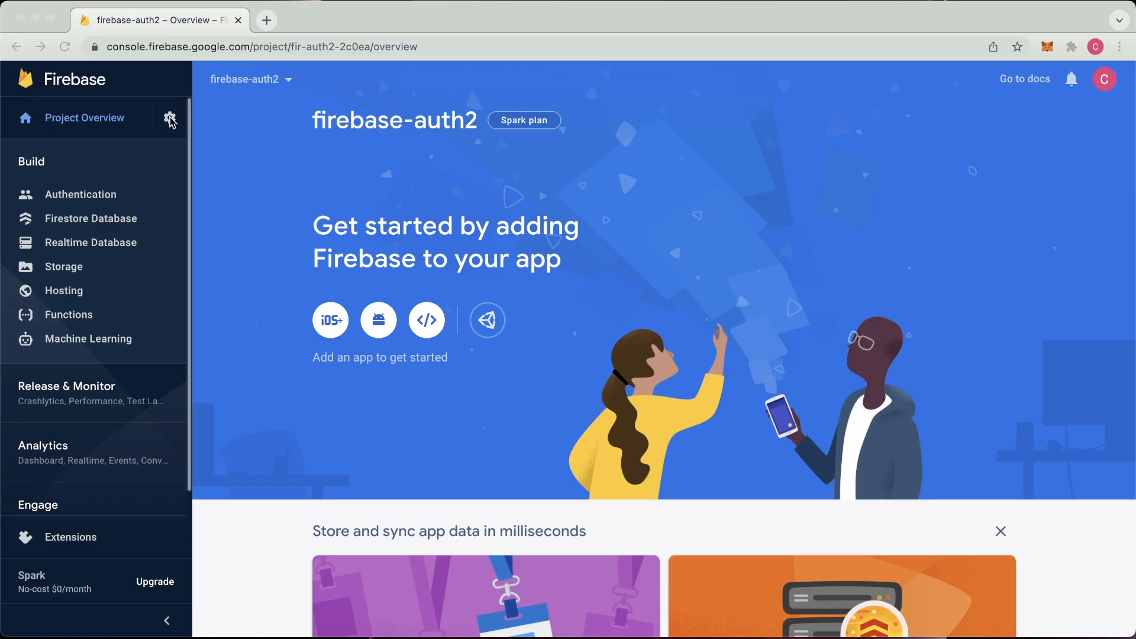
# Show the project settings with the empty Your apps section
pyautogui.click(170, 118)
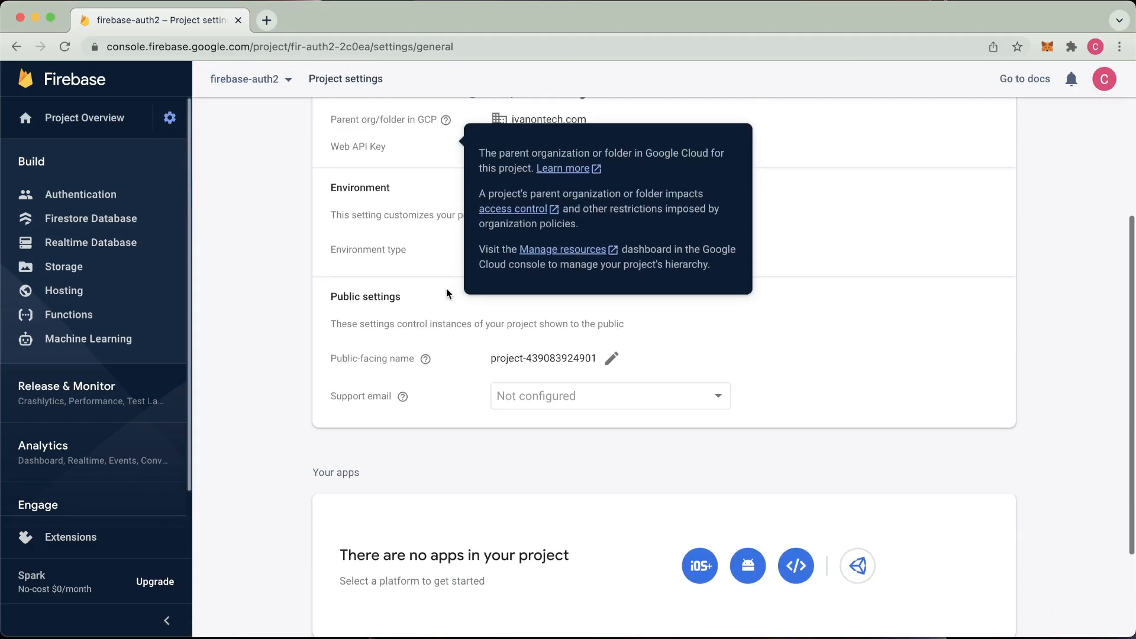
pyautogui.scroll(-3)
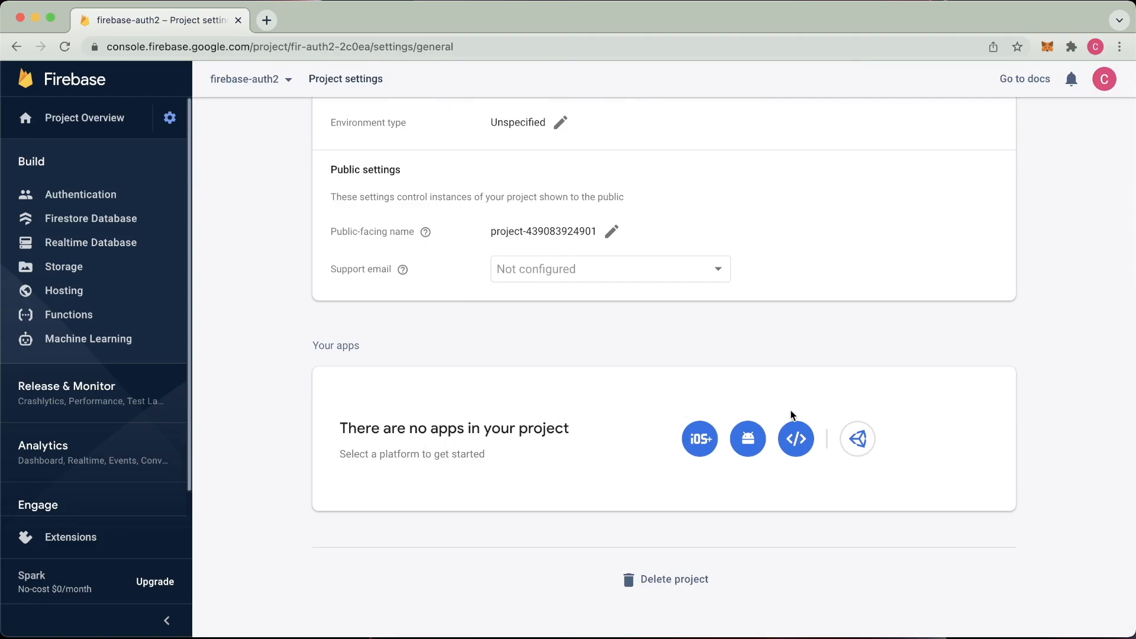
# Register a web app nicknamed Firebase Auth and review its SDK setup and config snippet
pyautogui.click(796, 438)
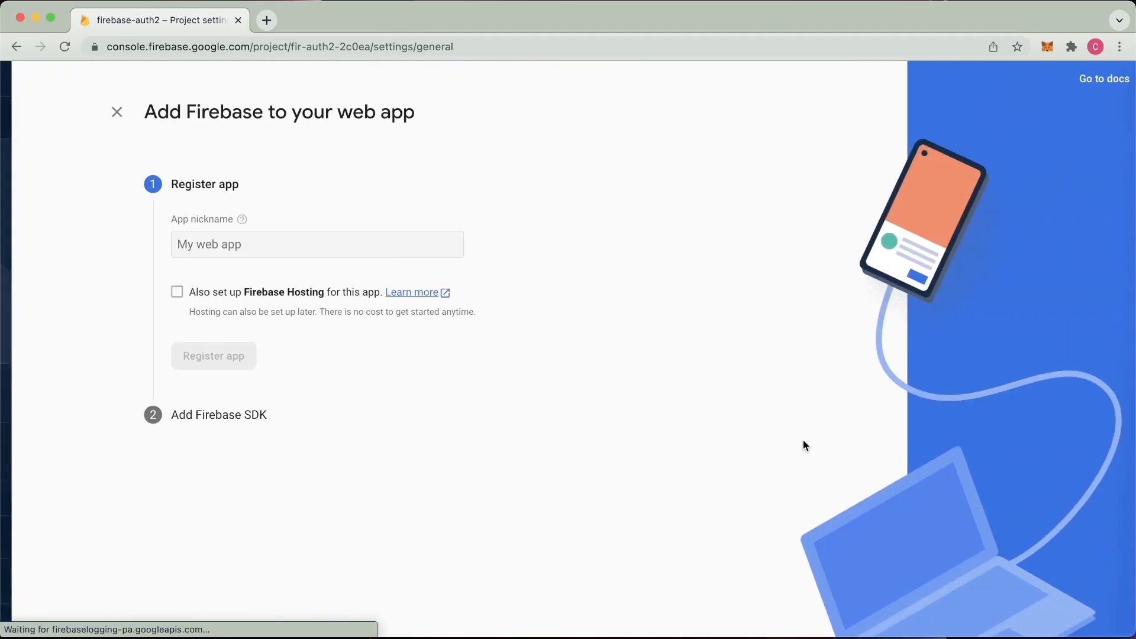
pyautogui.click(306, 244)
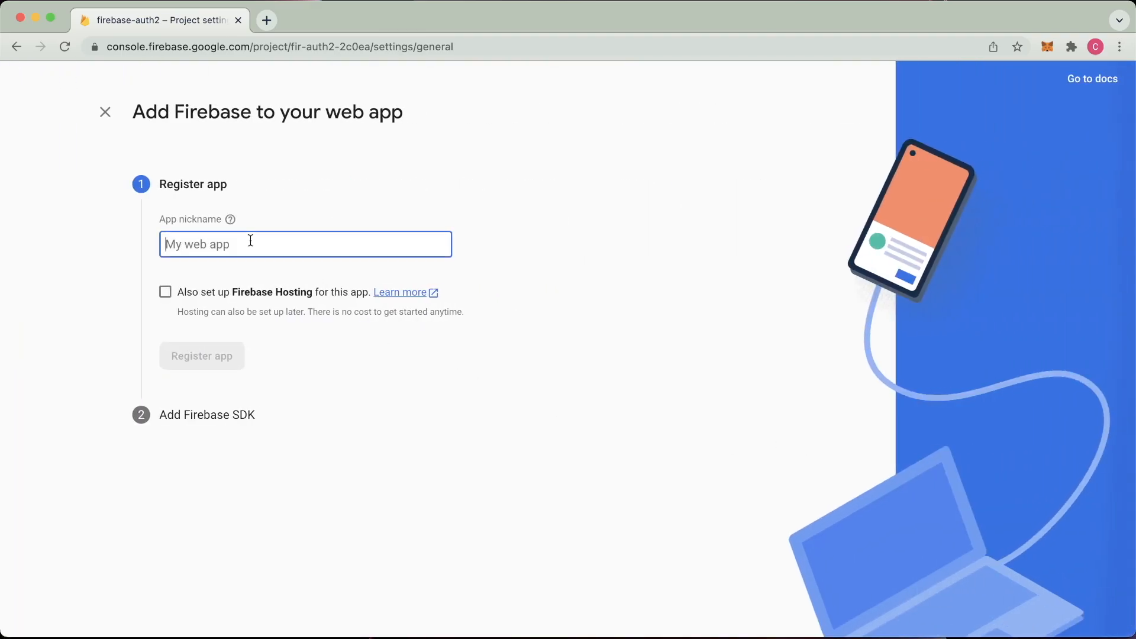
pyautogui.write('Firebase Auth')
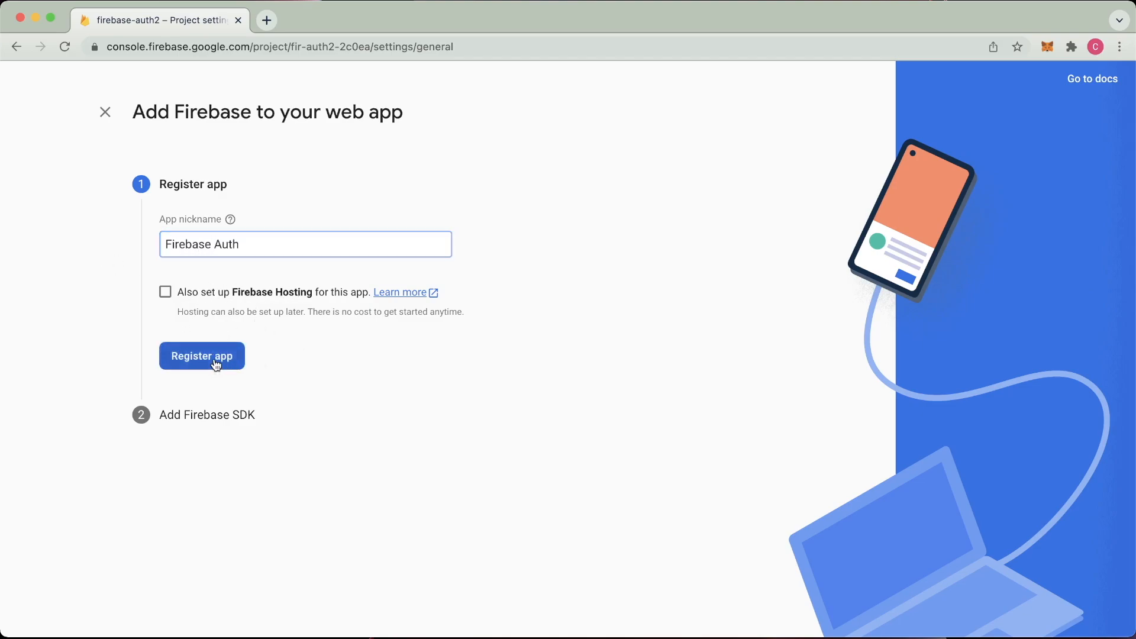
pyautogui.click(201, 356)
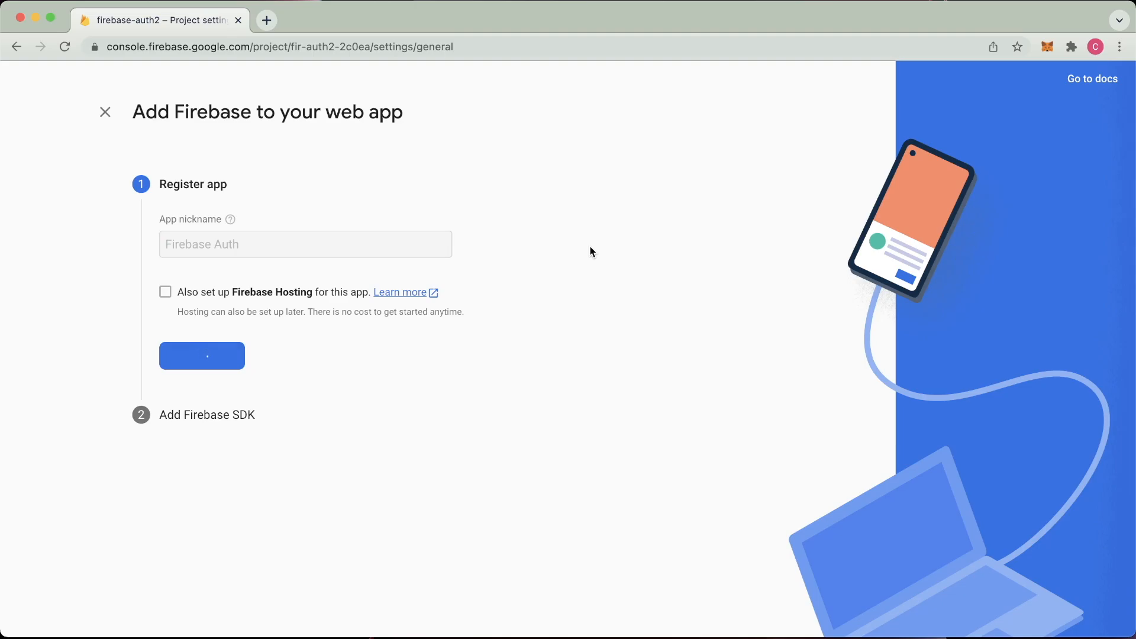
pyautogui.click(202, 355)
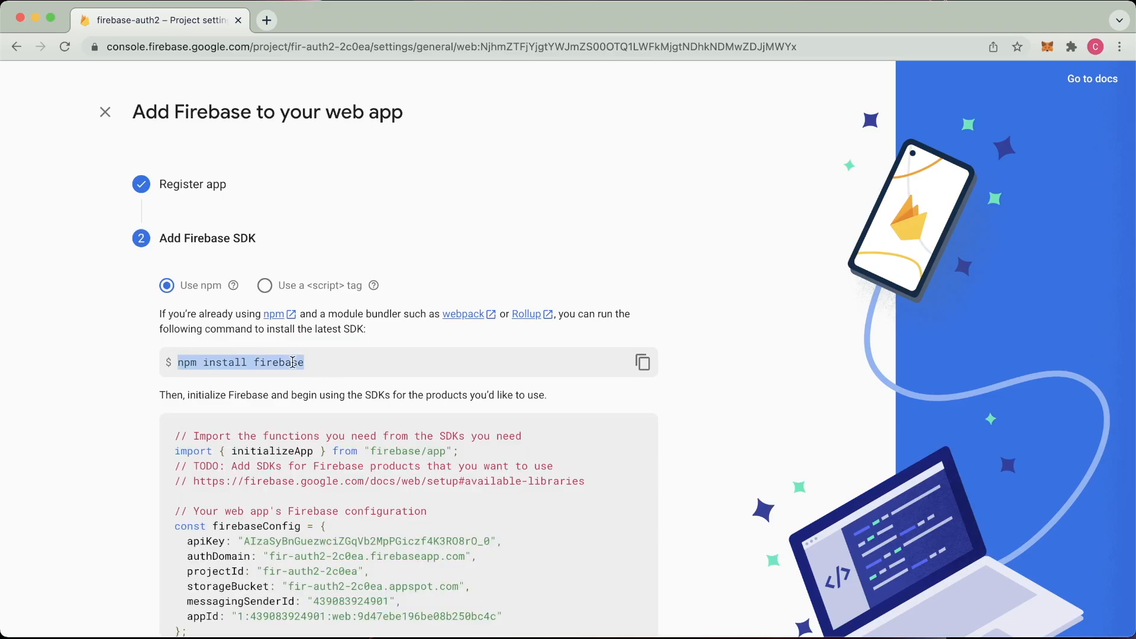
pyautogui.scroll(-3)
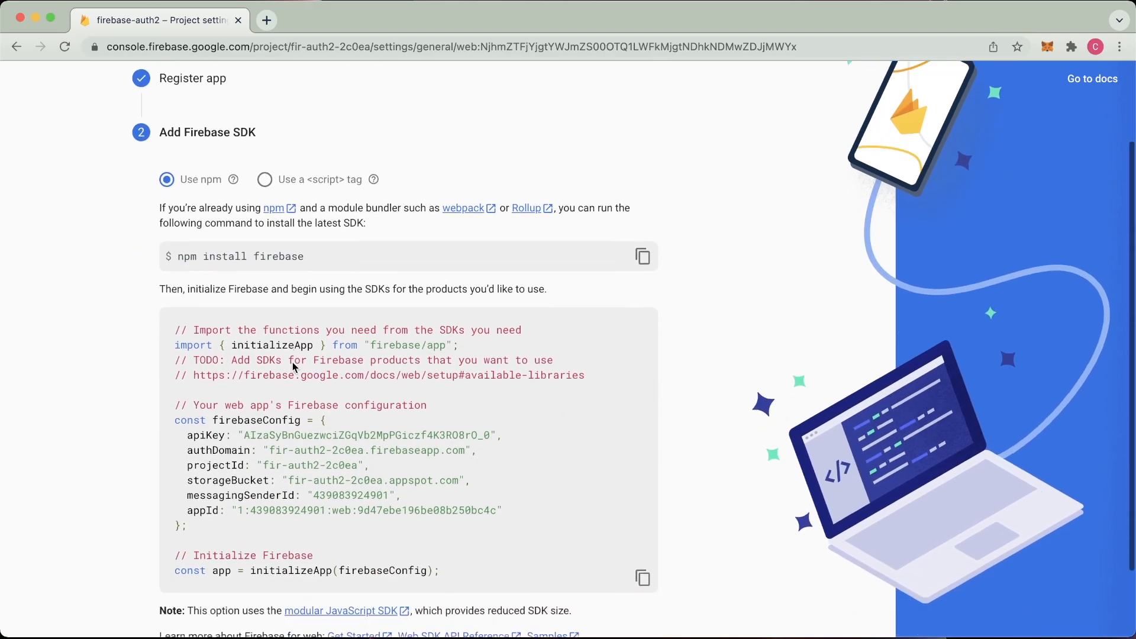
pyautogui.scroll(-3)
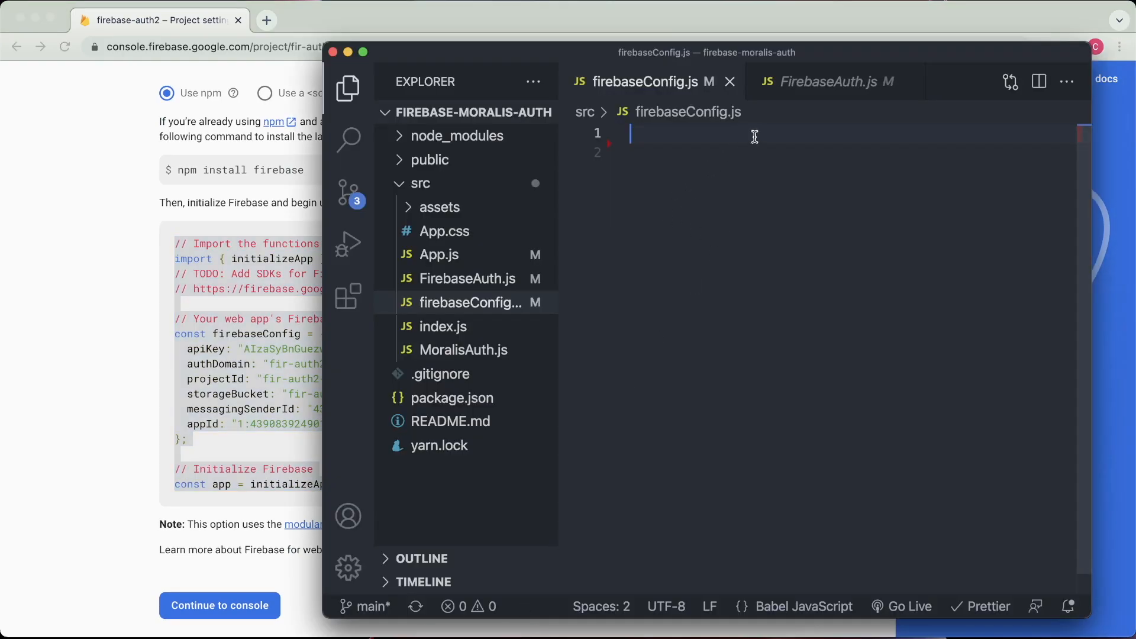
pyautogui.moveTo(700, 213)
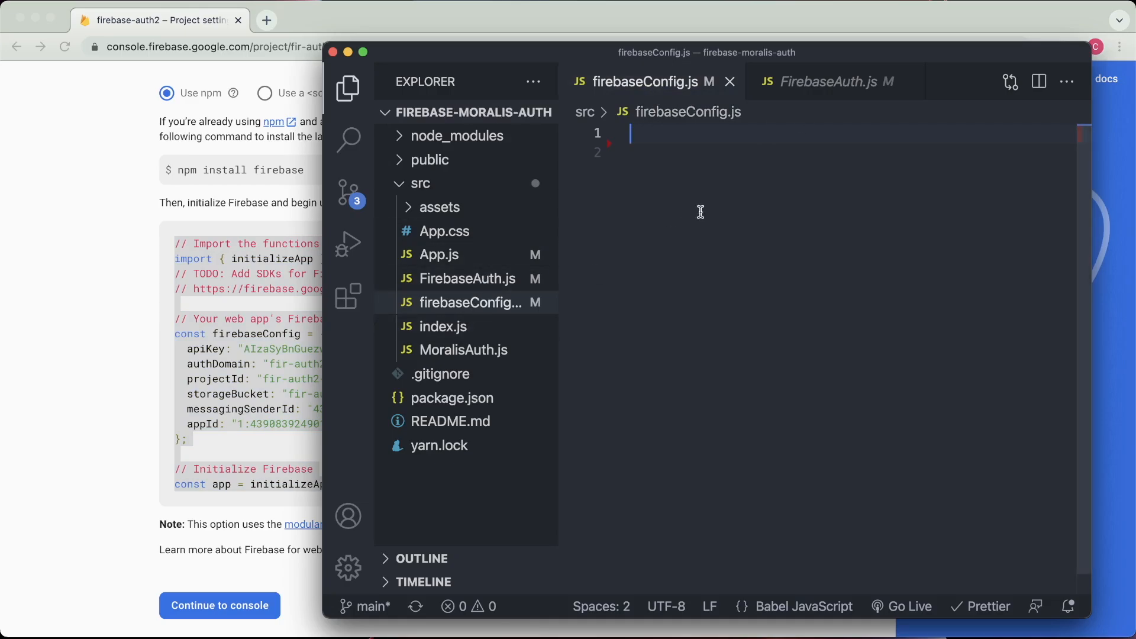
pyautogui.moveTo(434, 190)
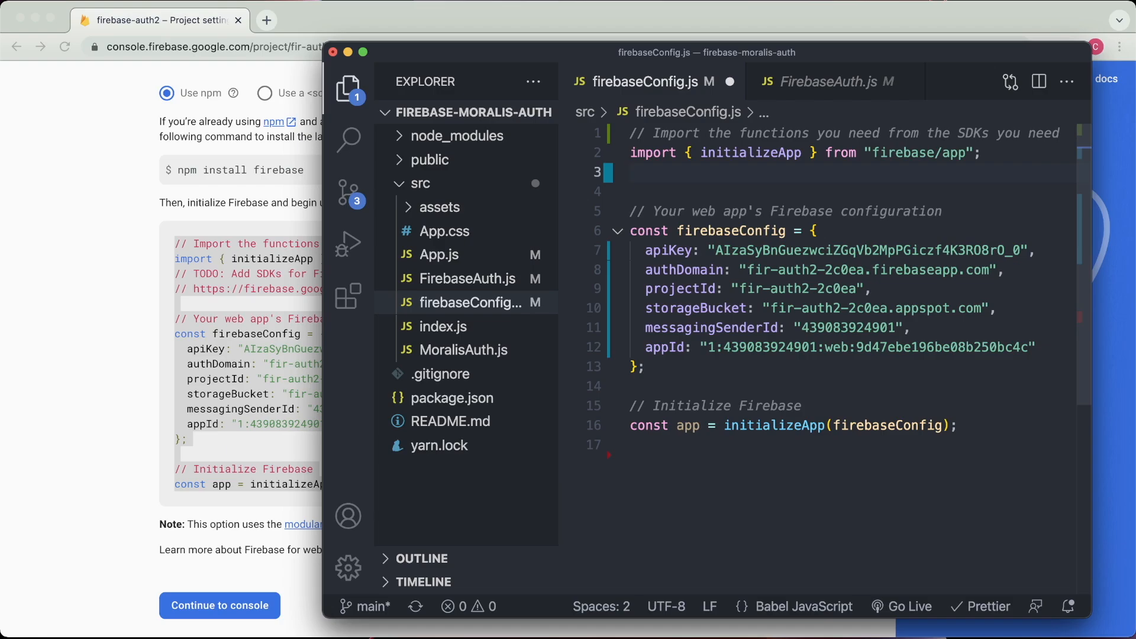
# Add import { getAuth, GoogleAuthProvider } from "firebase/auth" to firebaseConfig.js
pyautogui.write('import')
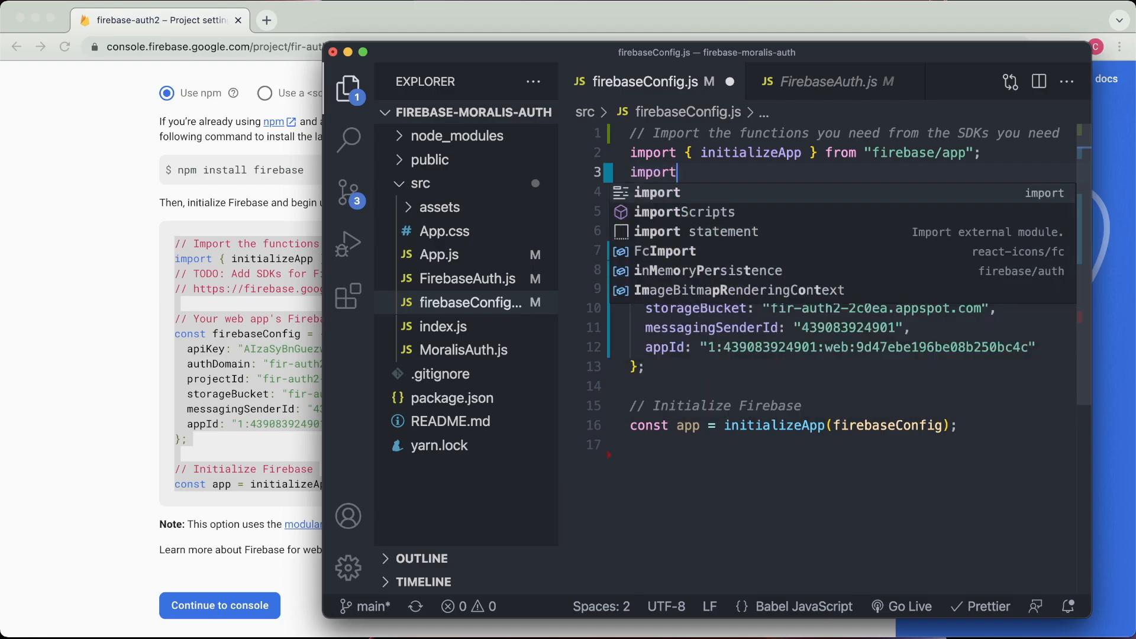
pyautogui.write('{g}')
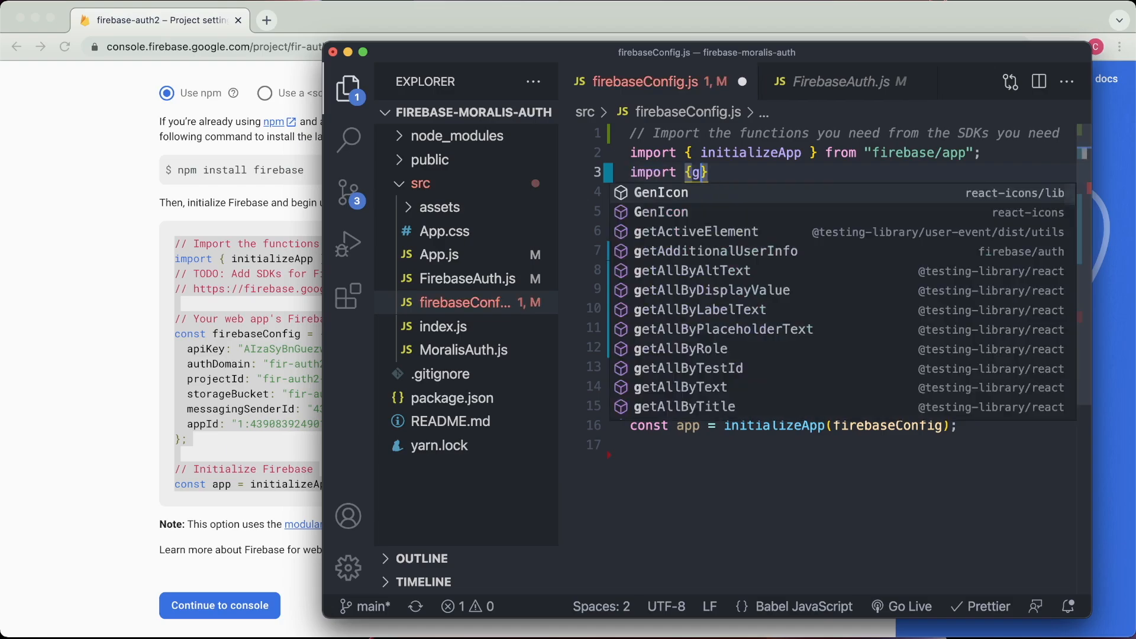
pyautogui.write('etAuth, GoogleAuthProvider')
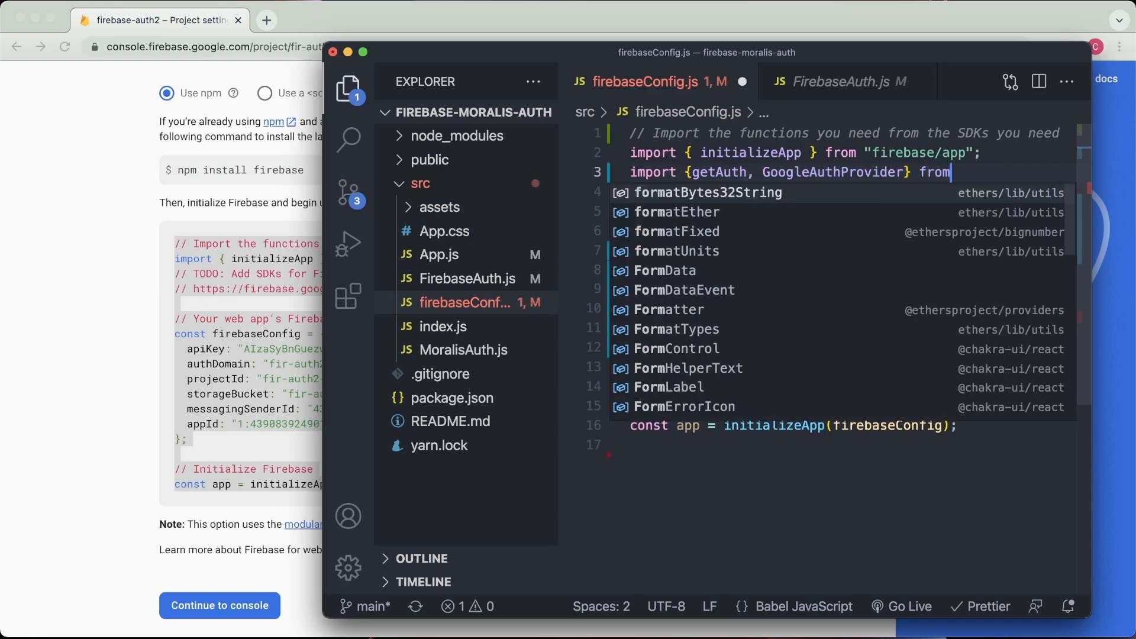
pyautogui.write('"firebase/auth";')
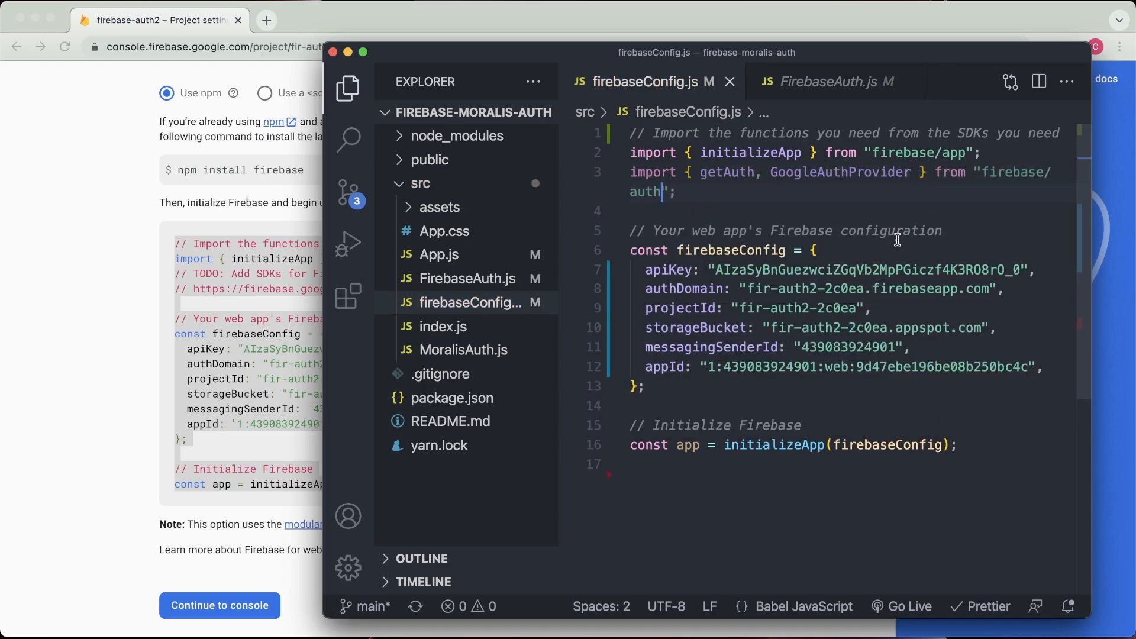
# Export const provider = new GoogleAuthProvider() below the initialization
pyautogui.click(774, 473)
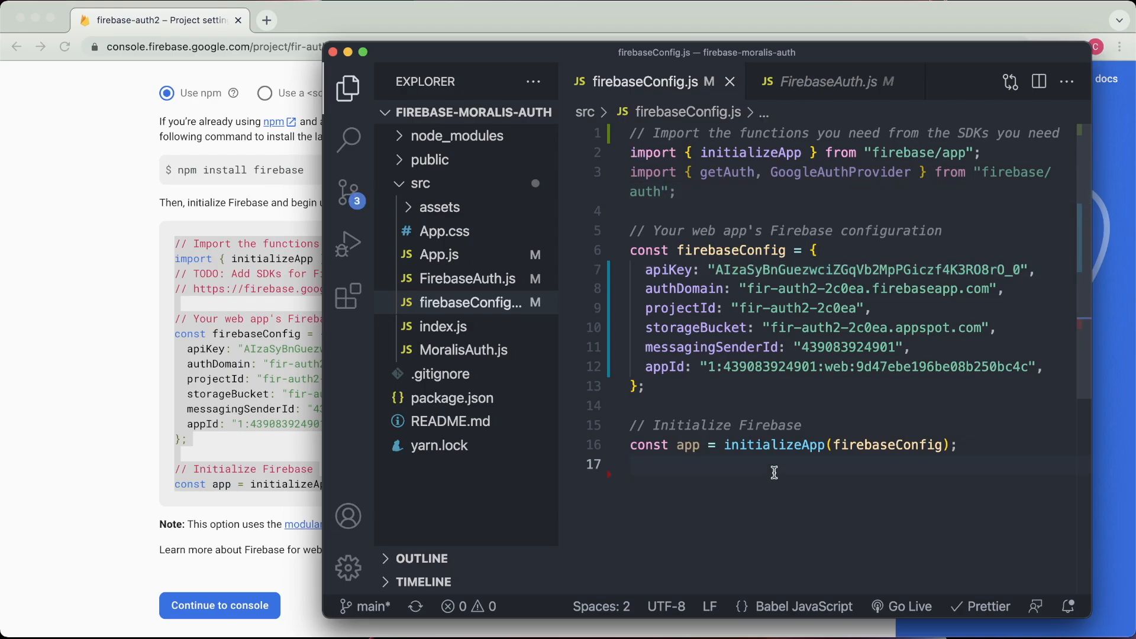
pyautogui.press('Enter')
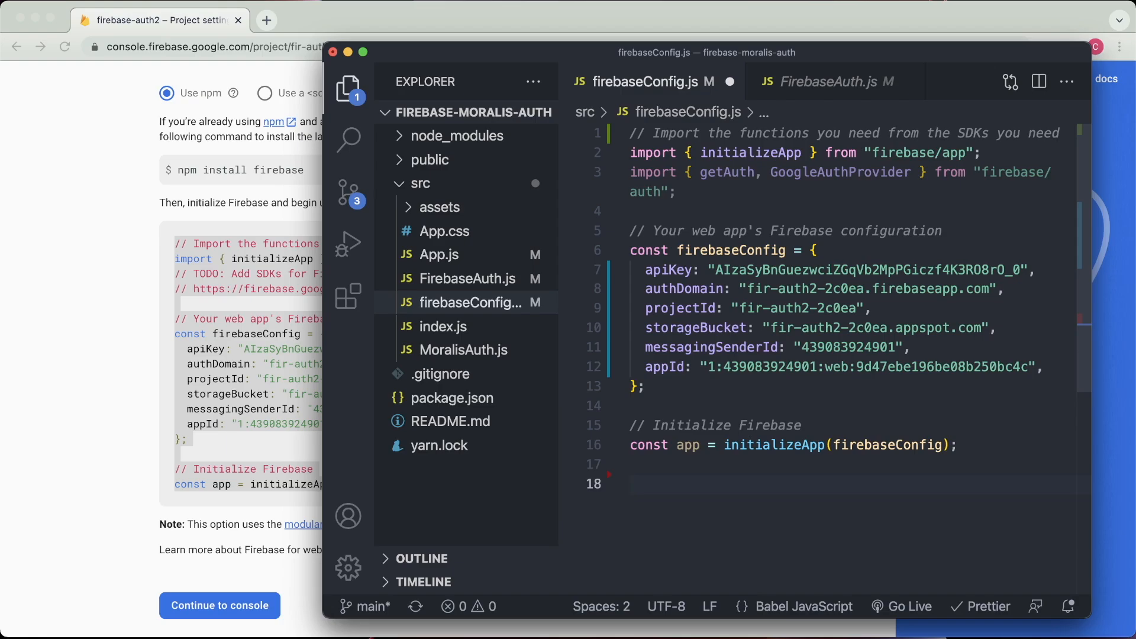
pyautogui.write('export const')
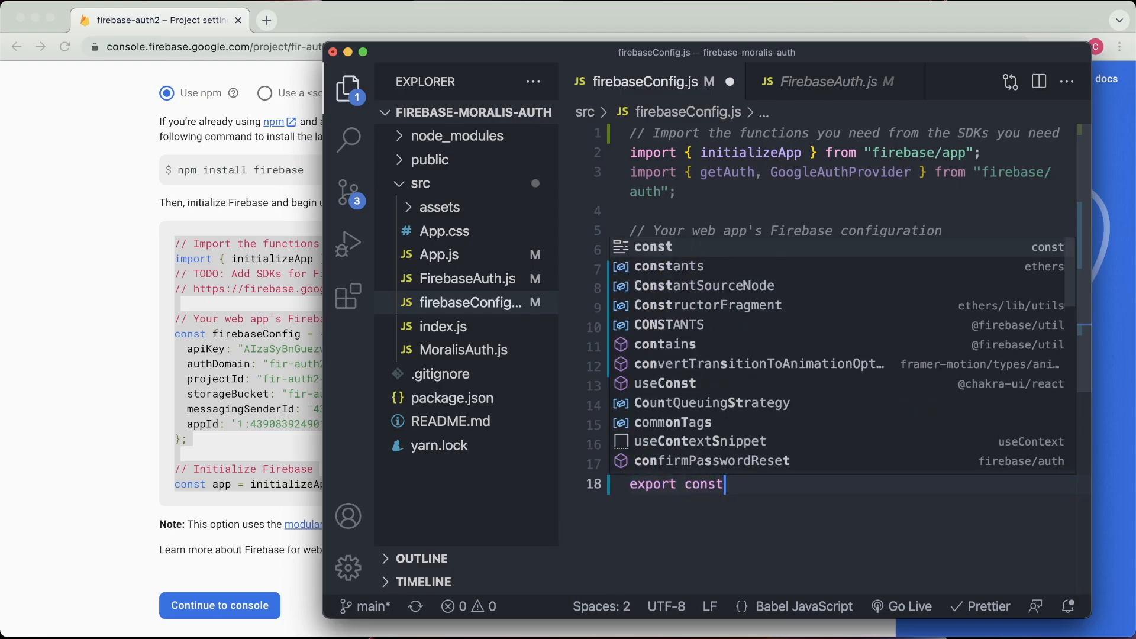
pyautogui.write('provider =')
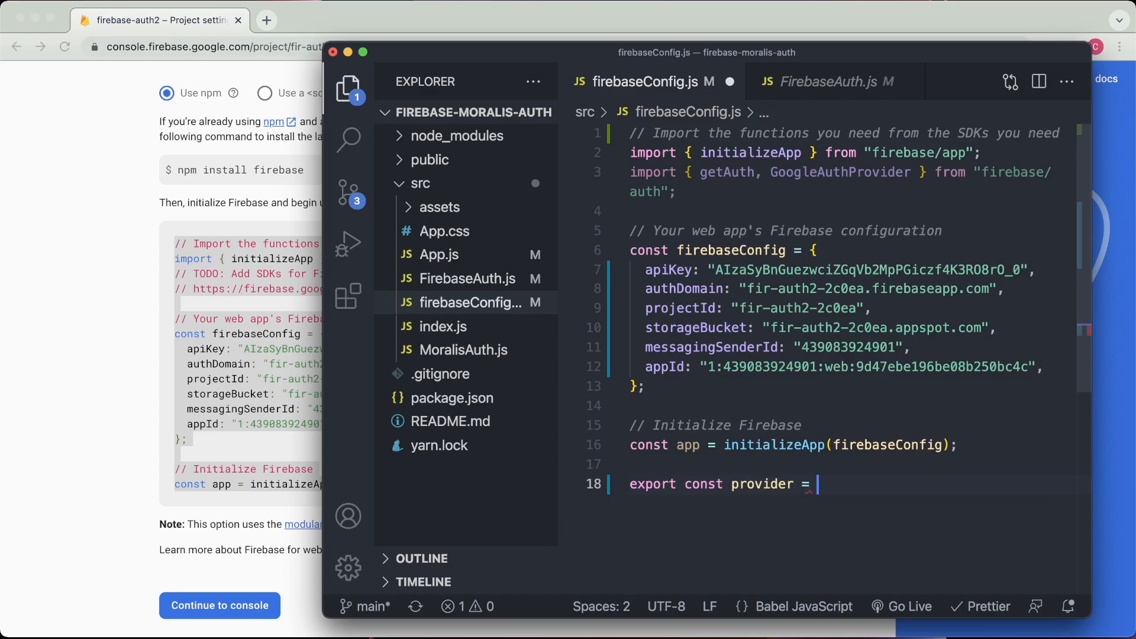
pyautogui.write('new GoogleAuthProvider();')
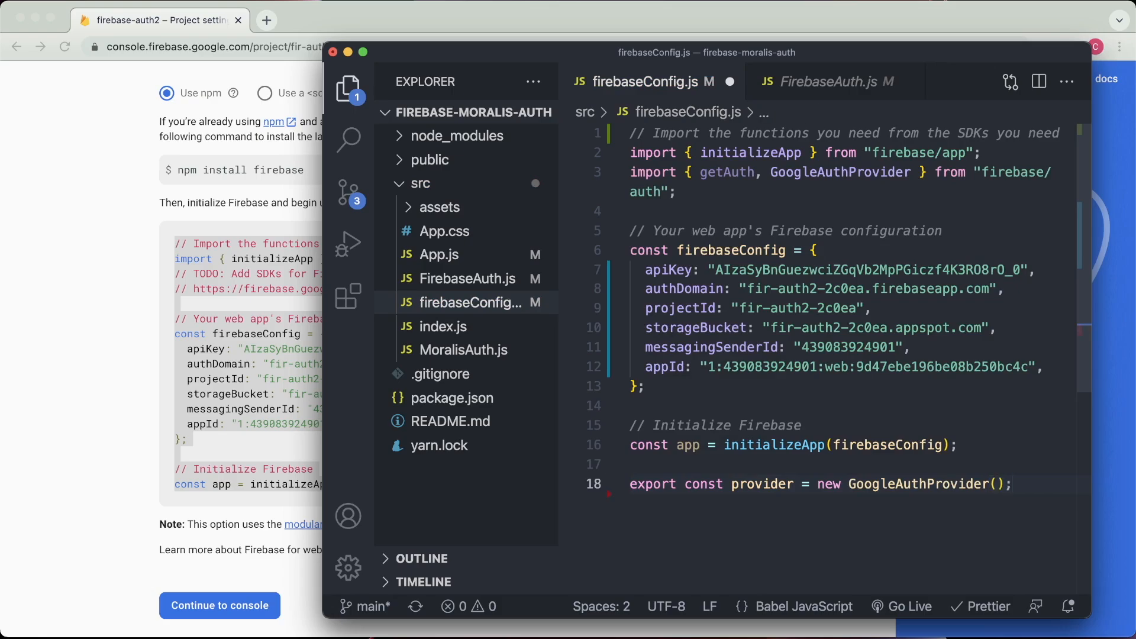
# Export const auth = getAuth(app)
pyautogui.write('export const a')
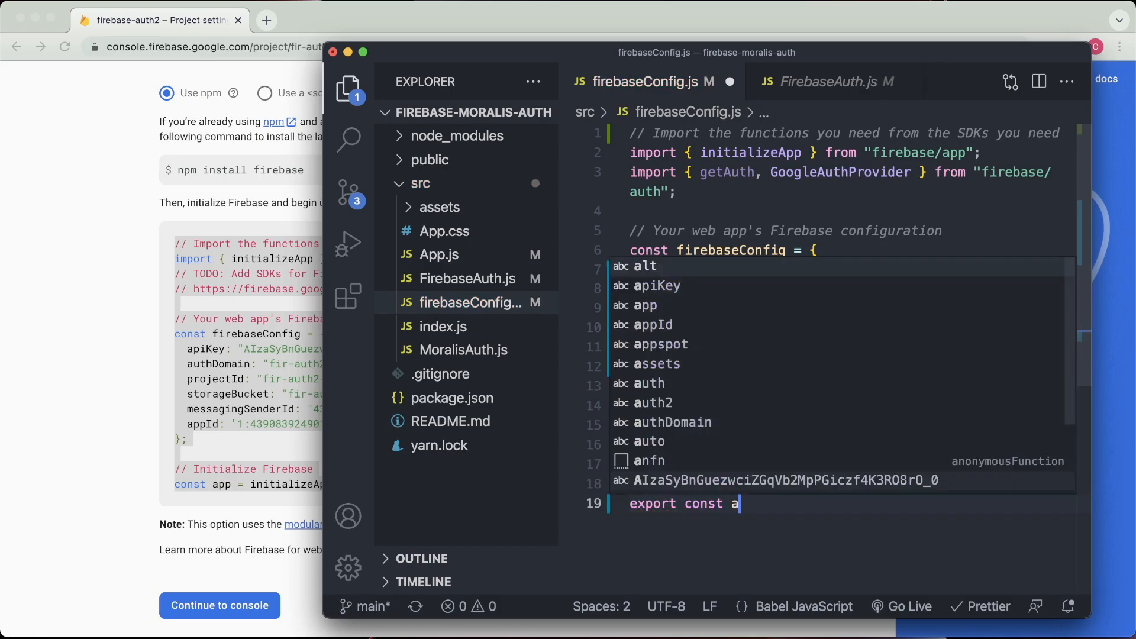
pyautogui.write('uth = getAuth')
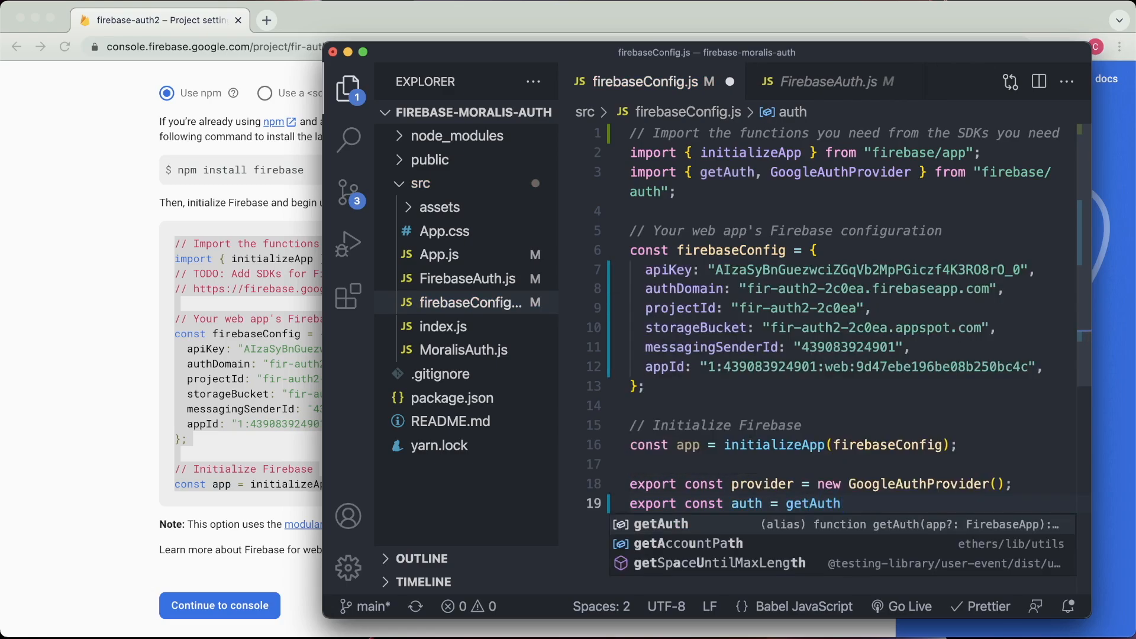
pyautogui.write('()')
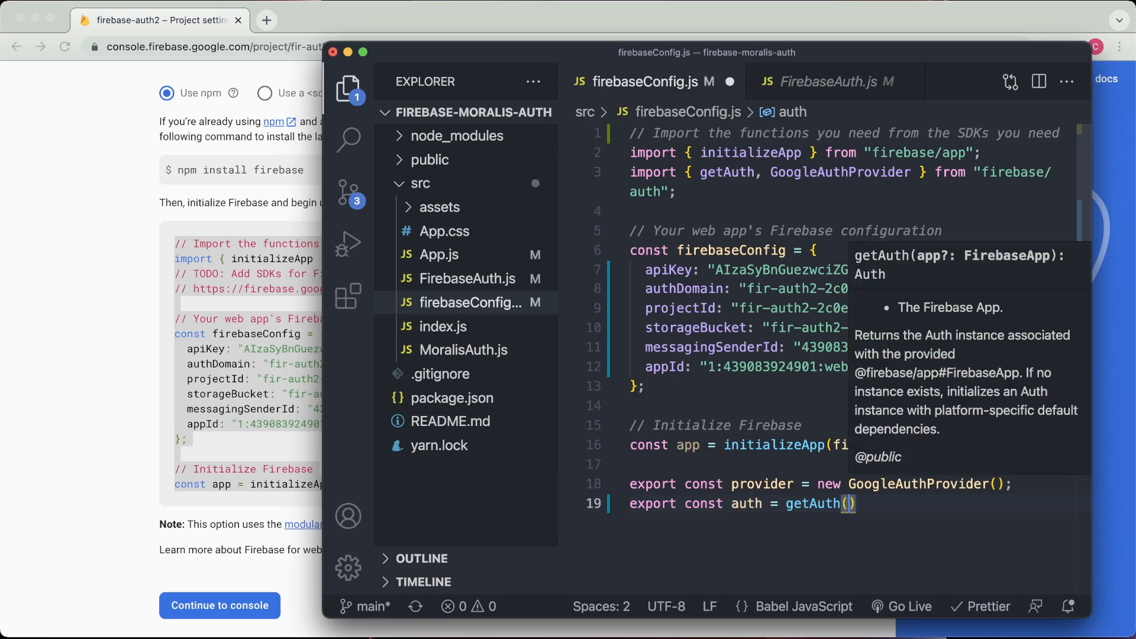
pyautogui.write('app')
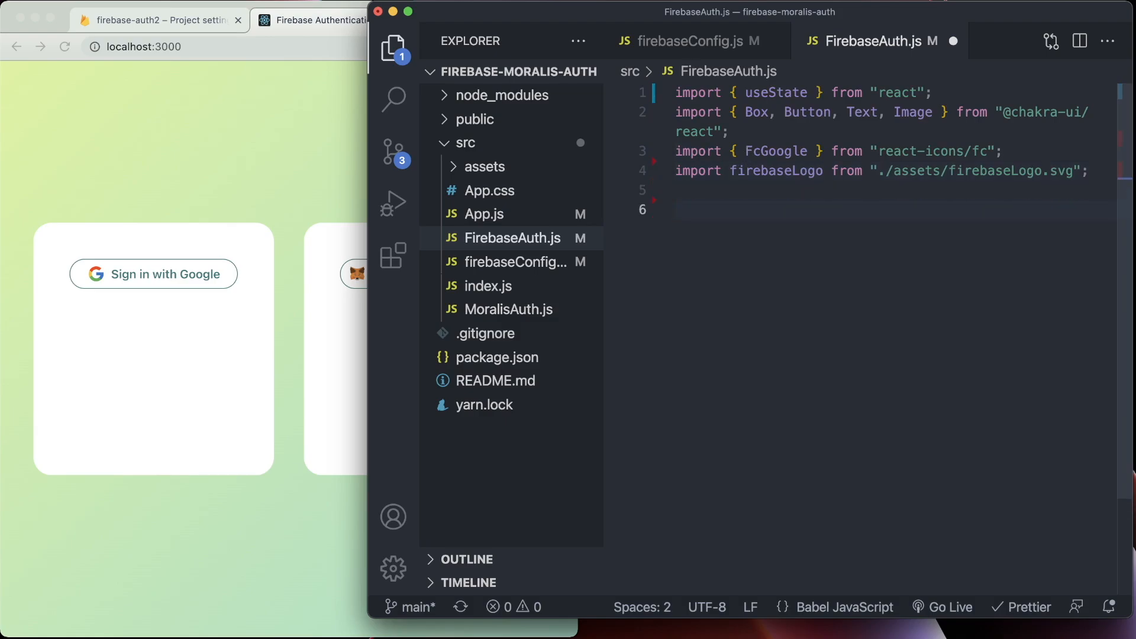
# Import signInWithPopup from "firebase/auth" in FirebaseAuth.js
pyautogui.write('import {')
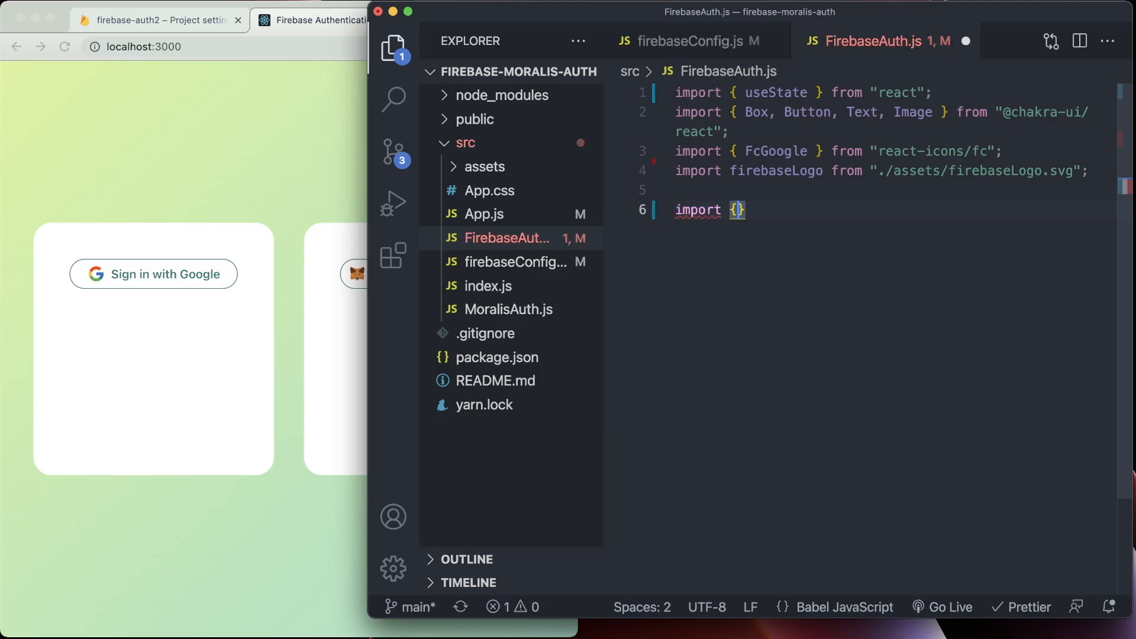
pyautogui.write('signInWithPopup')
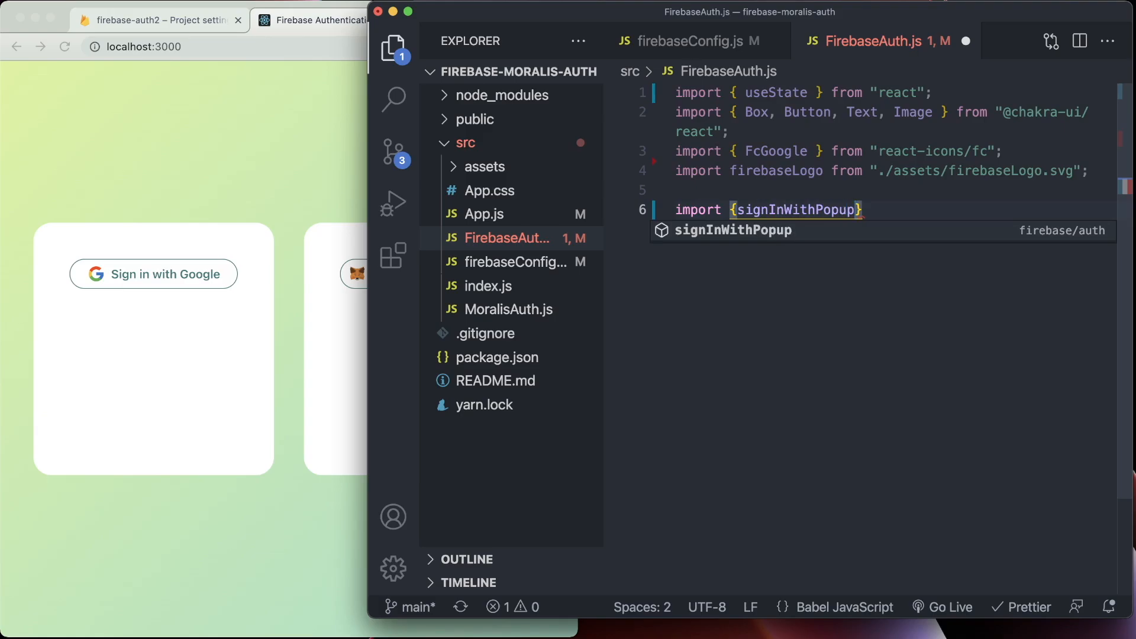
pyautogui.write('from "fi')
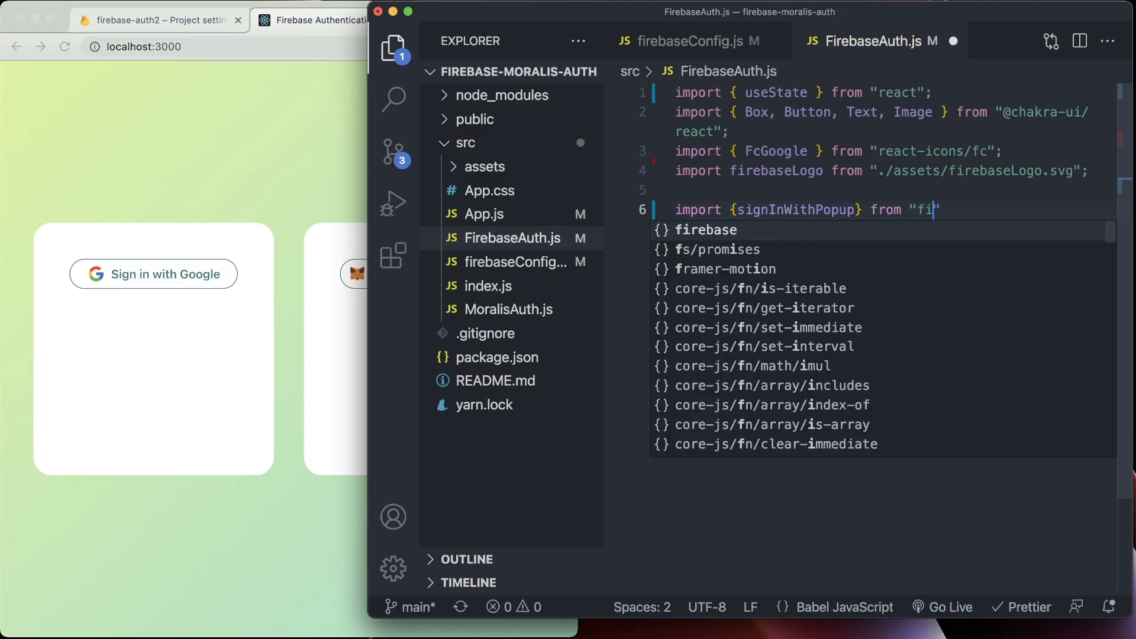
pyautogui.write('rebase/auth"')
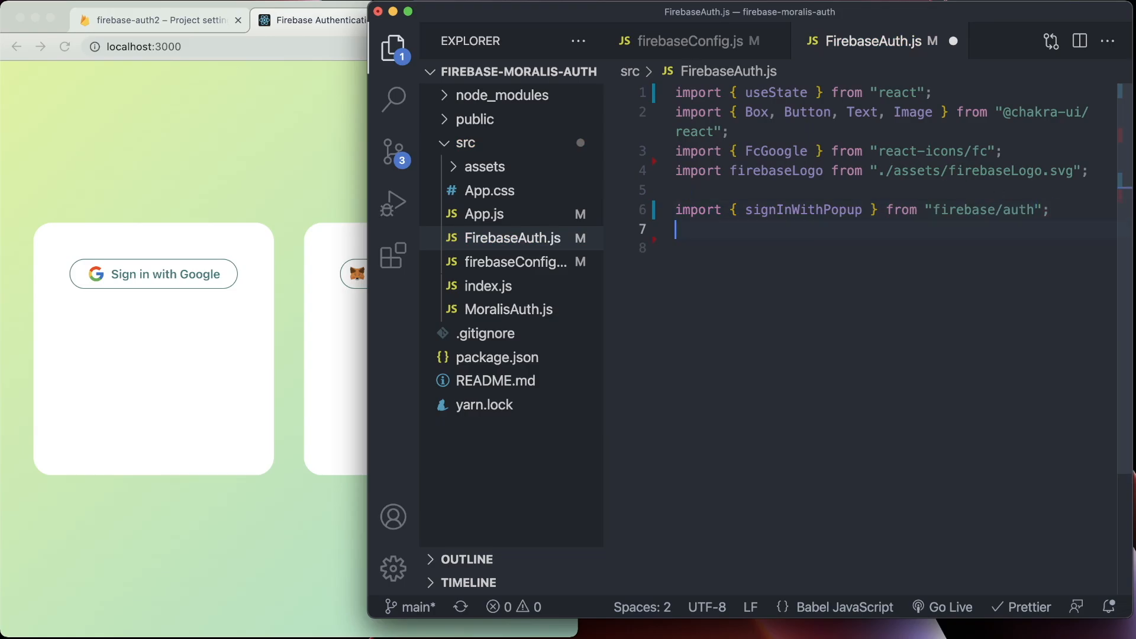
# Import { auth, provider } from "./firebaseConfig" and start the rafce component snippet
pyautogui.write('import {}')
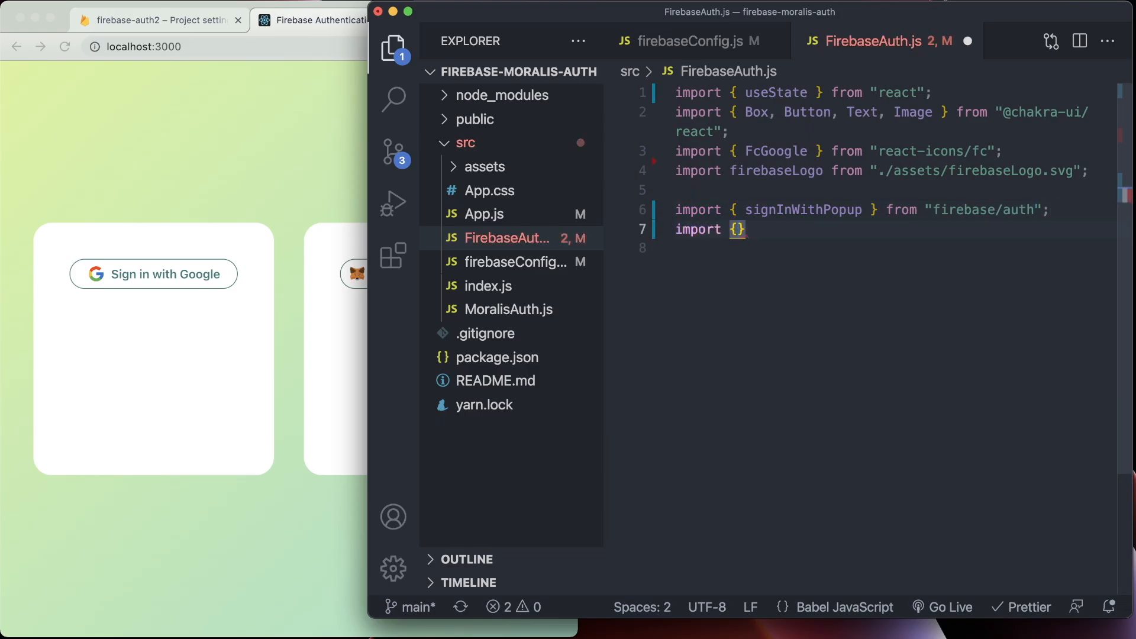
pyautogui.write('auth, provider')
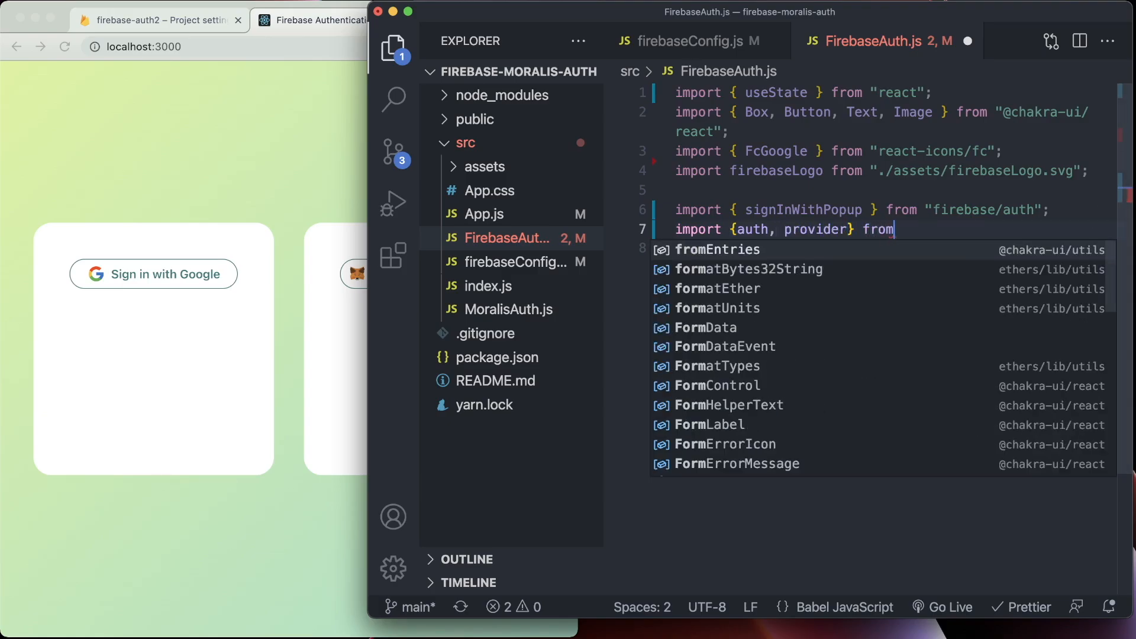
pyautogui.write('"./firebaseConfig";')
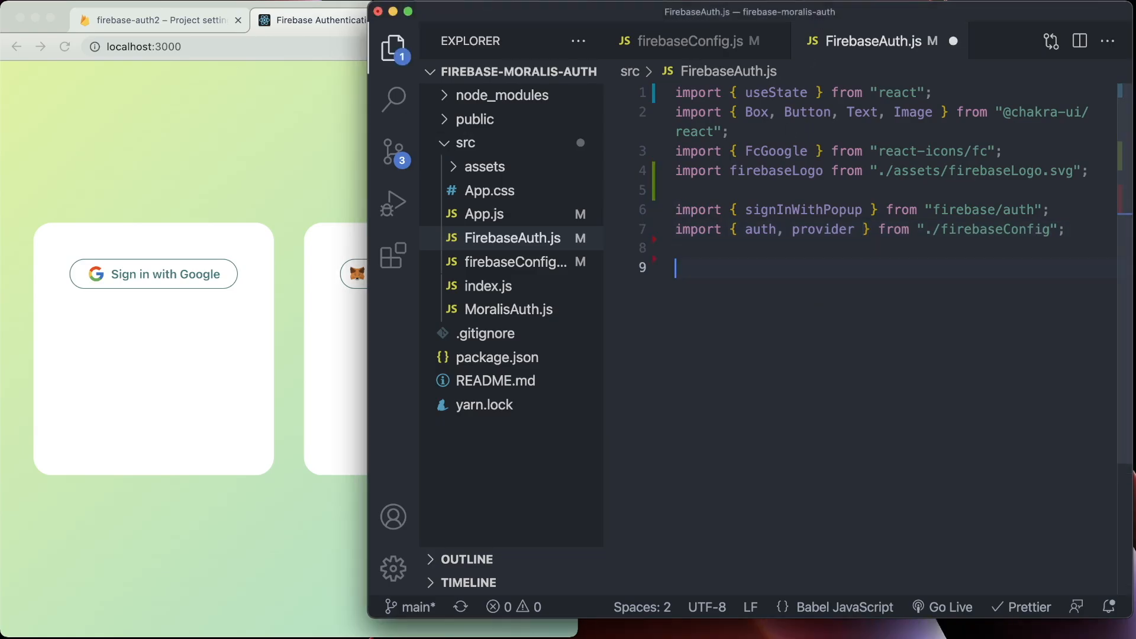
pyautogui.write('rafce')
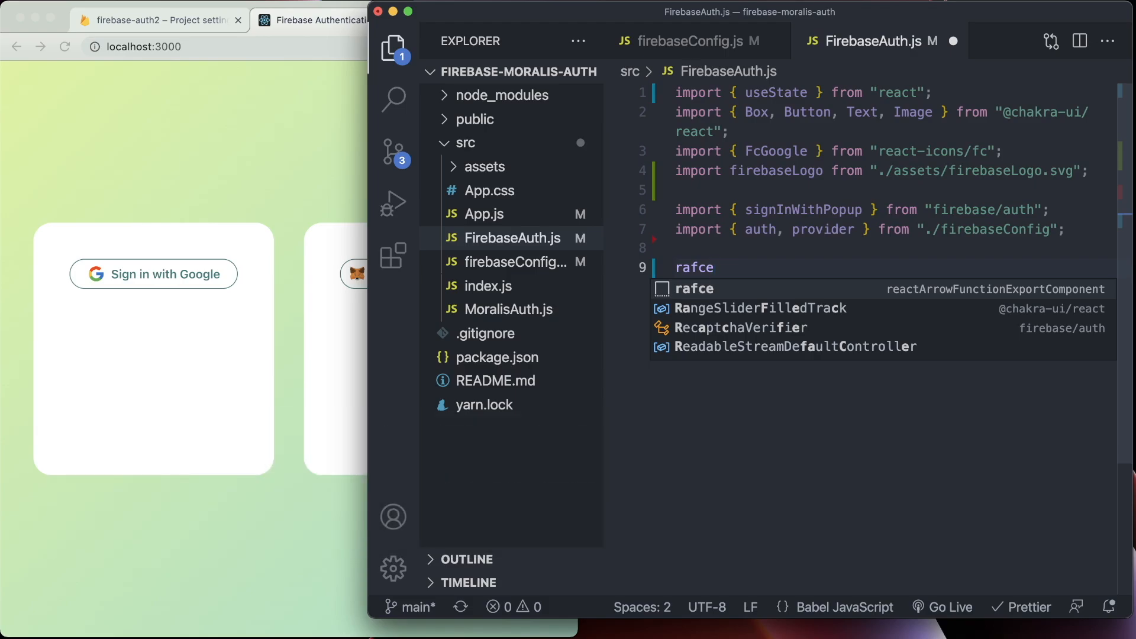
# Expand the component skeleton and paste user state plus a signIn function calling signInWithPopup(auth, provider)
pyautogui.press('Enter')
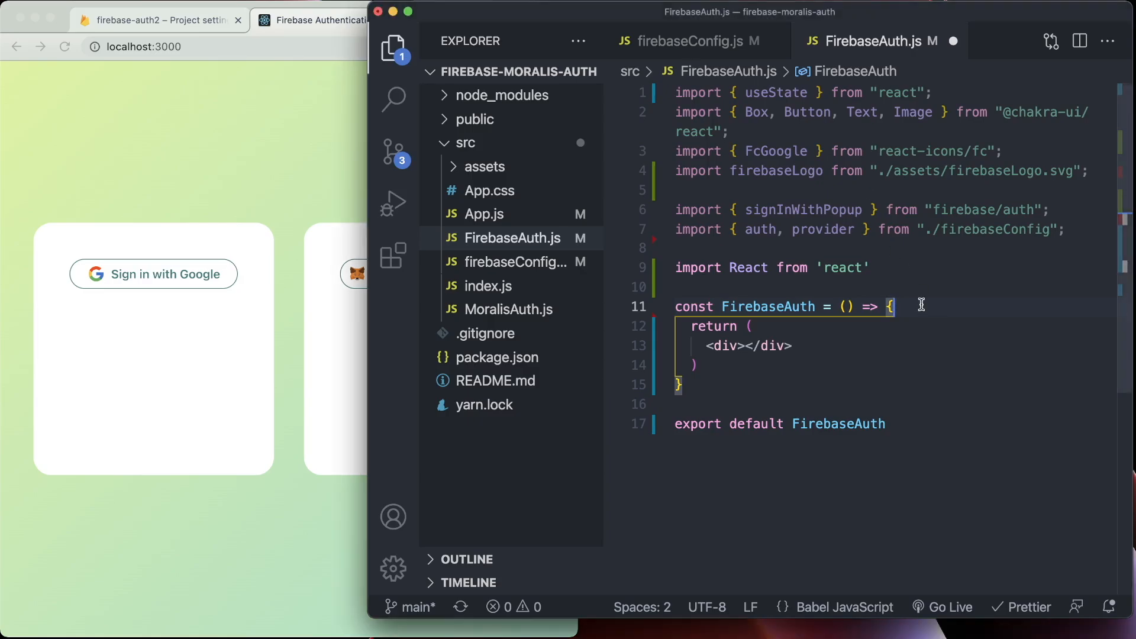
pyautogui.press('Enter')
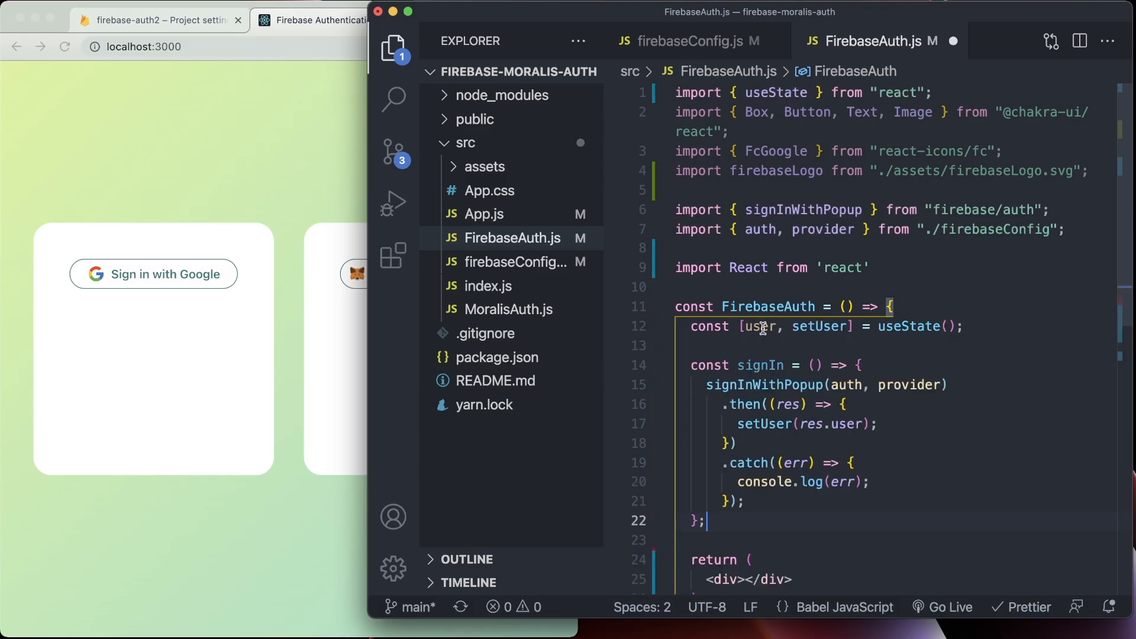
pyautogui.scroll(-3)
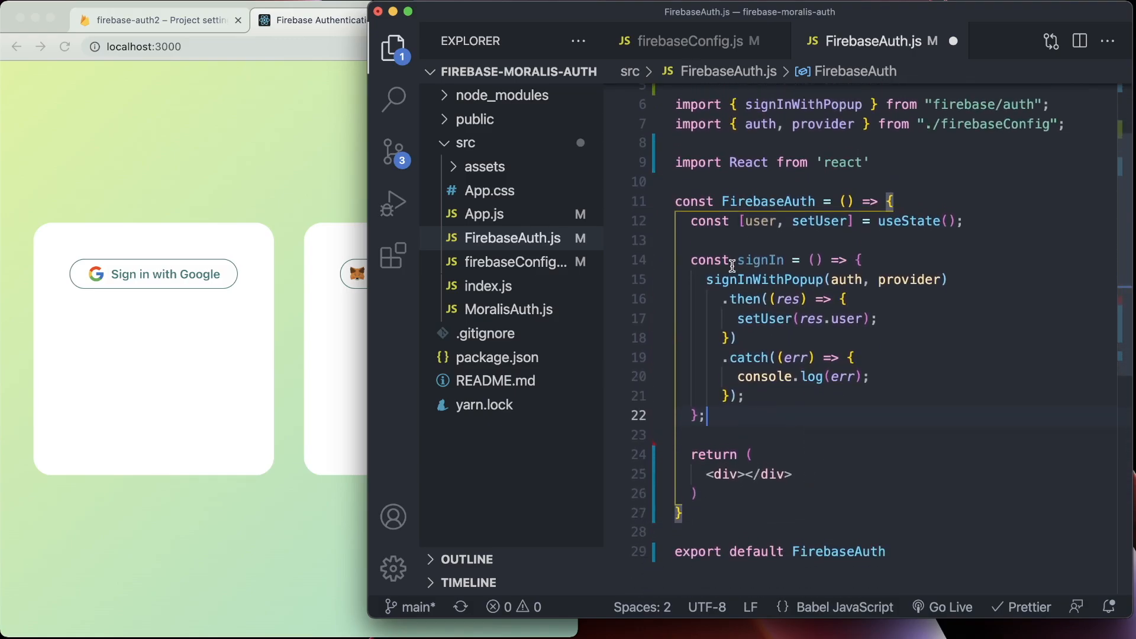
pyautogui.click(858, 259)
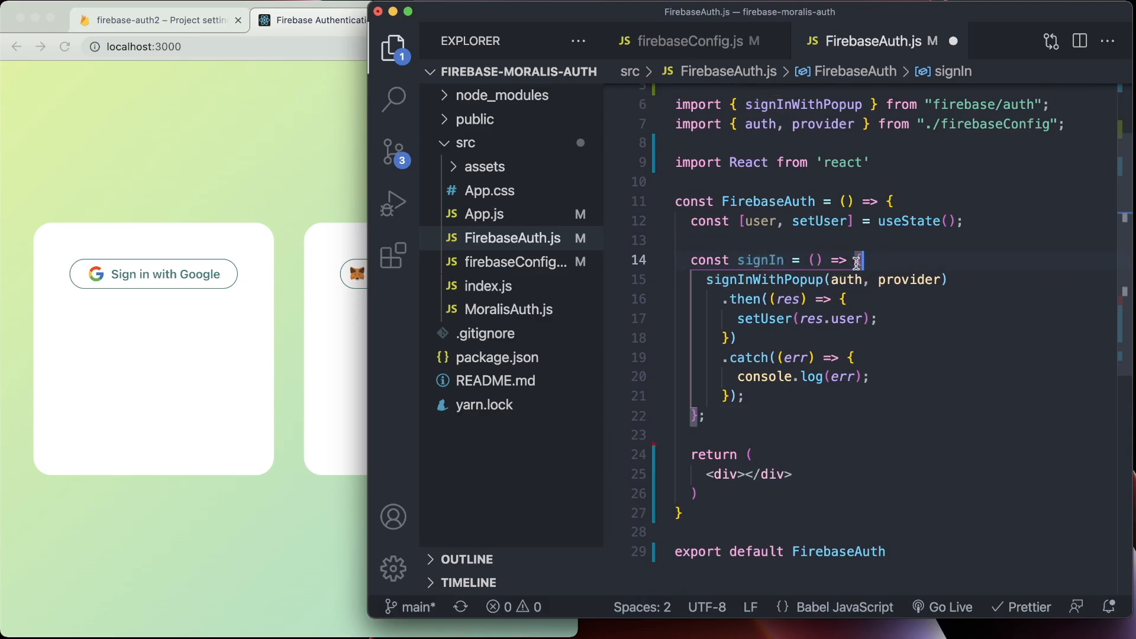
pyautogui.doubleClick(759, 260)
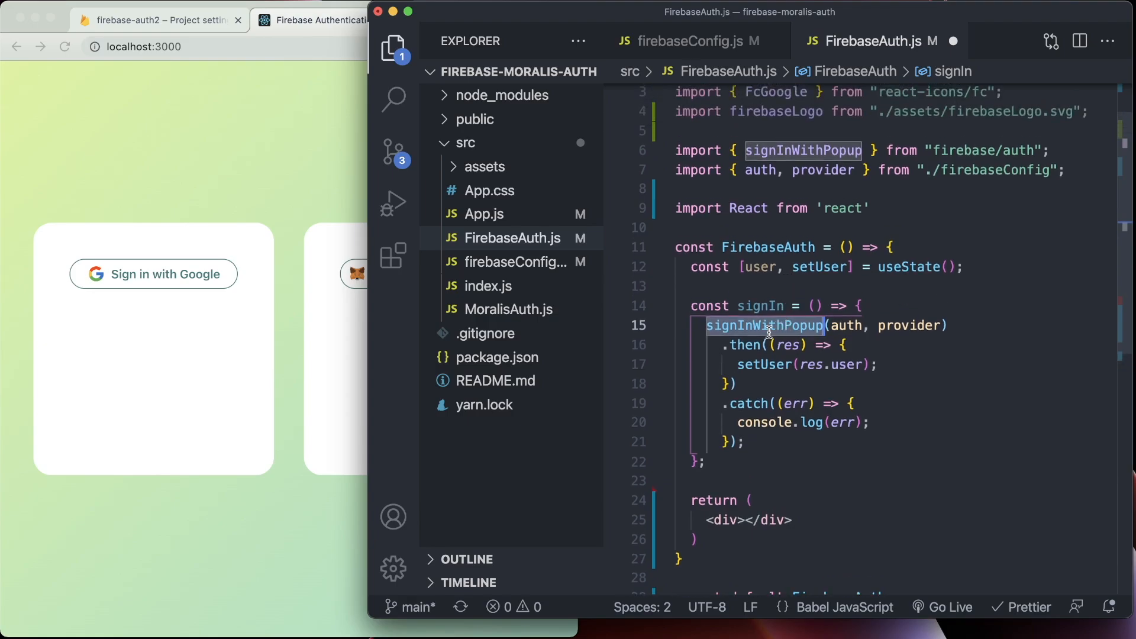
pyautogui.moveTo(847, 325)
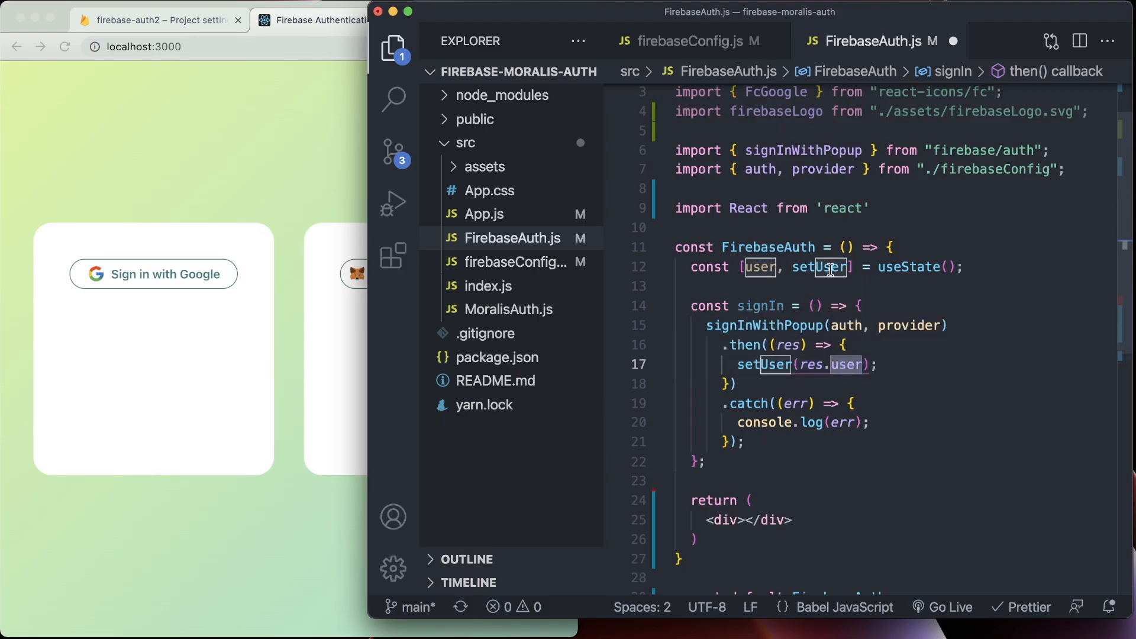
pyautogui.click(759, 268)
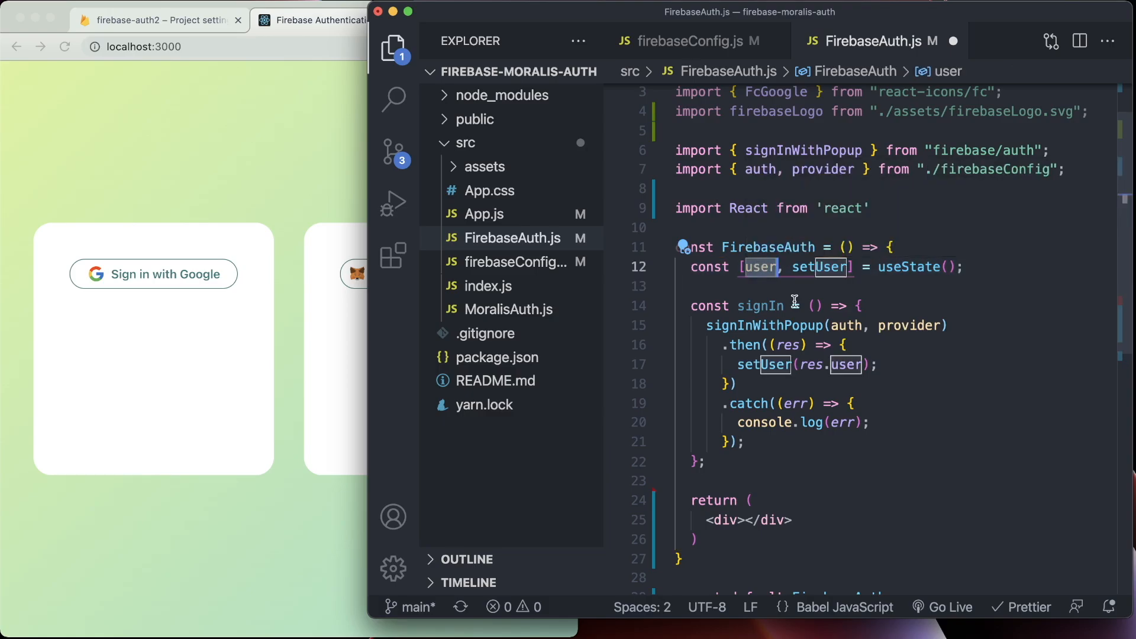
pyautogui.moveTo(805, 403)
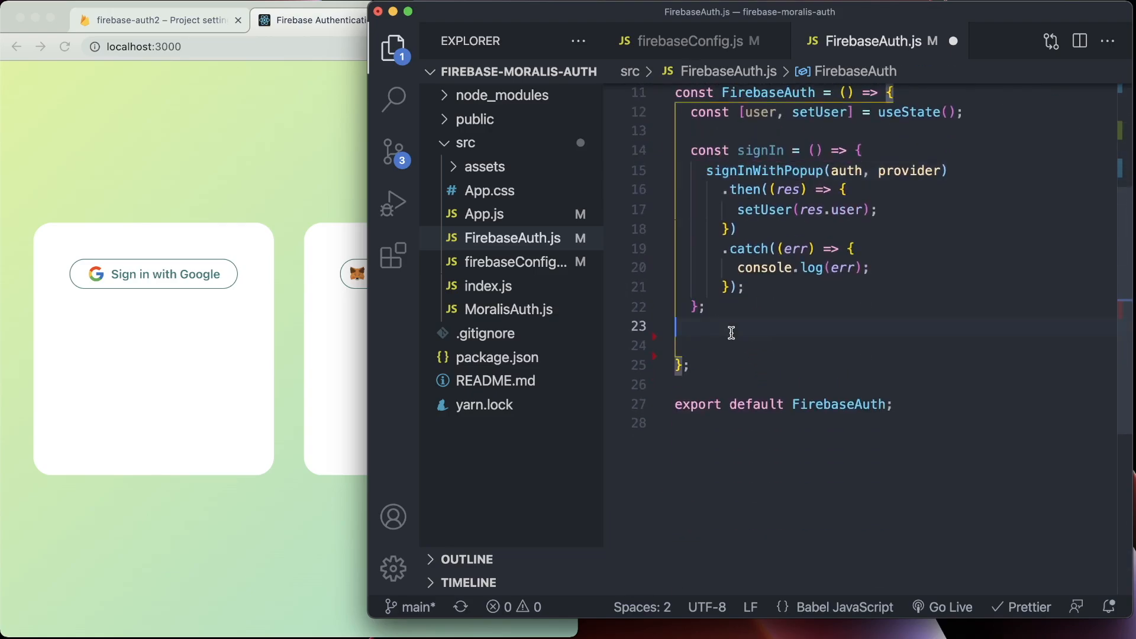
# Collapse the Box and Button props of the signed-out Google sign-in view
pyautogui.scroll(-3)
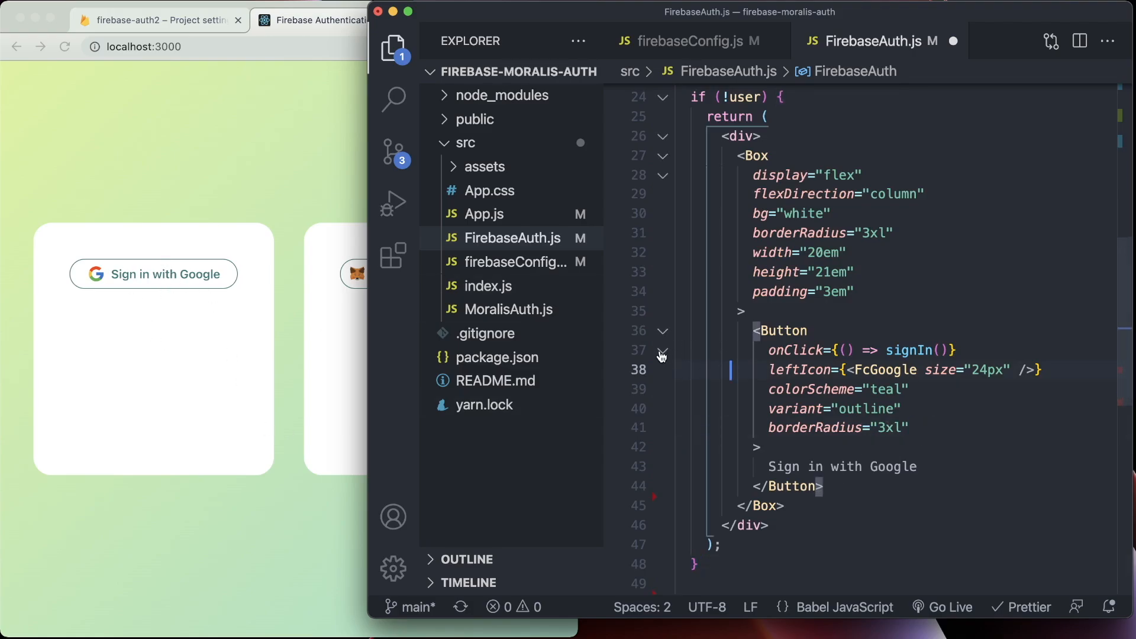
pyautogui.click(662, 175)
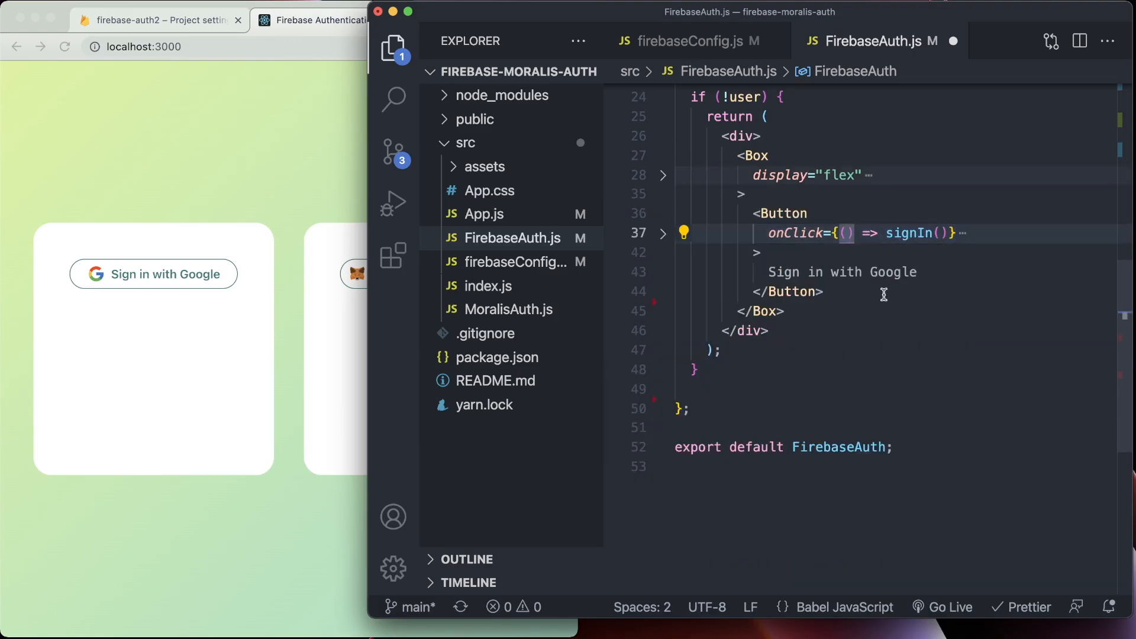
pyautogui.doubleClick(794, 233)
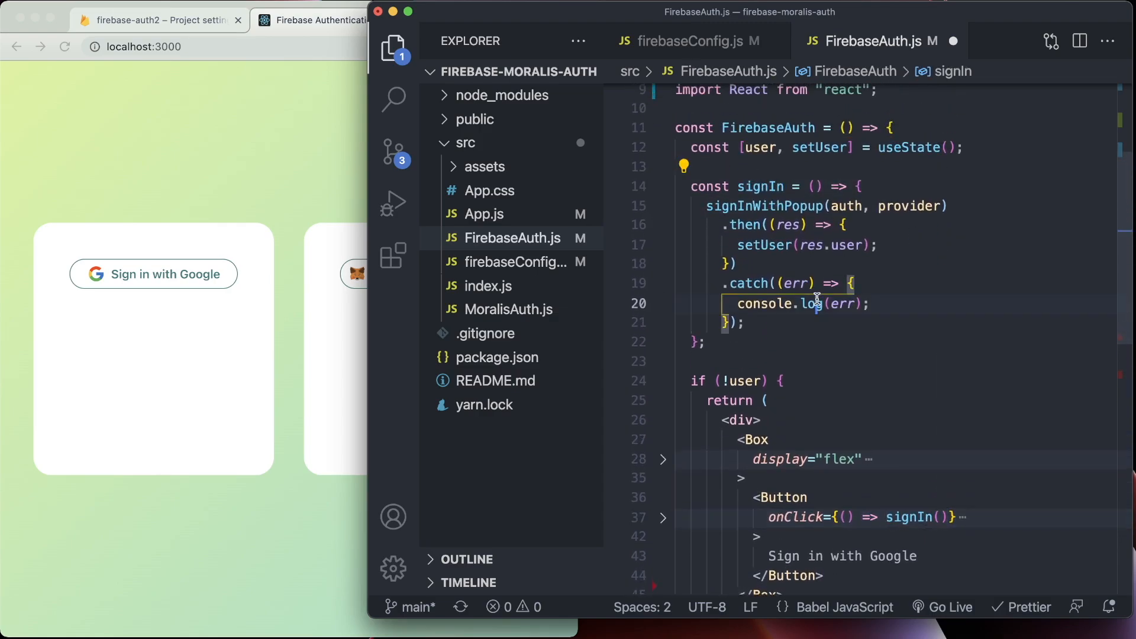
pyautogui.scroll(-3)
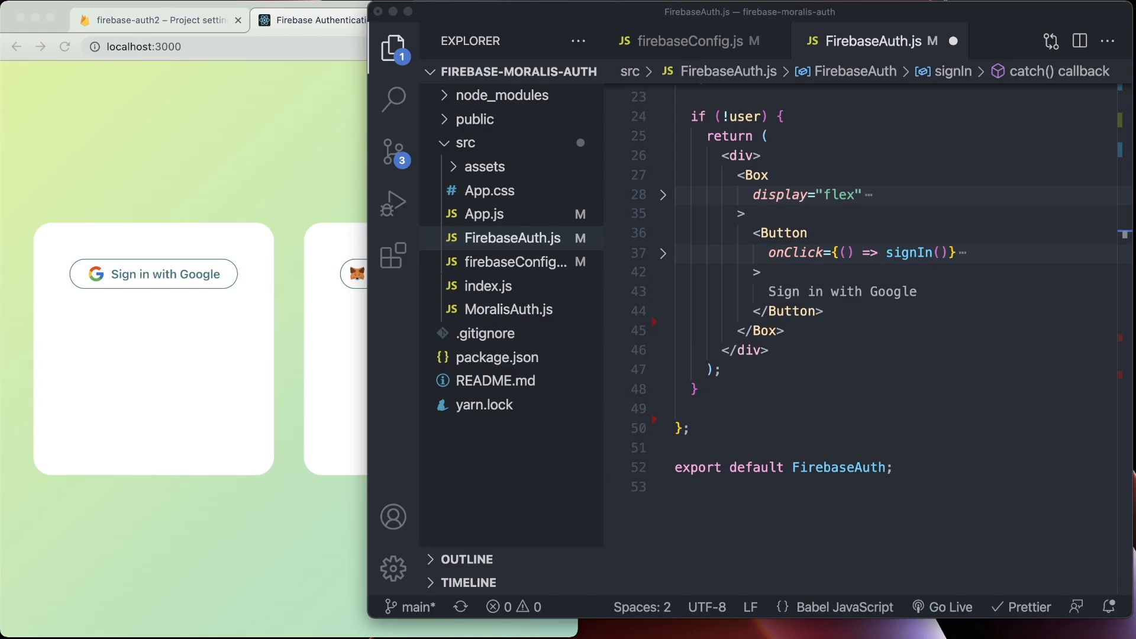
# Collapse the Box and Button props of the signed-in view showing name, email and logo
pyautogui.scroll(-3)
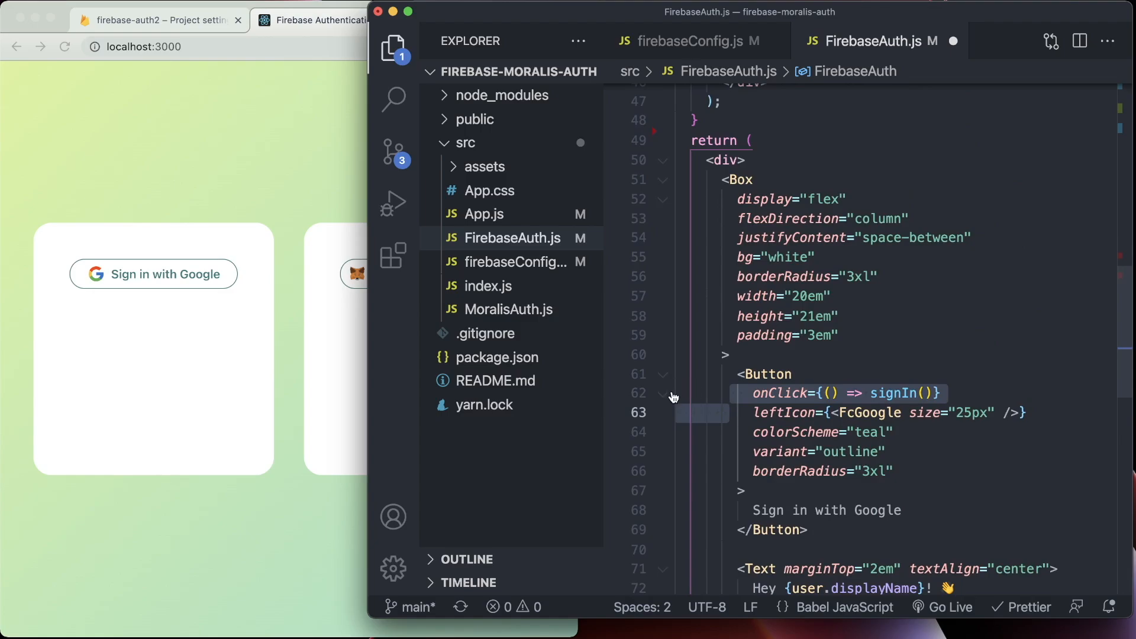
pyautogui.click(663, 200)
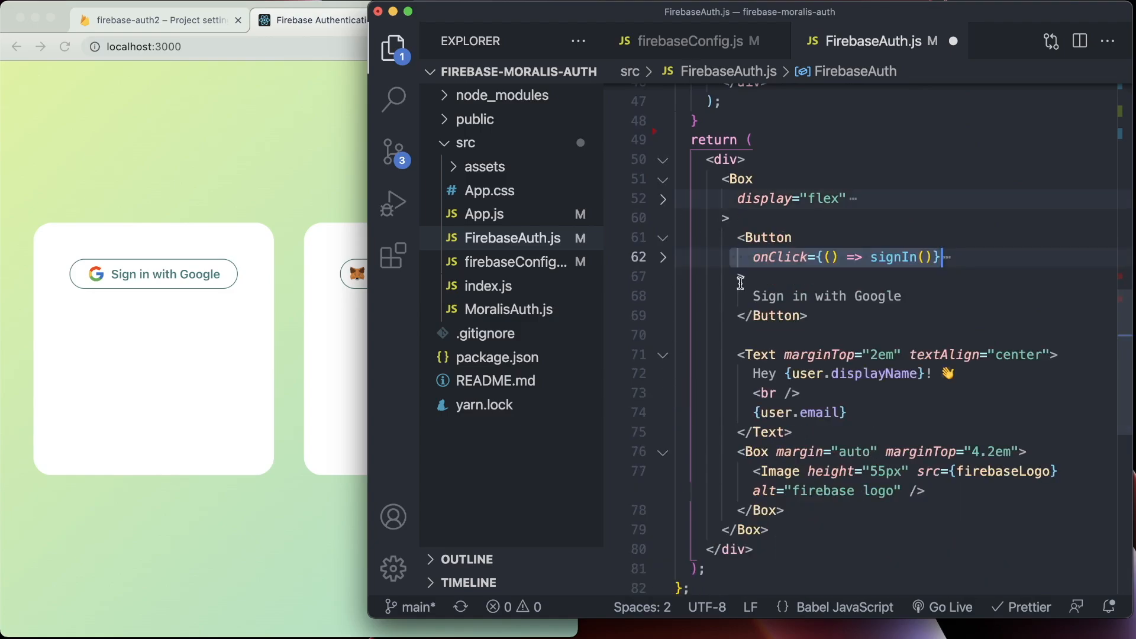
pyautogui.scroll(-3)
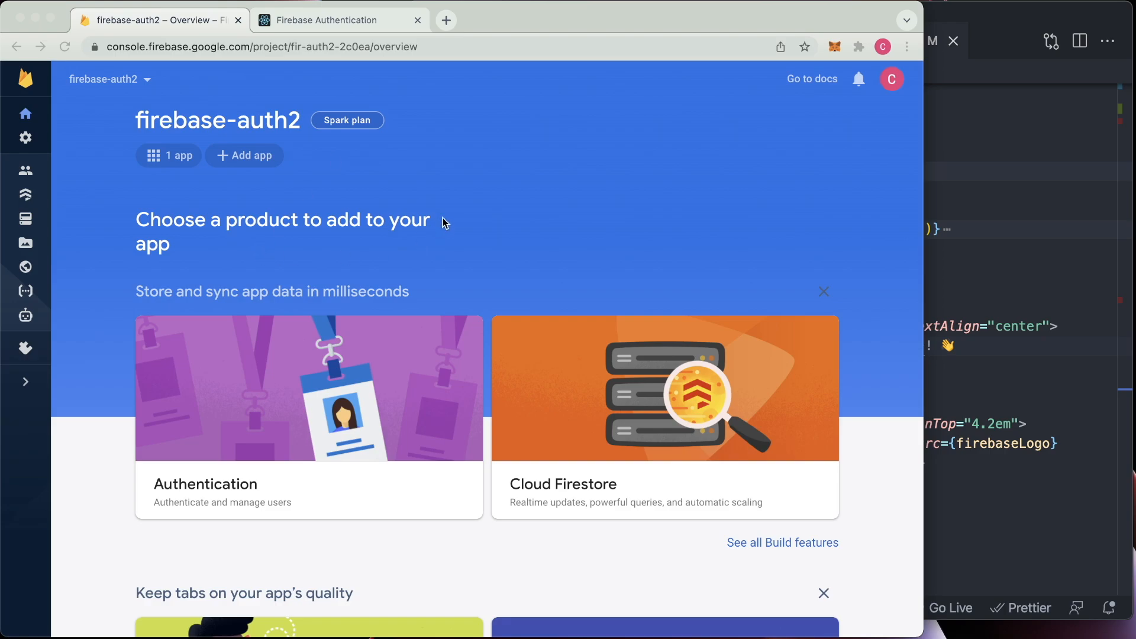
pyautogui.moveTo(83, 232)
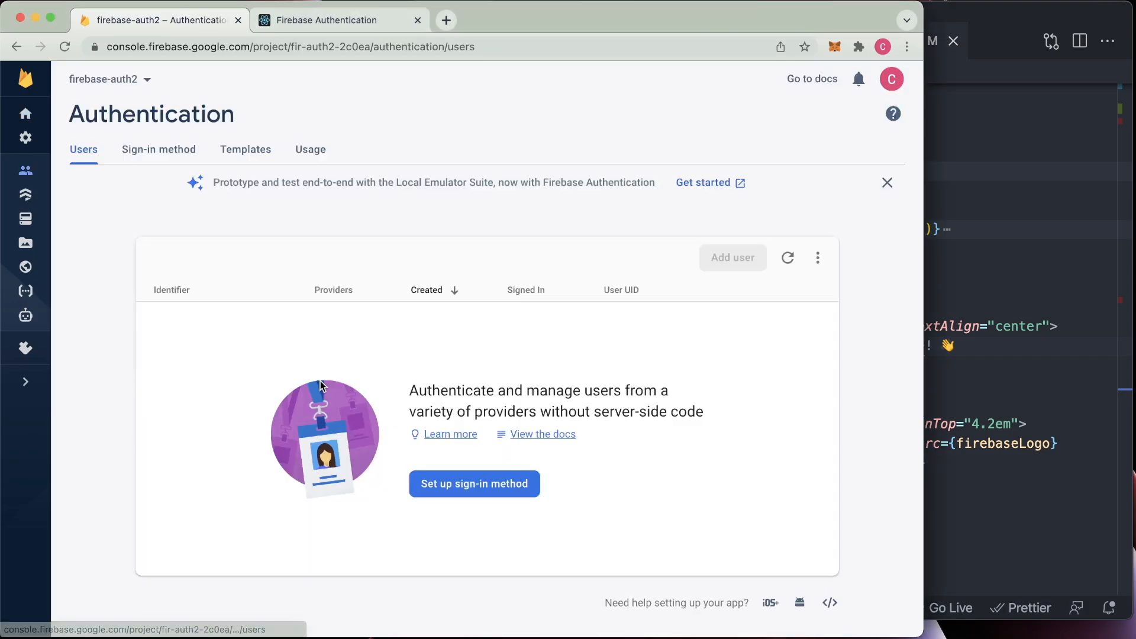
pyautogui.moveTo(168, 157)
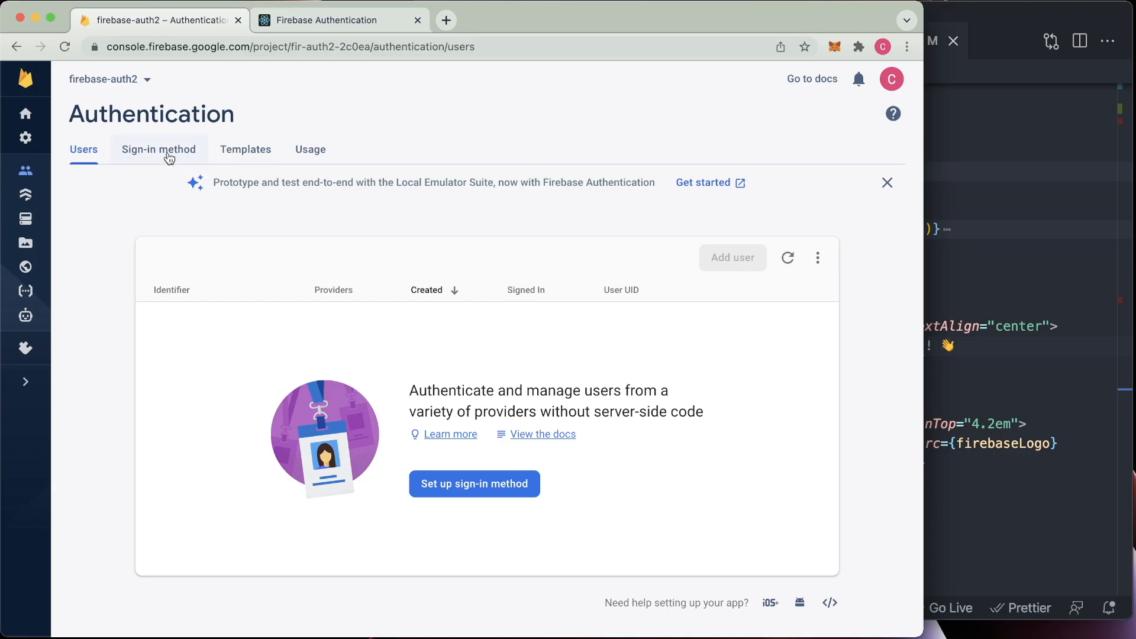
# Enable Google under Sign-in method and choose a project support email
pyautogui.click(159, 150)
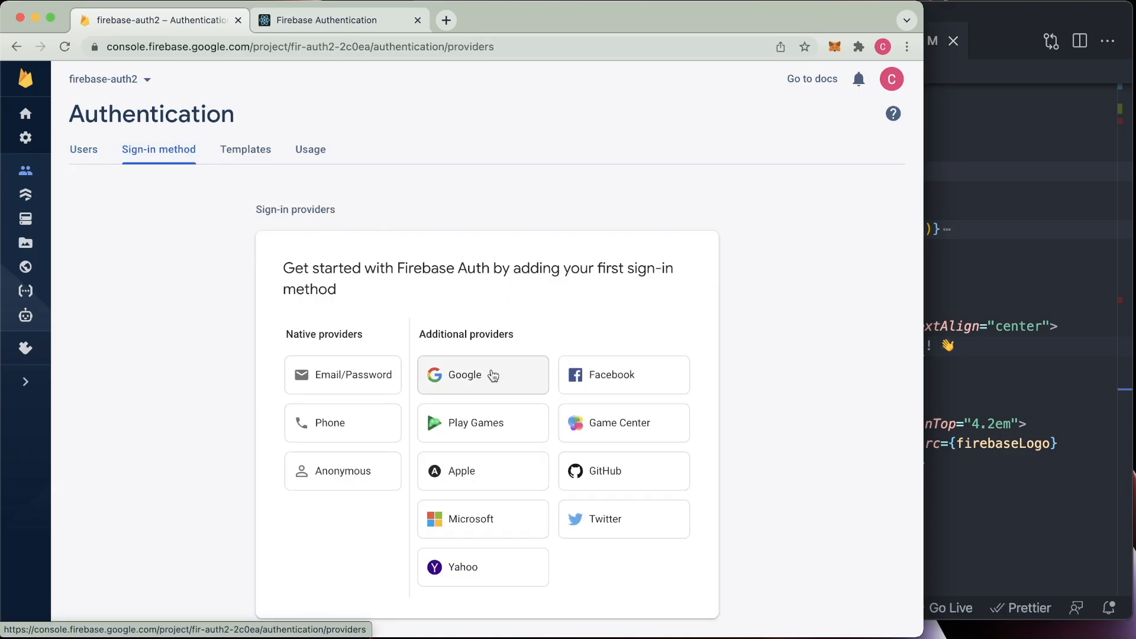
pyautogui.click(483, 374)
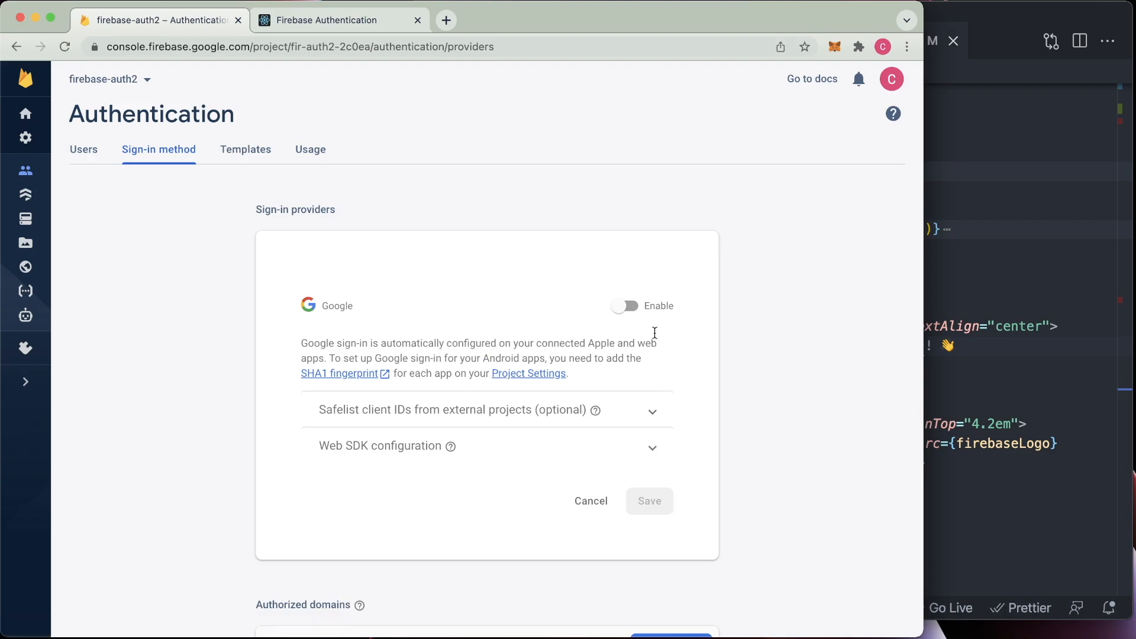
pyautogui.click(625, 305)
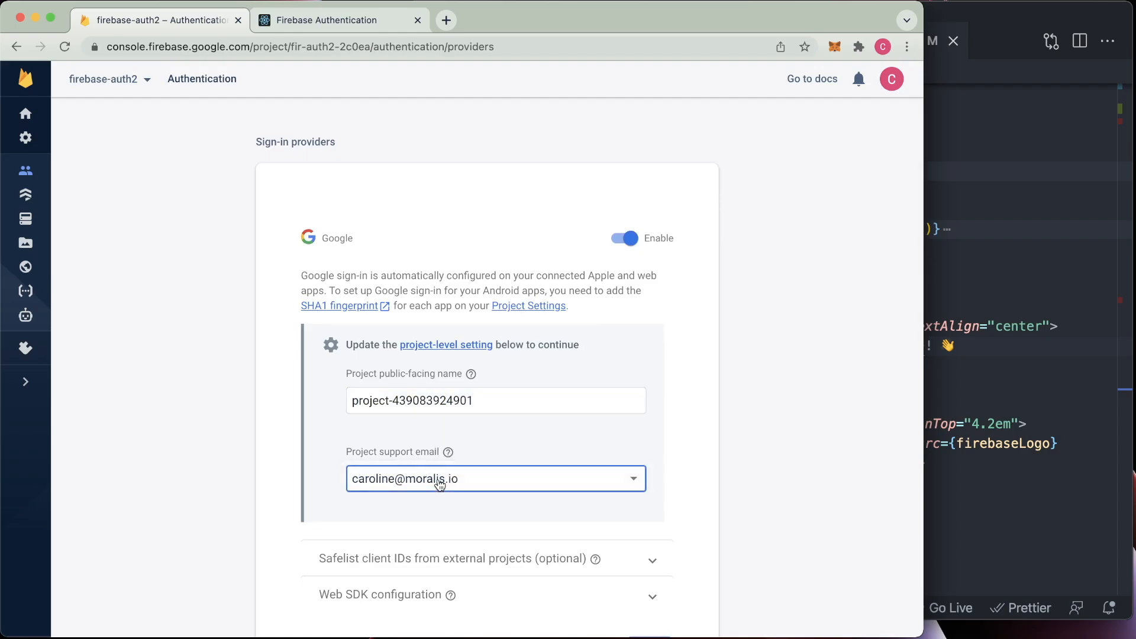
pyautogui.scroll(-3)
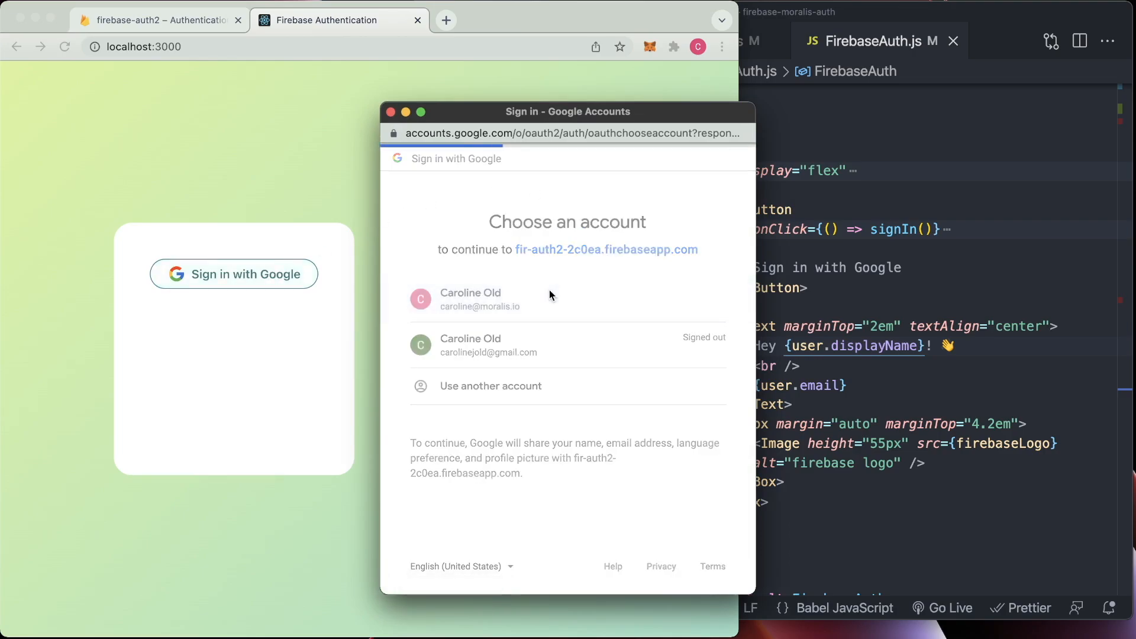
pyautogui.click(471, 300)
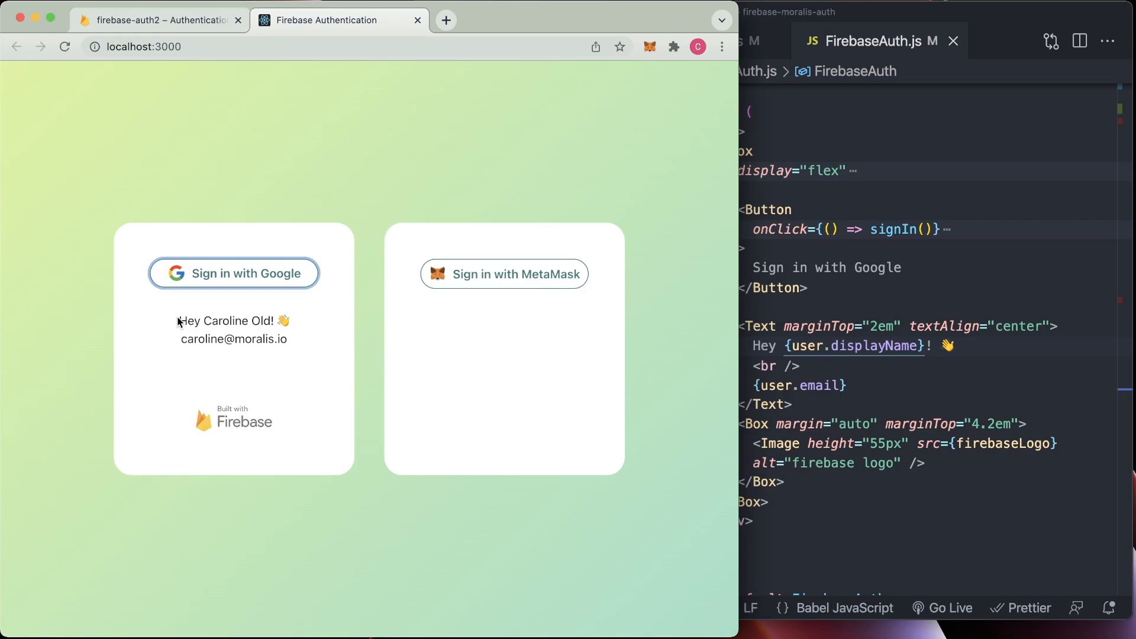
pyautogui.moveTo(334, 326)
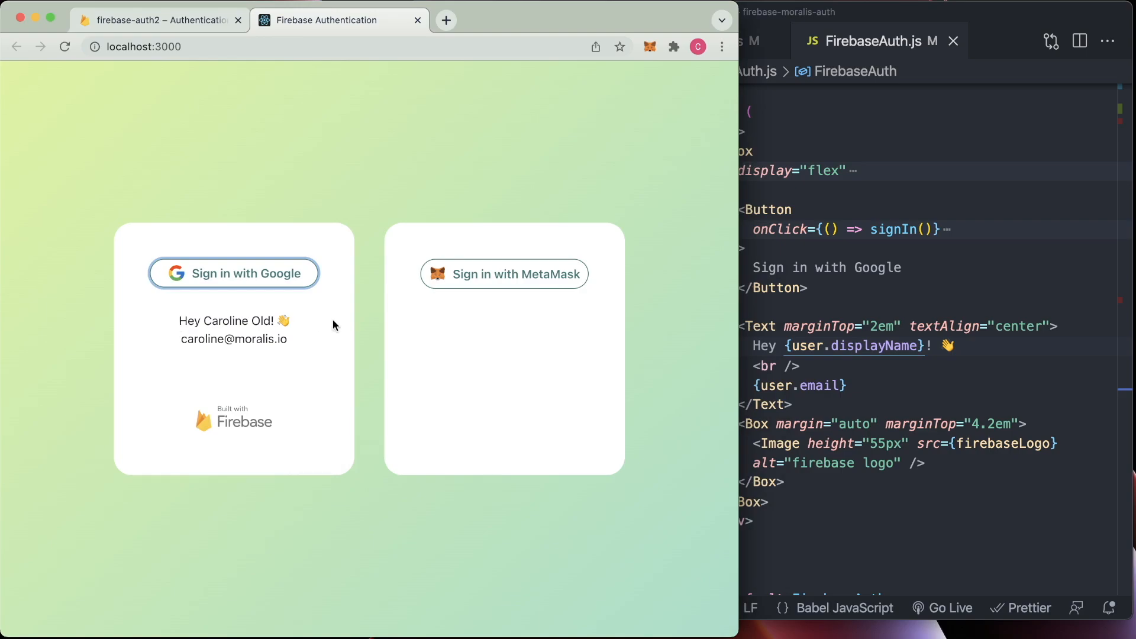
pyautogui.moveTo(256, 338)
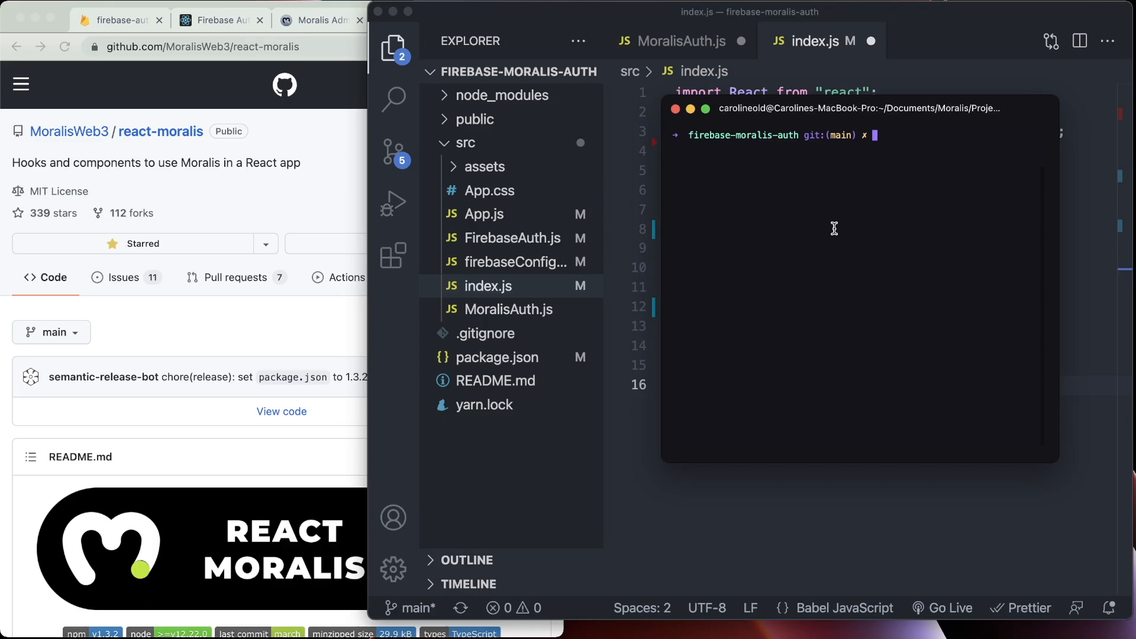
pyautogui.moveTo(244, 185)
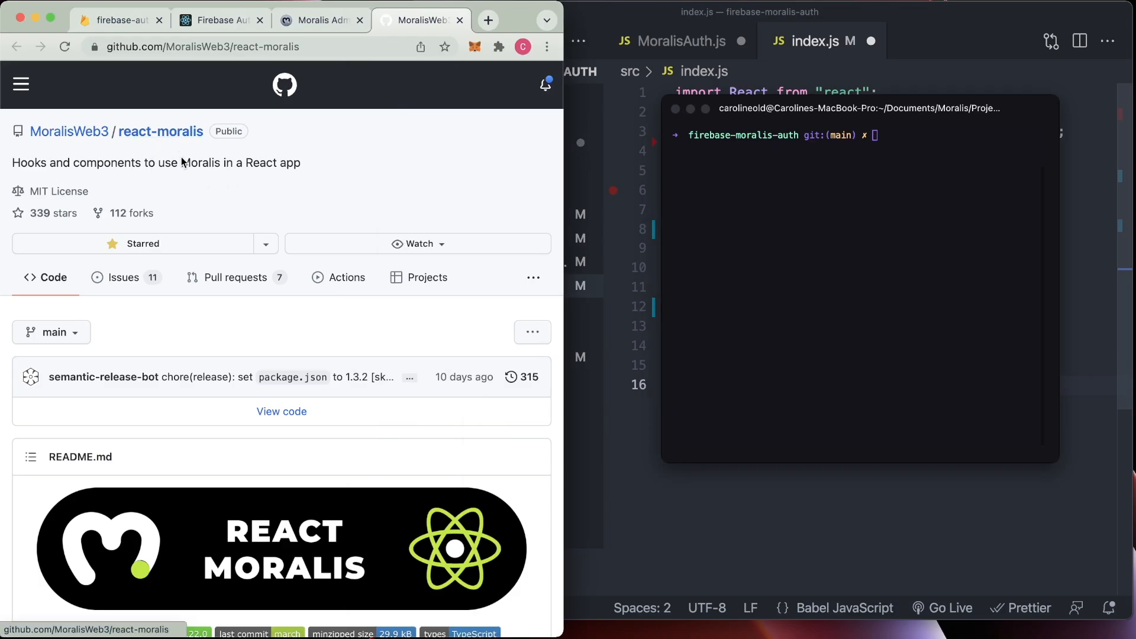
# Copy 'yarn add react react-dom moralis react-moralis' from the README and run it
pyautogui.scroll(-3)
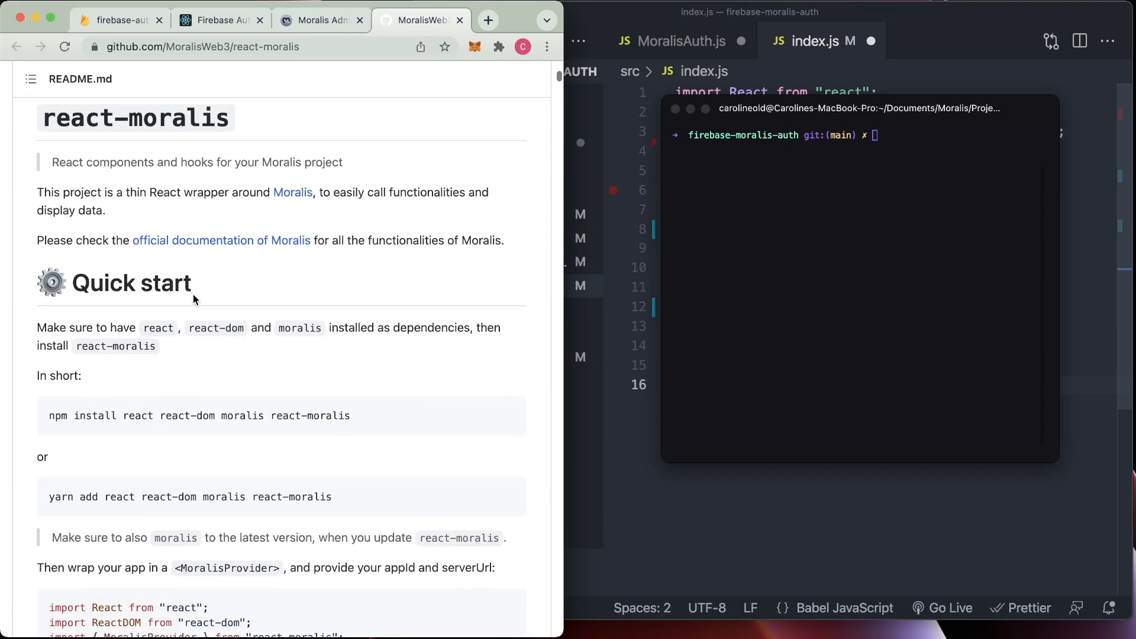
pyautogui.scroll(-3)
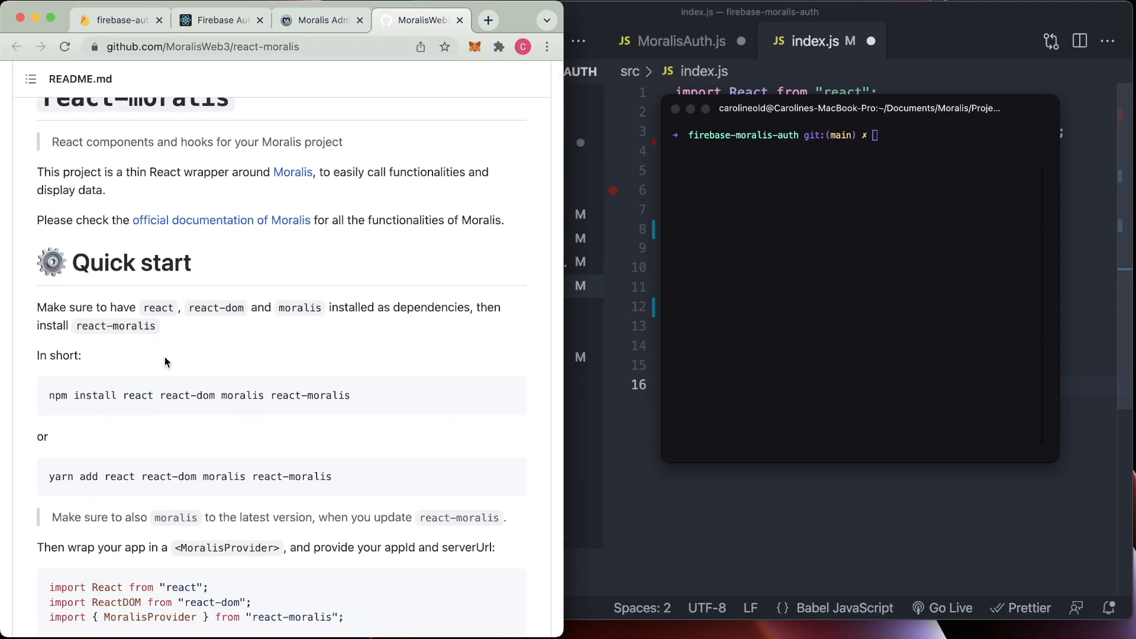
pyautogui.scroll(-3)
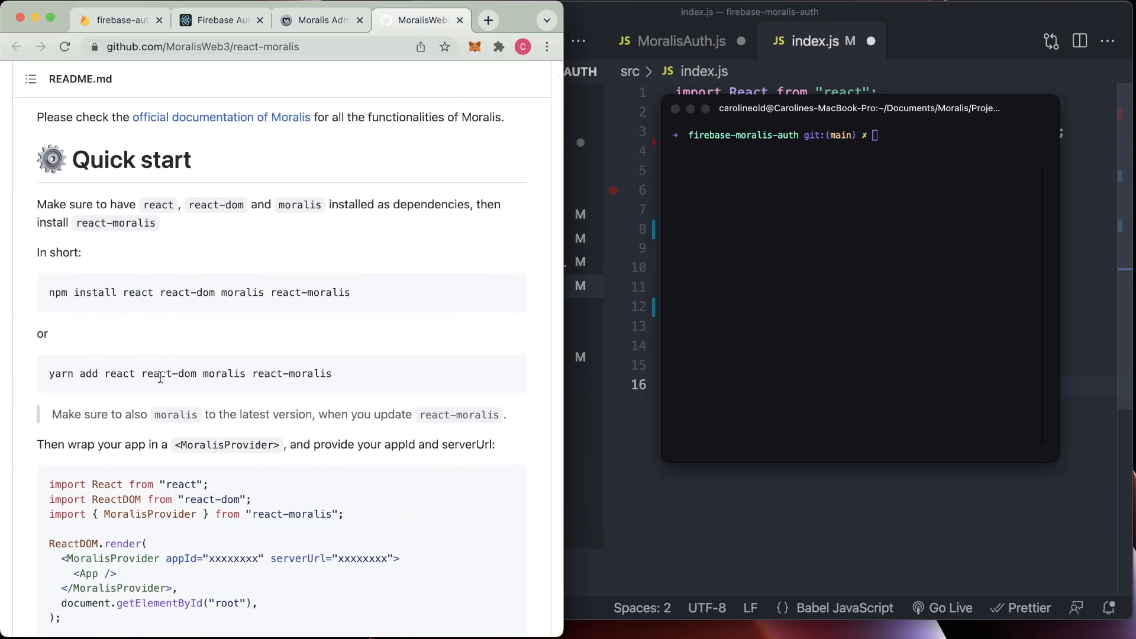
pyautogui.tripleClick(184, 373)
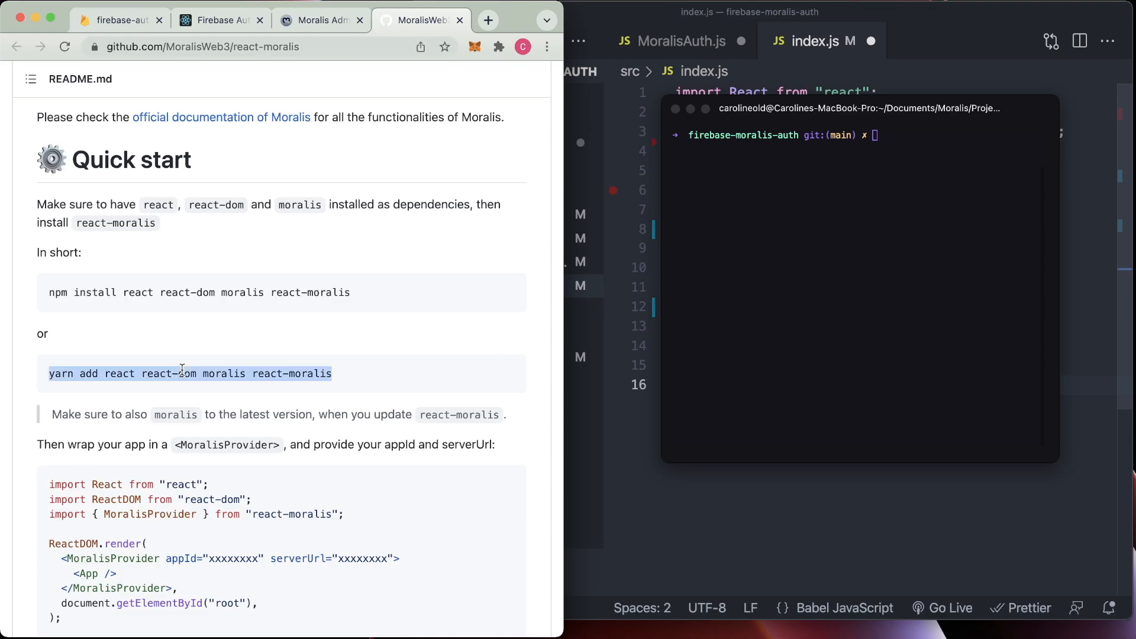
pyautogui.write('yarn add react react-dom moralis react-moralis')
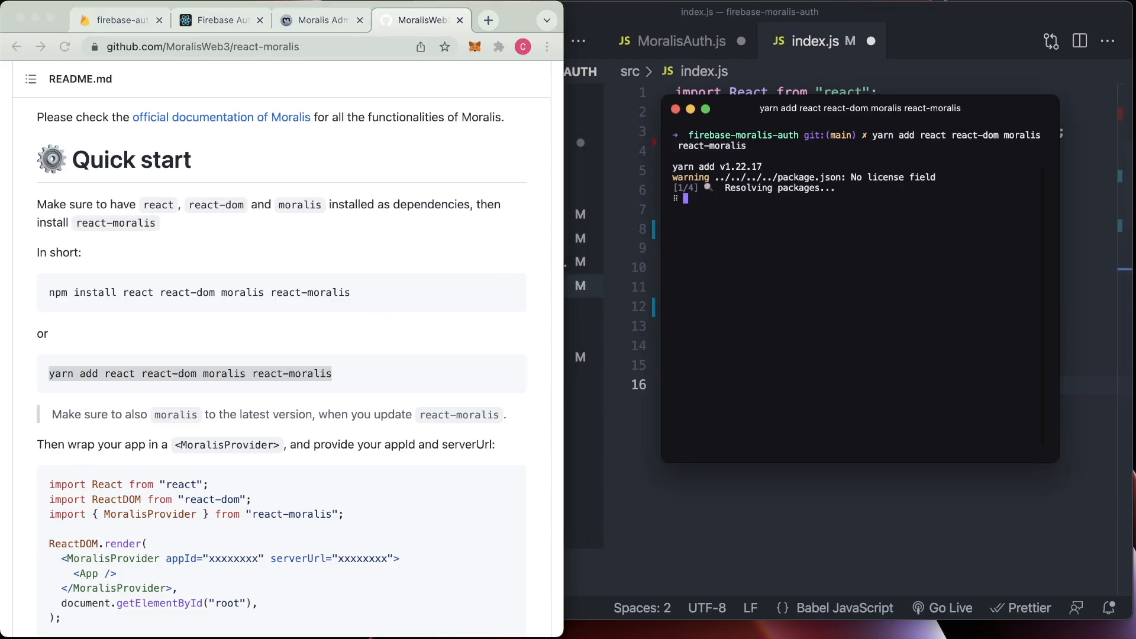
pyautogui.scroll(-3)
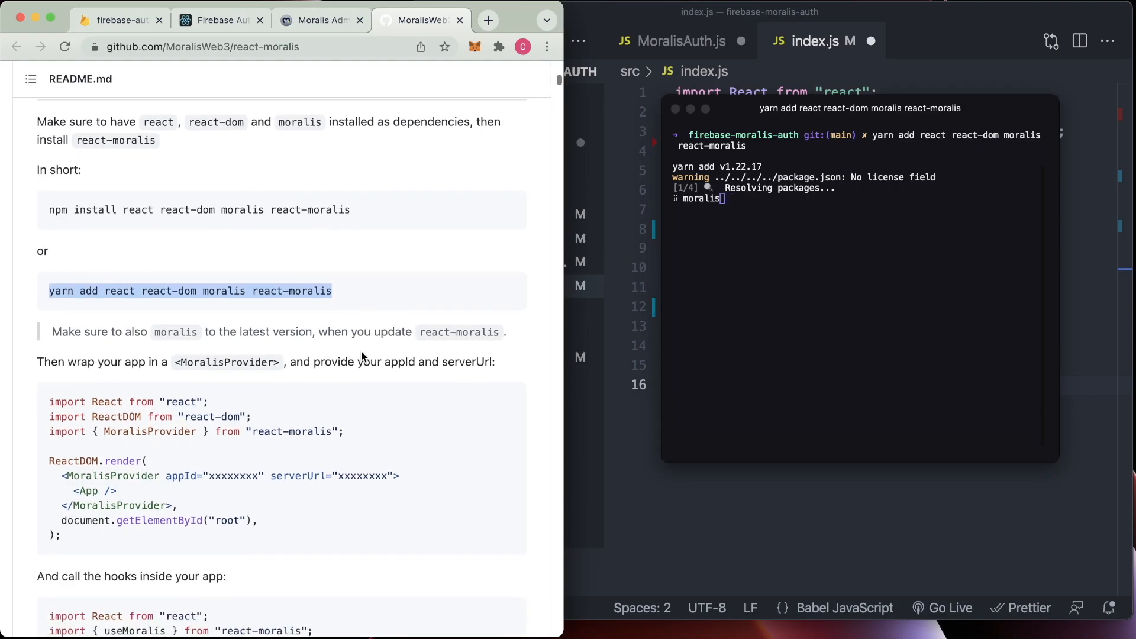
pyautogui.scroll(-3)
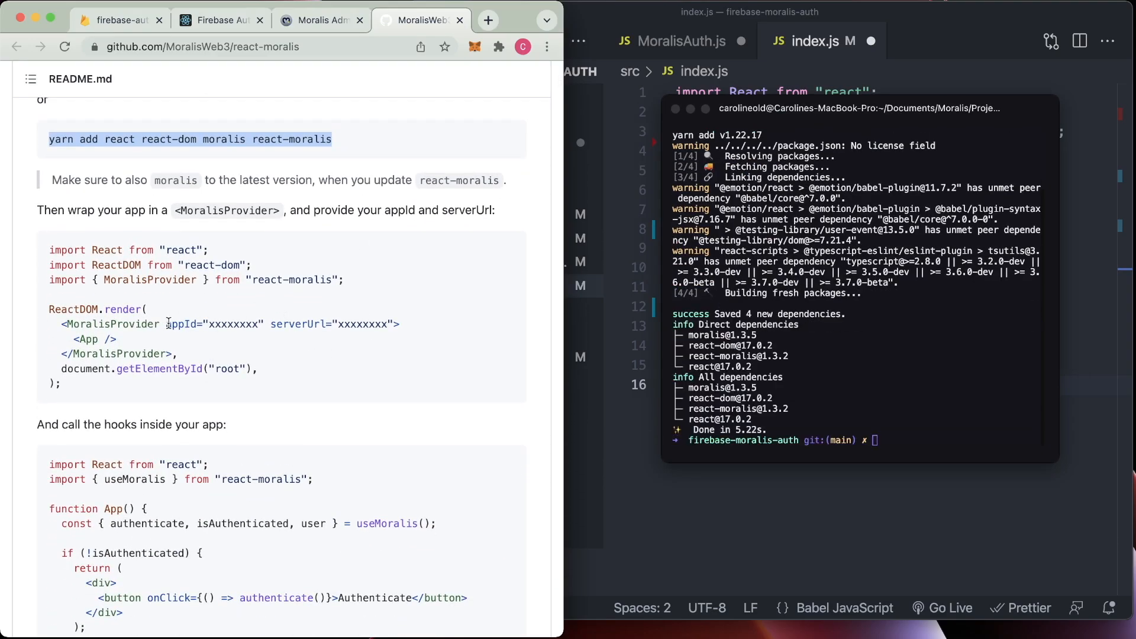
pyautogui.moveTo(545, 513)
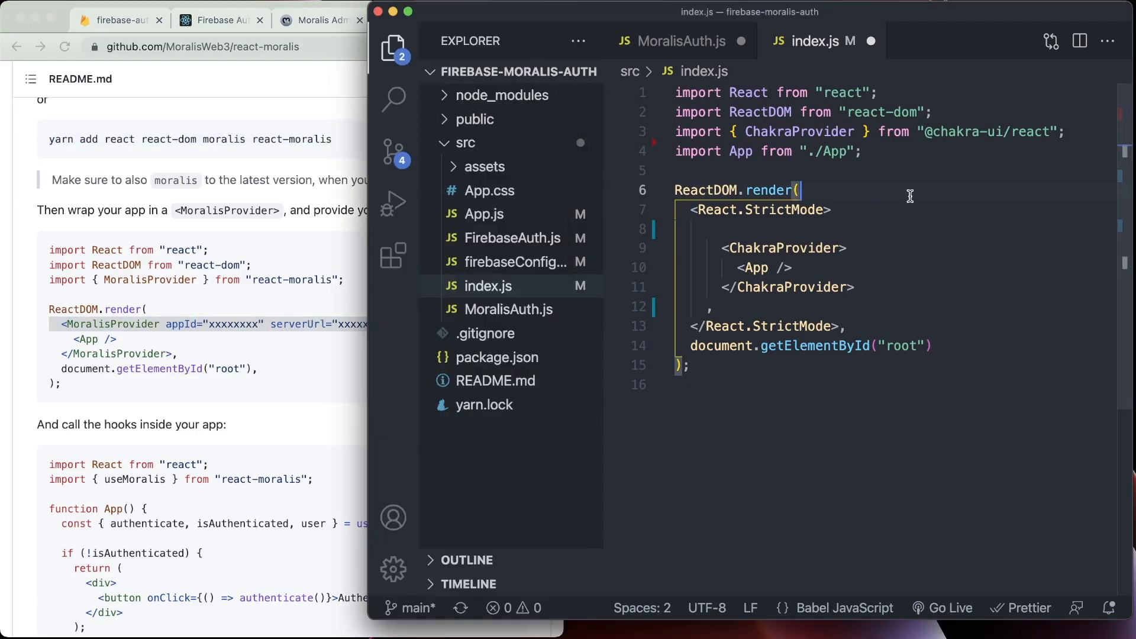
# Wrap ChakraProvider in <MoralisProvider appId="xxxxxxxx" serverUrl="xxxxxxxx"> inside React.StrictMode
pyautogui.write('<MoralisProvider appId="xxxxxxxx" serverUrl="xxxxxxxx">')
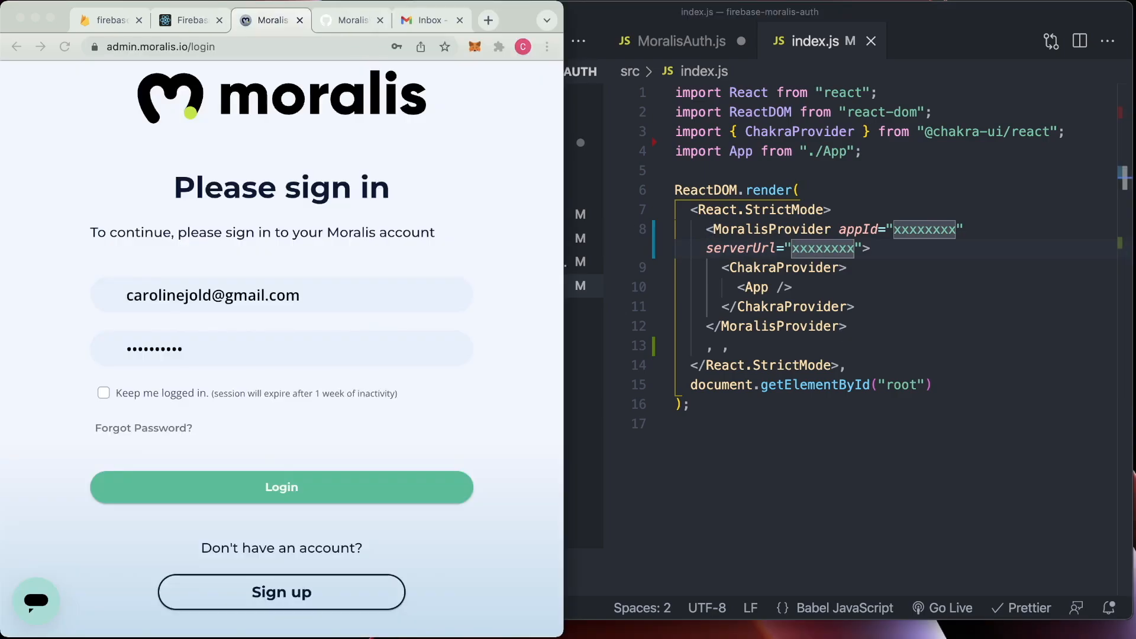
pyautogui.moveTo(269, 197)
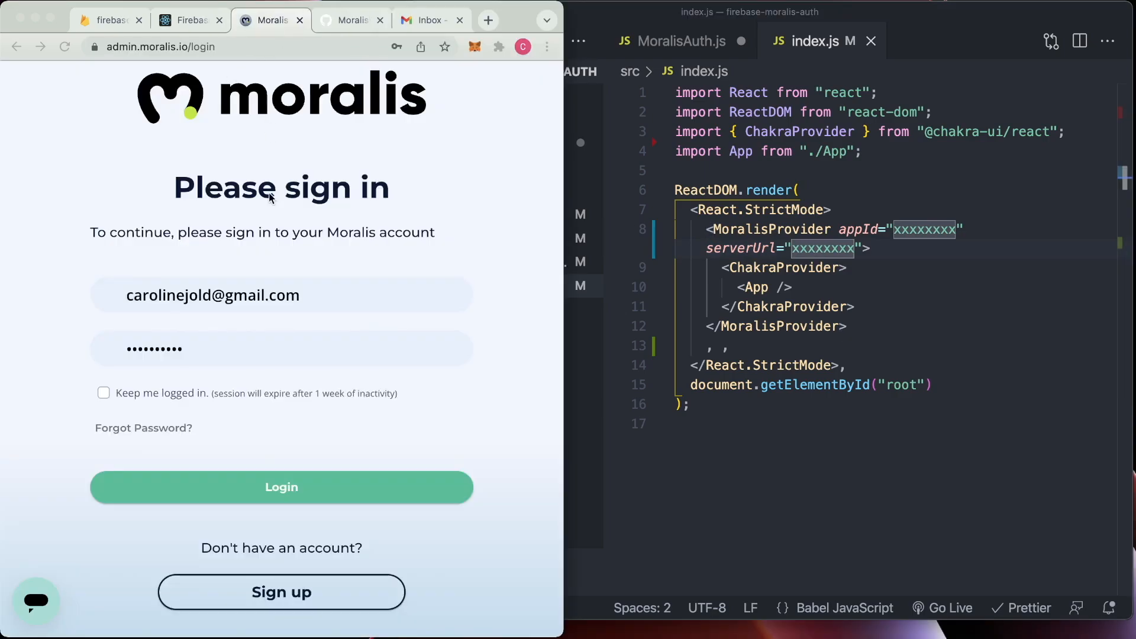
pyautogui.moveTo(182, 55)
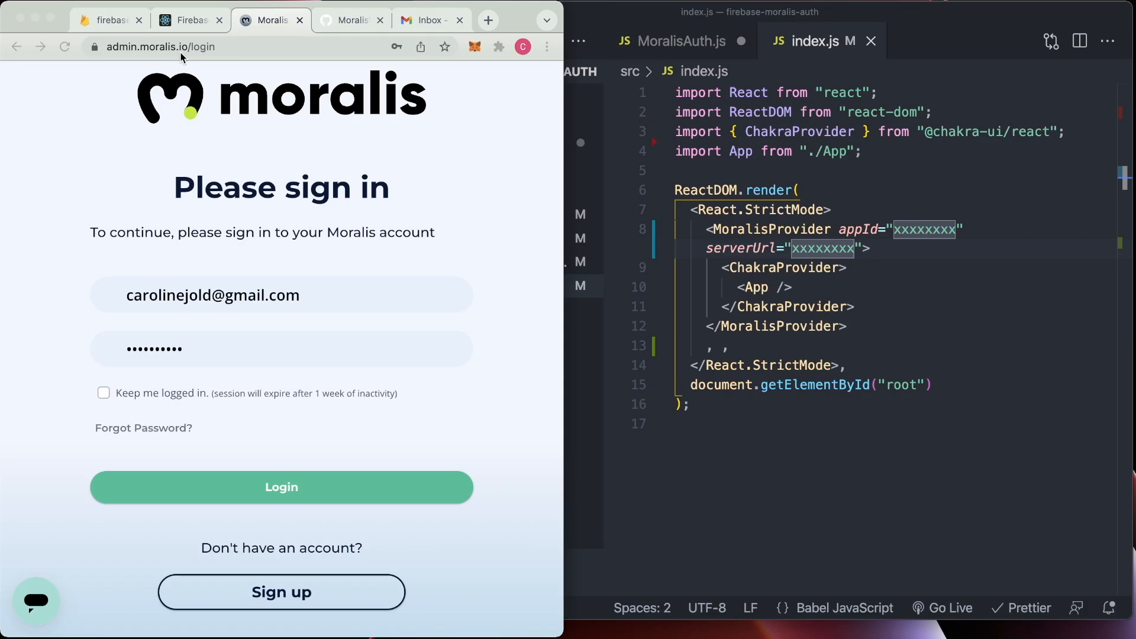
pyautogui.moveTo(346, 183)
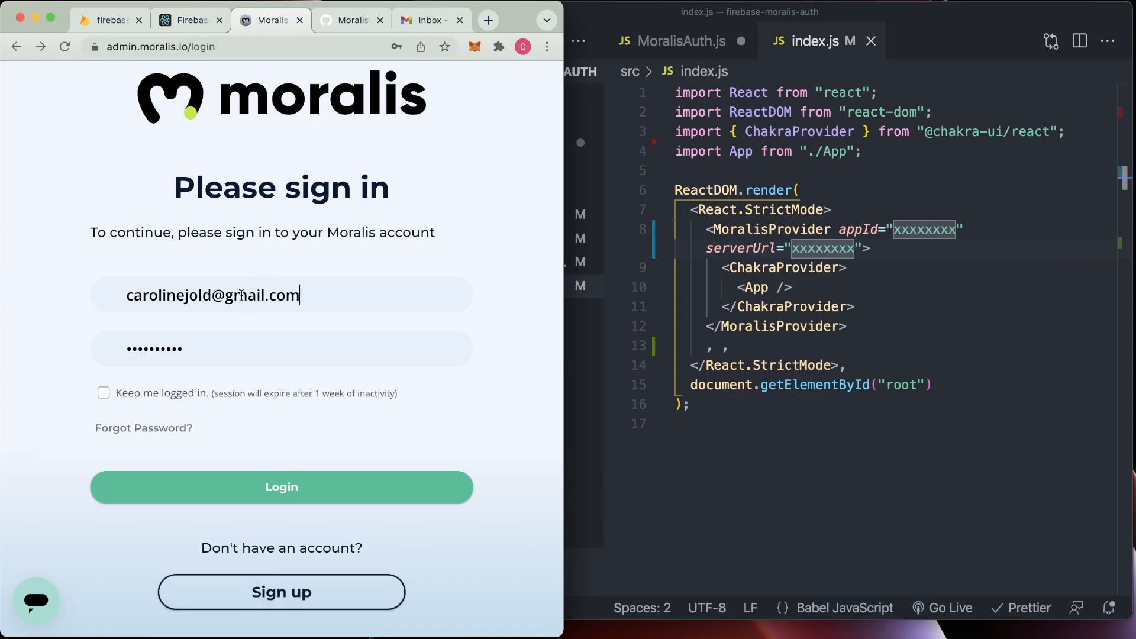
# Log in to Moralis Admin and pass the reCAPTCHA to reach the Servers page
pyautogui.click(282, 488)
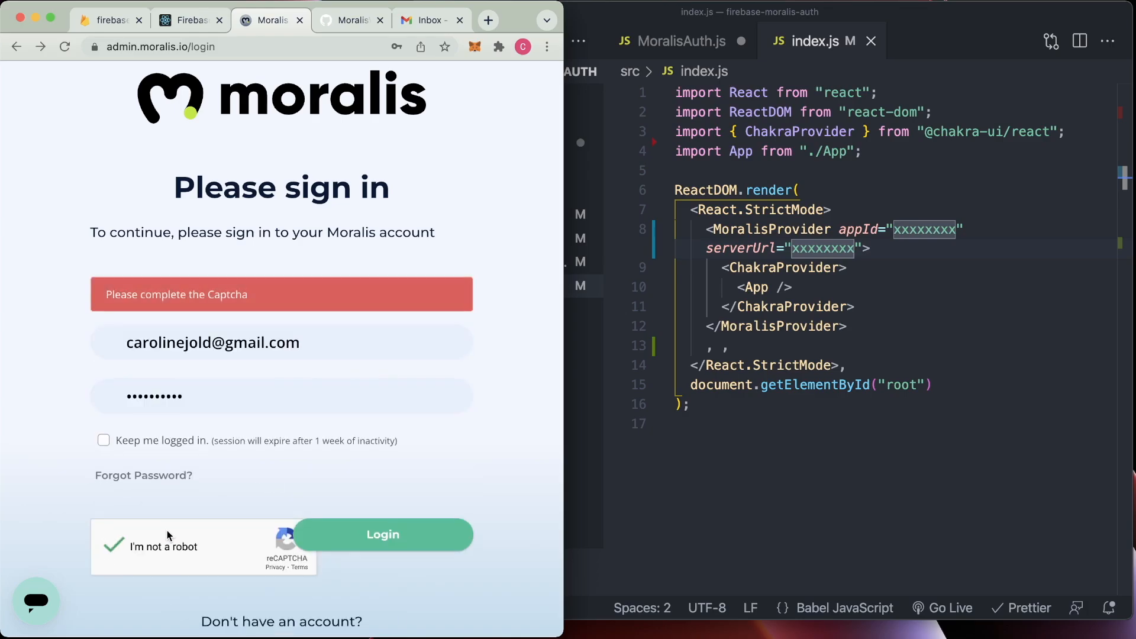
pyautogui.click(383, 534)
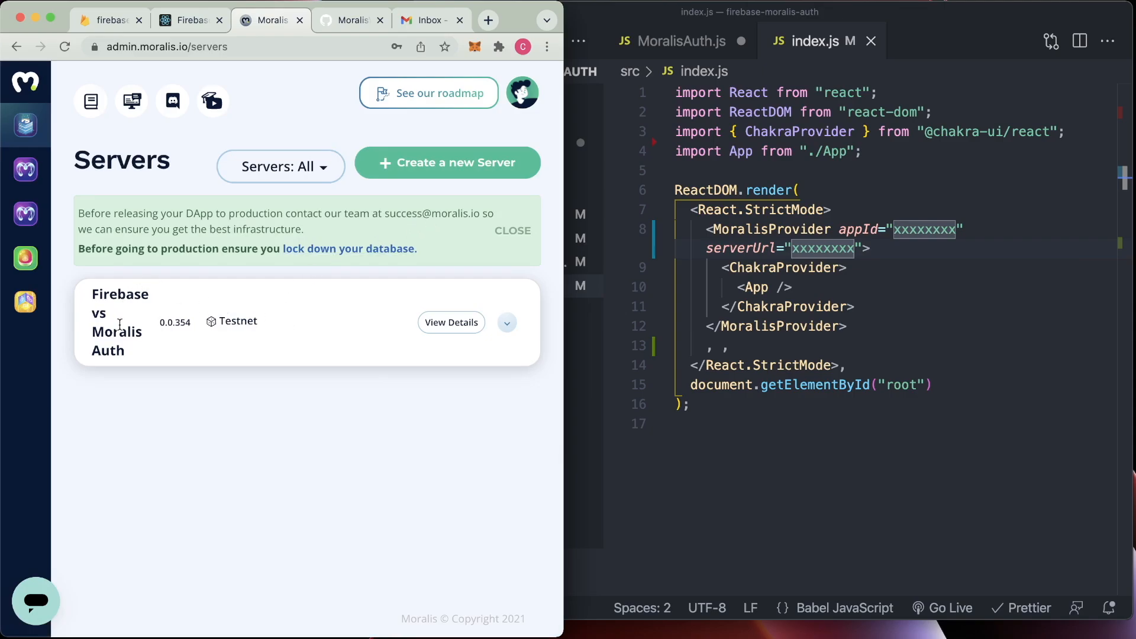
pyautogui.moveTo(441, 168)
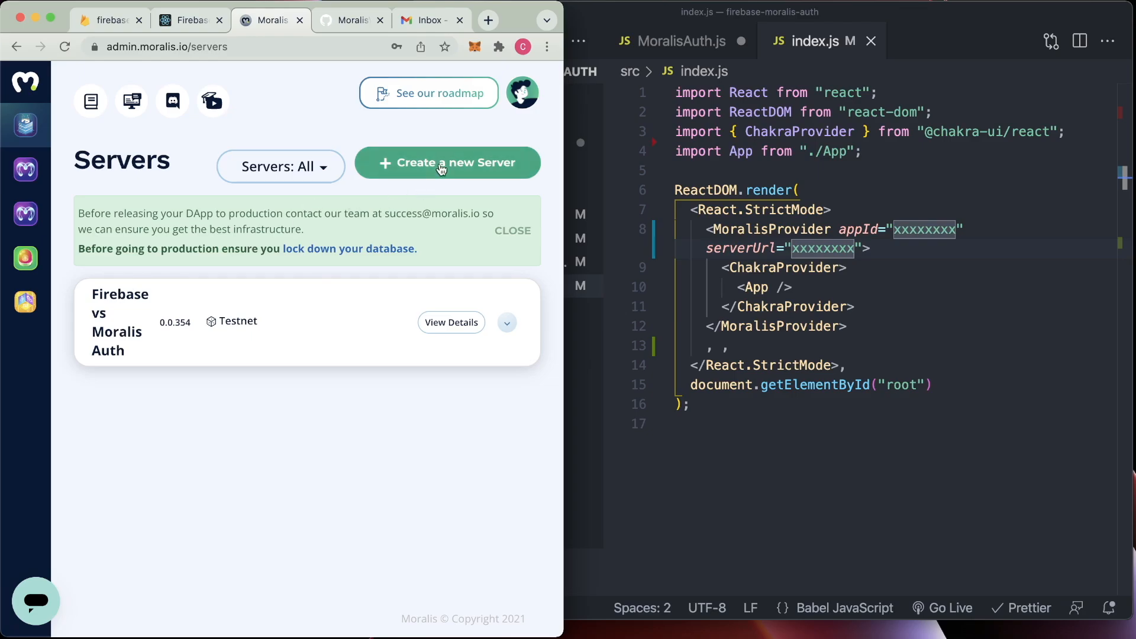
pyautogui.click(447, 163)
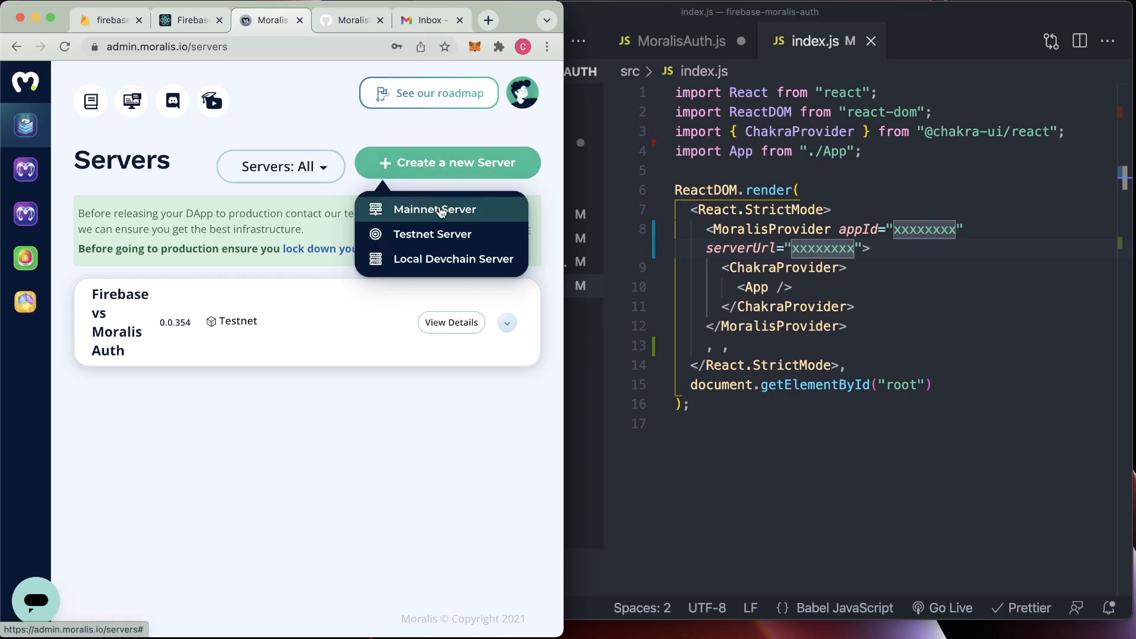
pyautogui.click(432, 233)
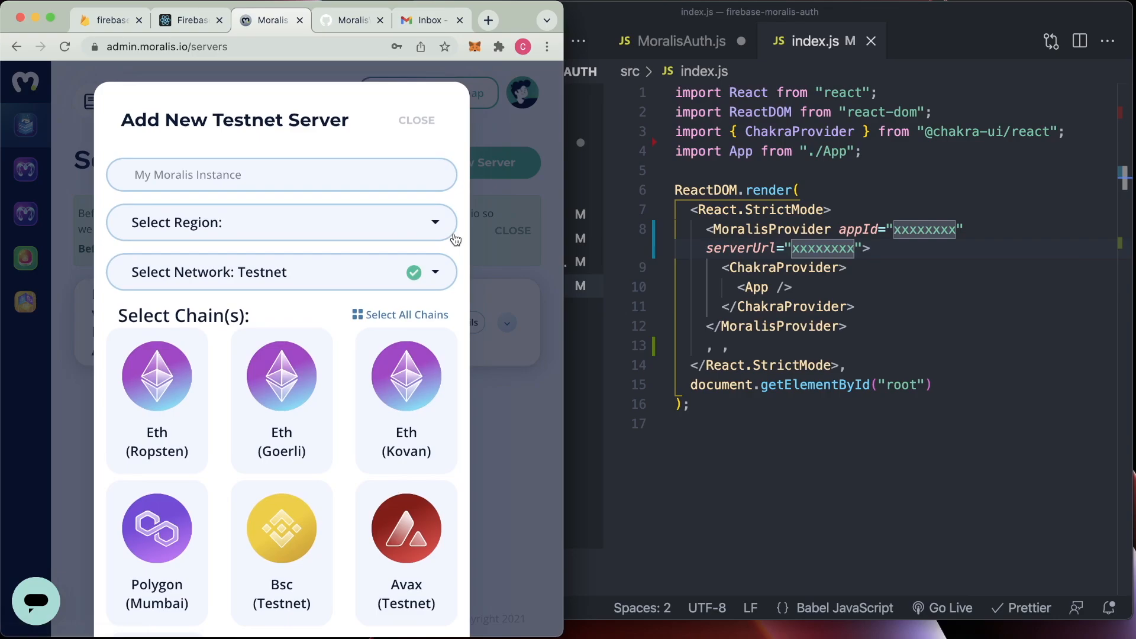
pyautogui.write('Firebase vs Moralis')
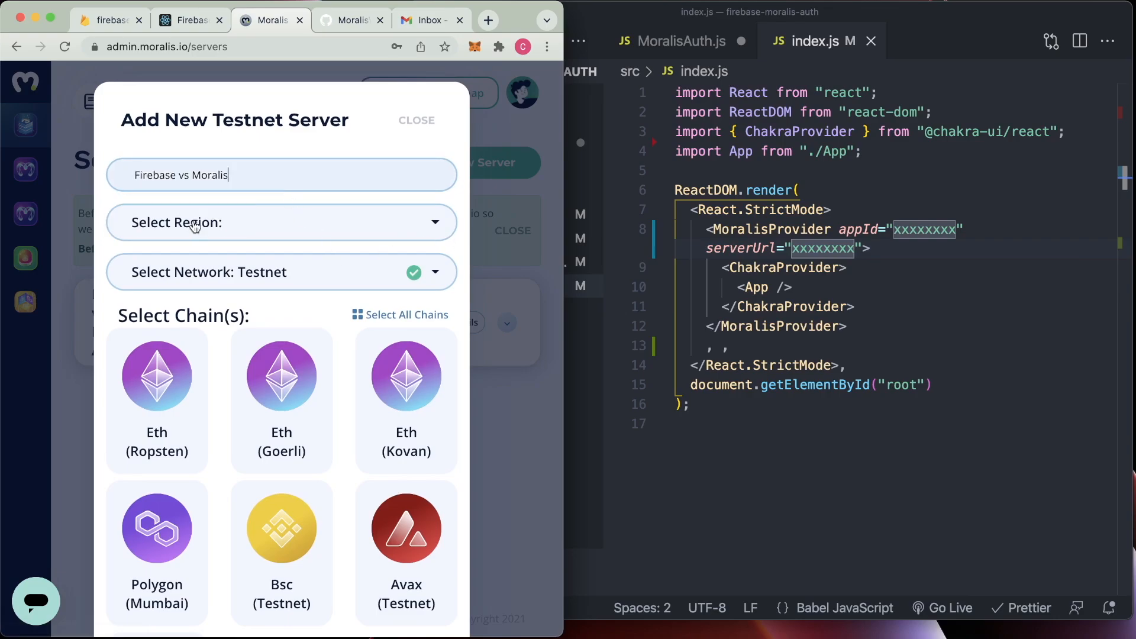
pyautogui.write('2')
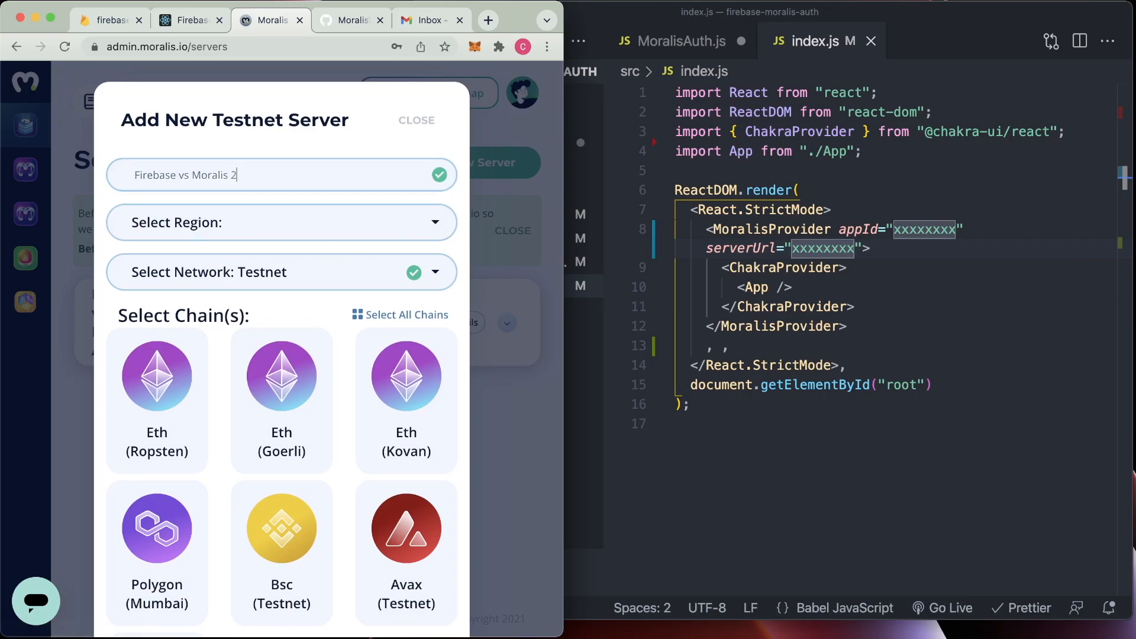
pyautogui.click(281, 223)
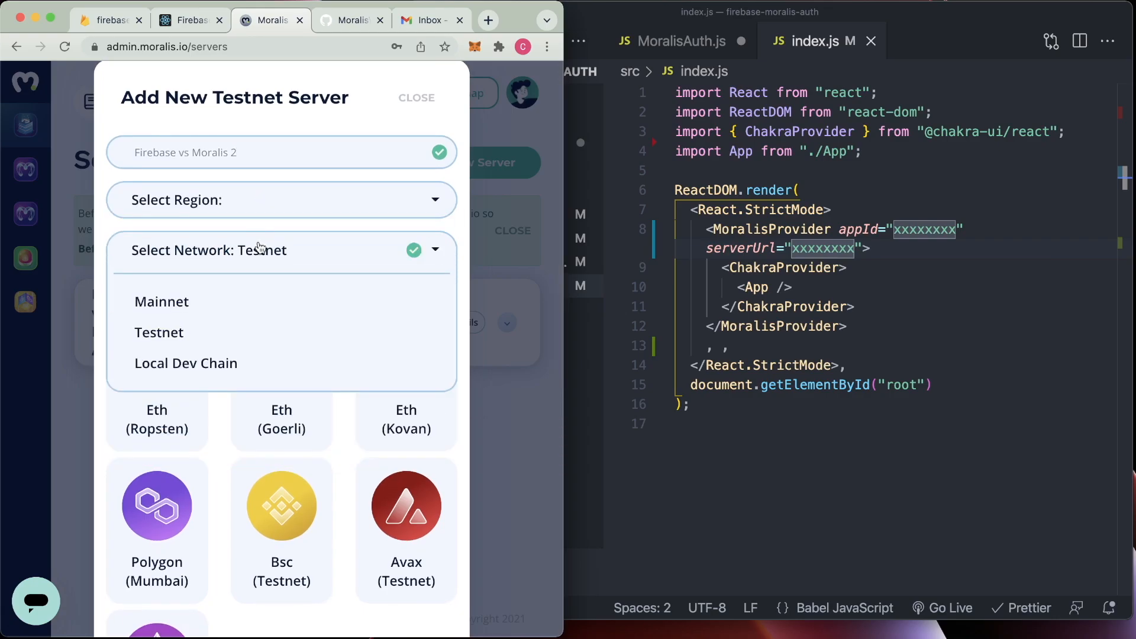
pyautogui.click(159, 332)
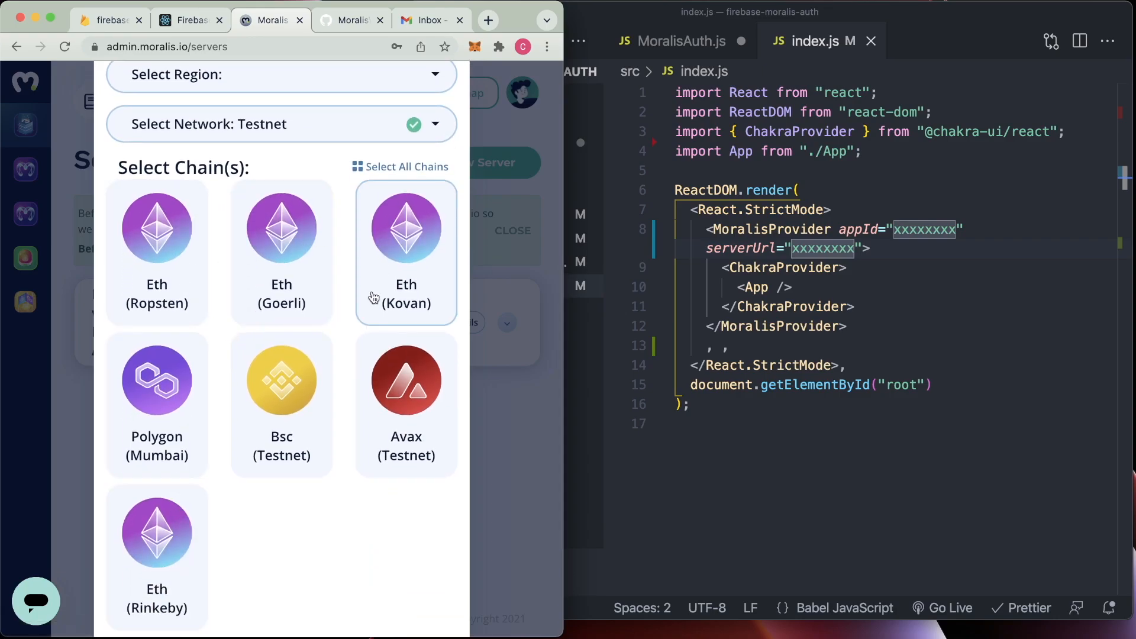
pyautogui.click(156, 228)
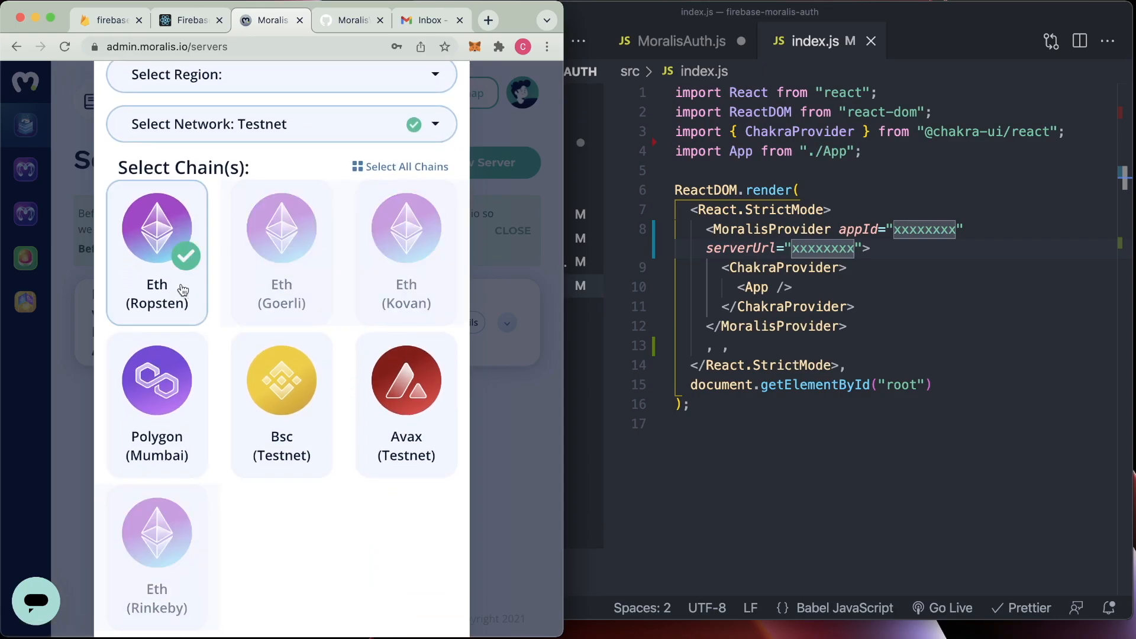
pyautogui.scroll(-3)
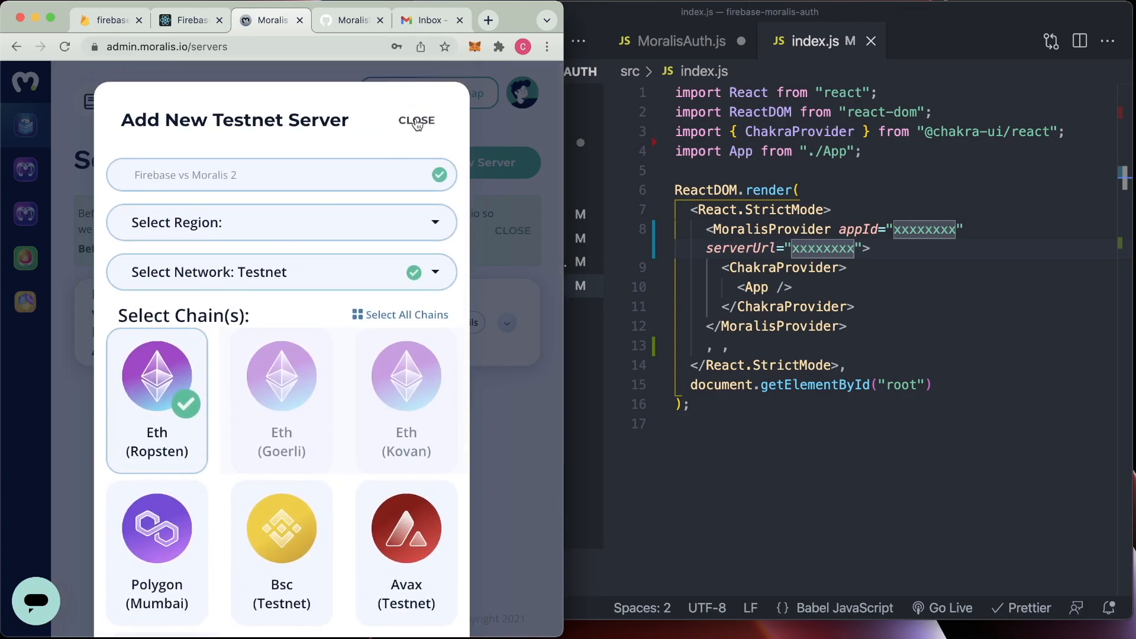
pyautogui.click(416, 121)
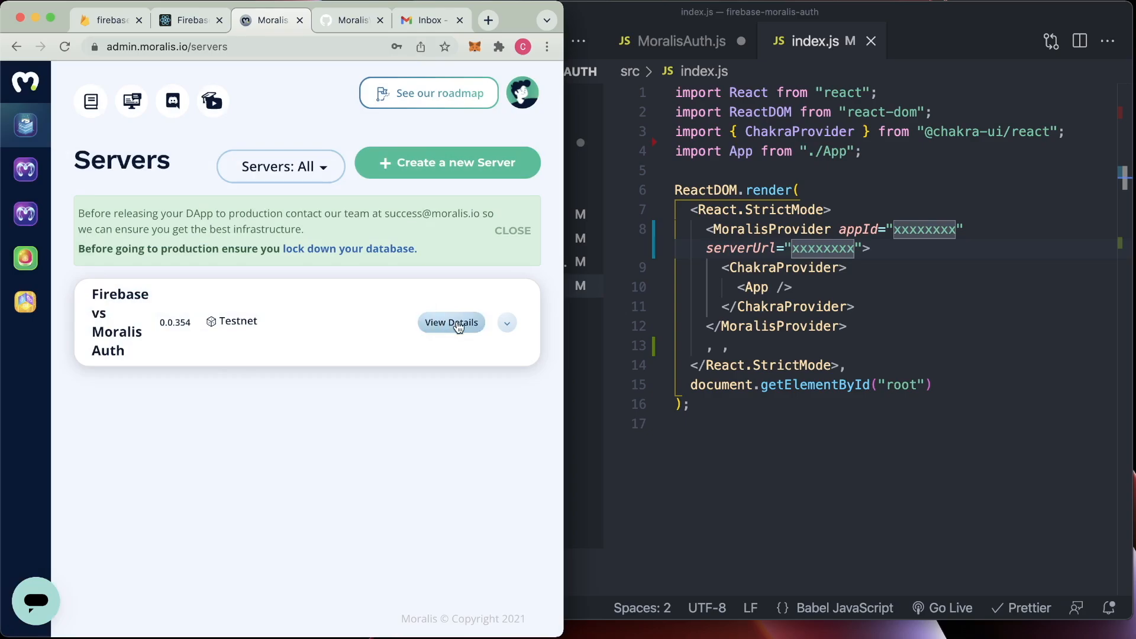
pyautogui.moveTo(464, 344)
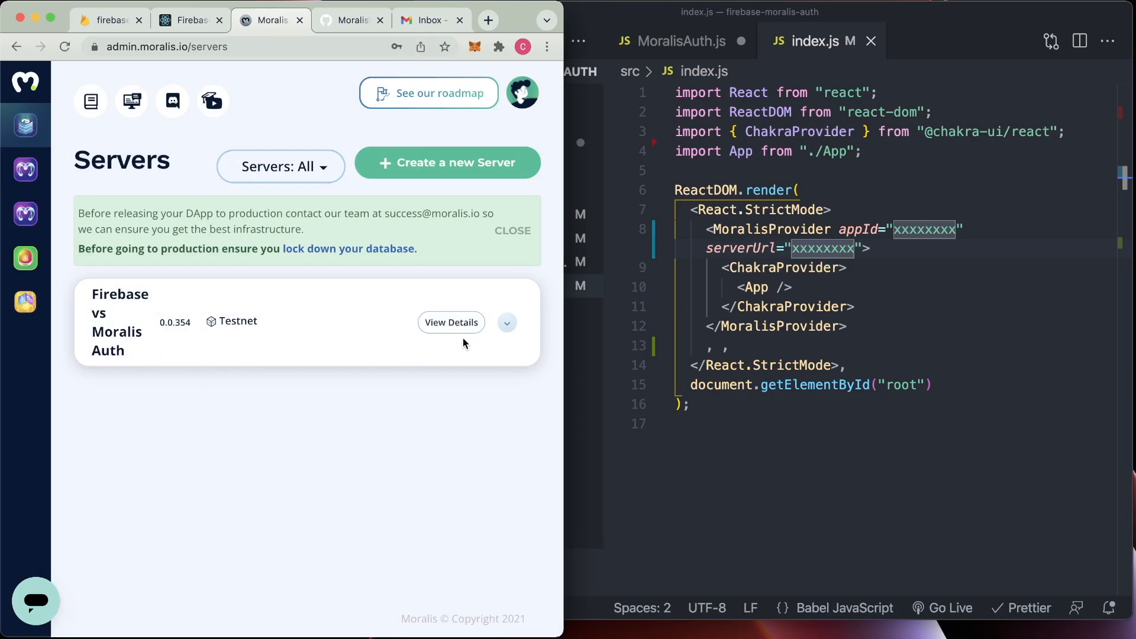
# View the Firebase vs Moralis Auth server details and import MoralisProvider from react-moralis in index.js
pyautogui.click(451, 322)
pyautogui.write('import { Mor')
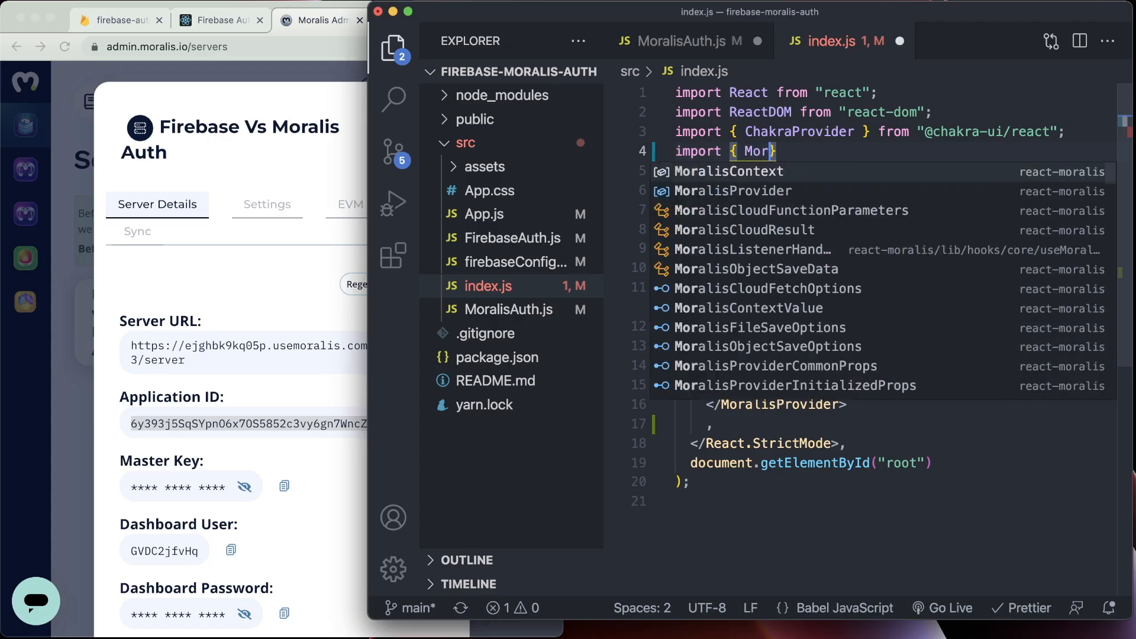
pyautogui.write('MoralisProvider')
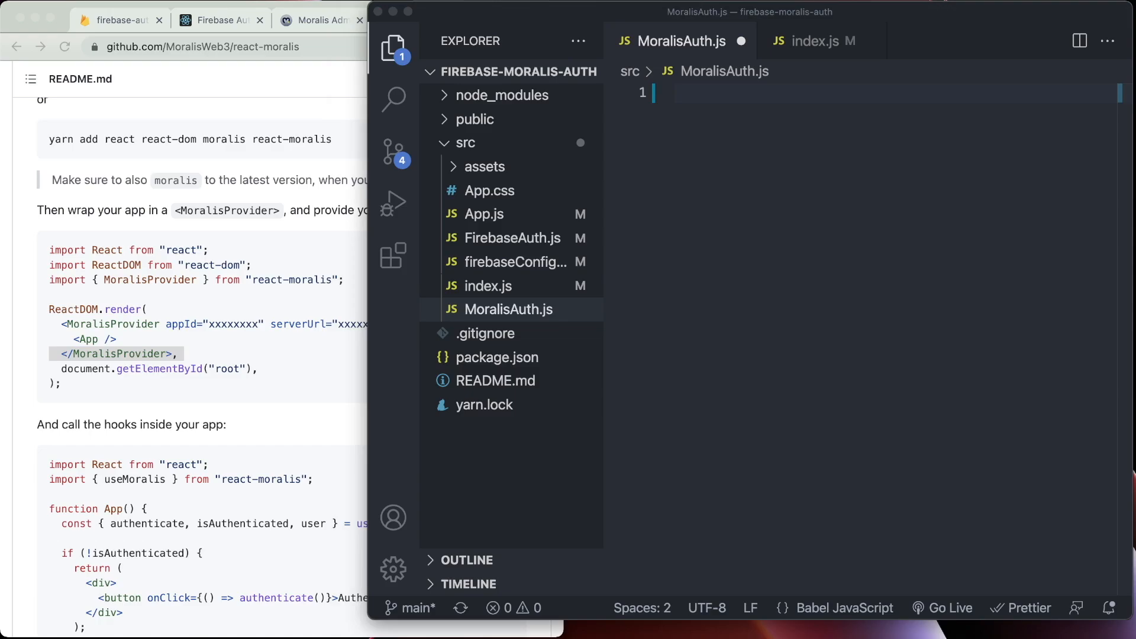
# Import React, moralisLogo.svg and useMoralis from react-moralis in MoralisAuth.js
pyautogui.write('import React from "react";')
pyautogui.write('import { Box, Button, Text, Image } from "@chakra-ui/react";')
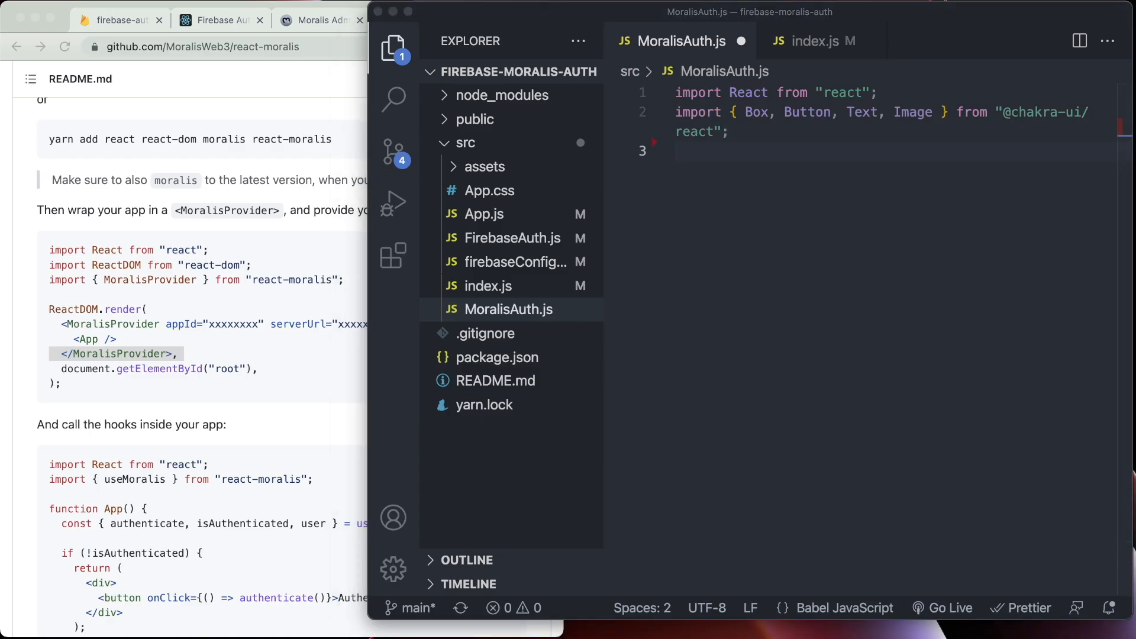
pyautogui.moveTo(888, 271)
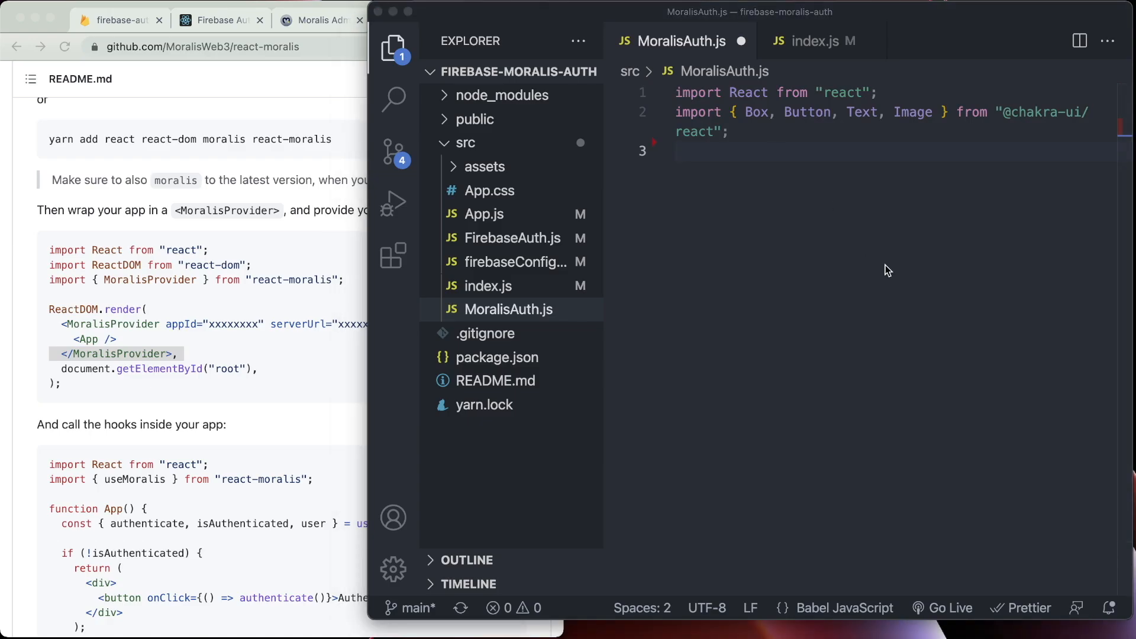
pyautogui.write('import moralisLogo from "./assets/moralisLogo.svg";')
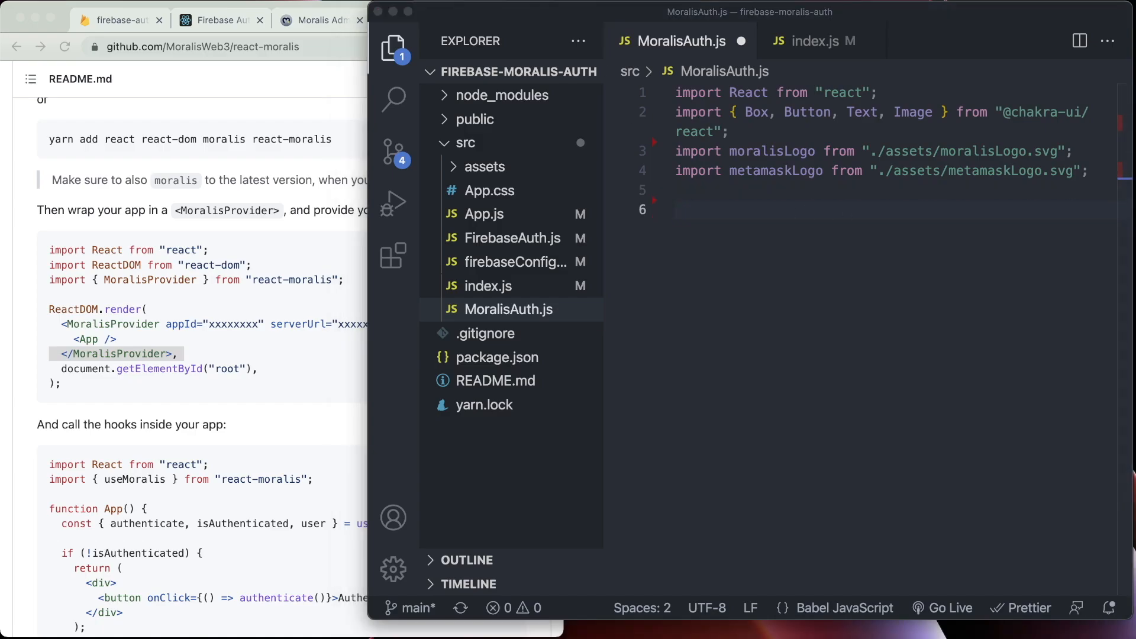
pyautogui.write('im')
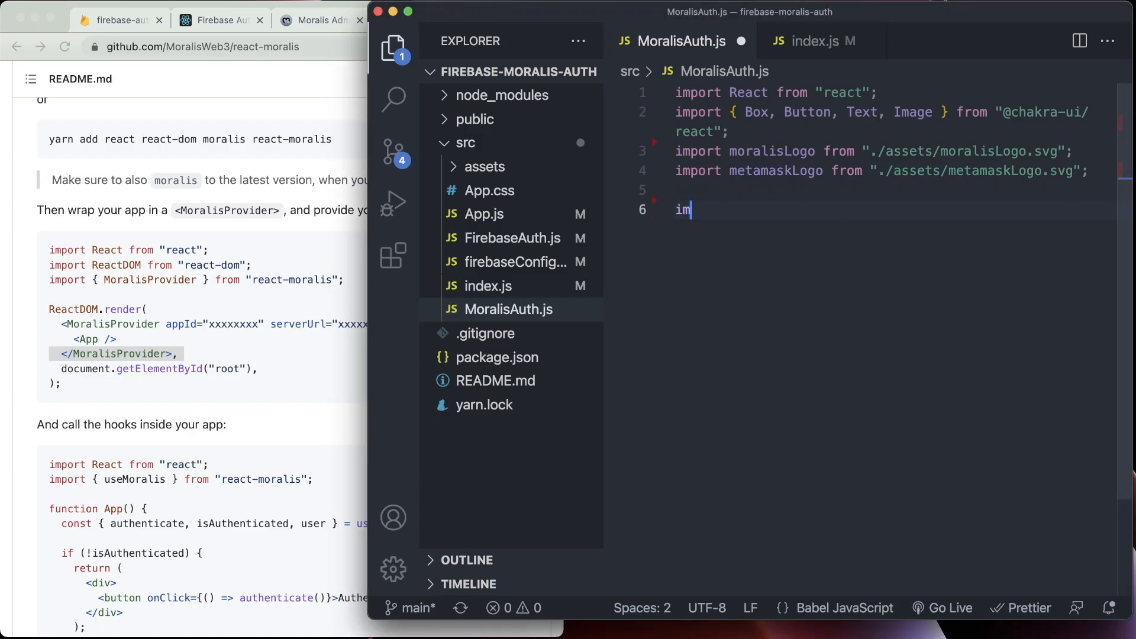
pyautogui.write('port {}')
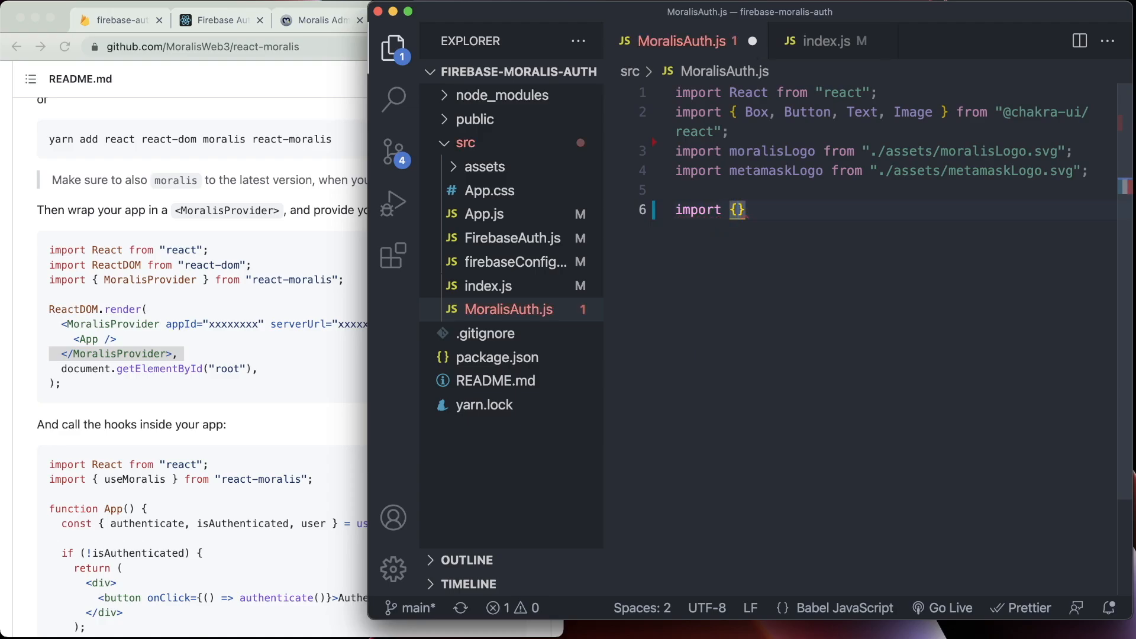
pyautogui.write('useMoralis')
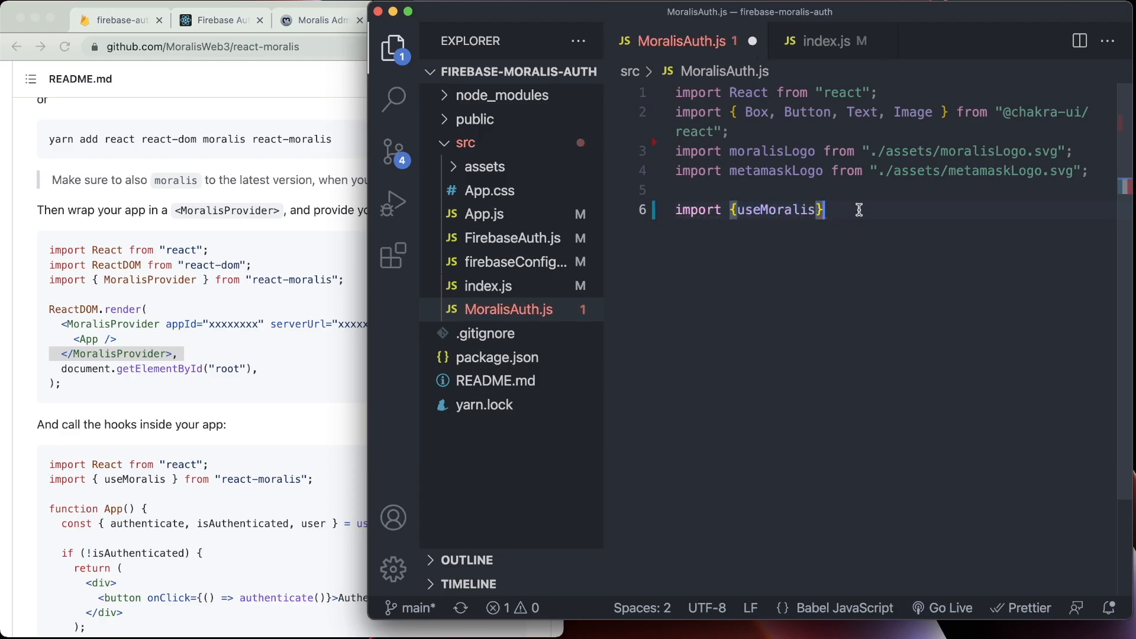
pyautogui.write('from "react-moralis";')
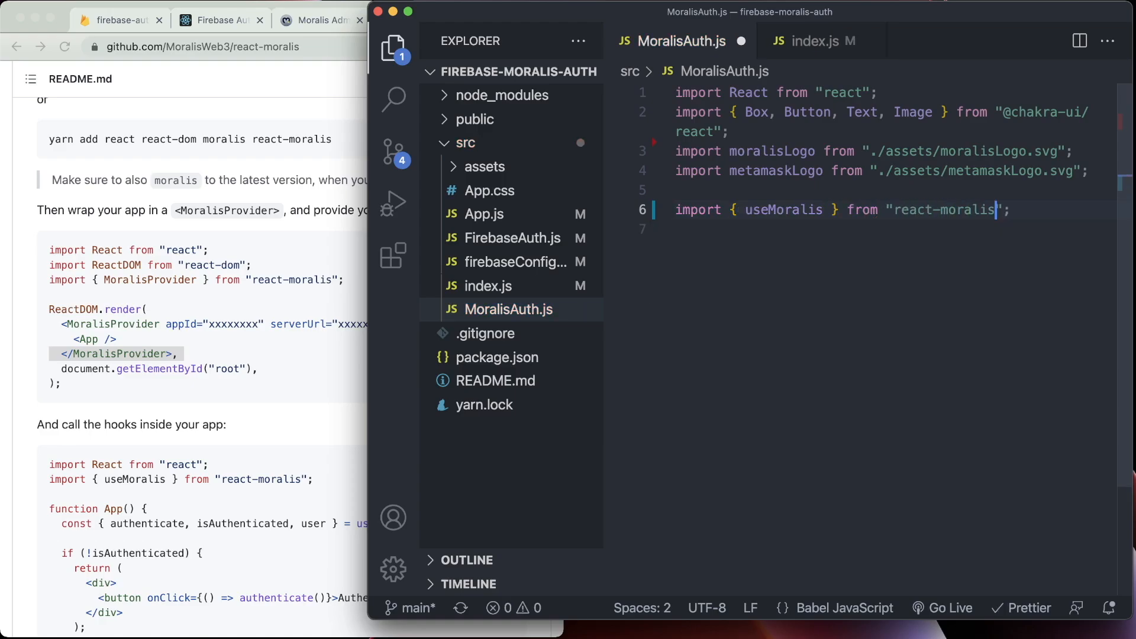
pyautogui.press('Enter')
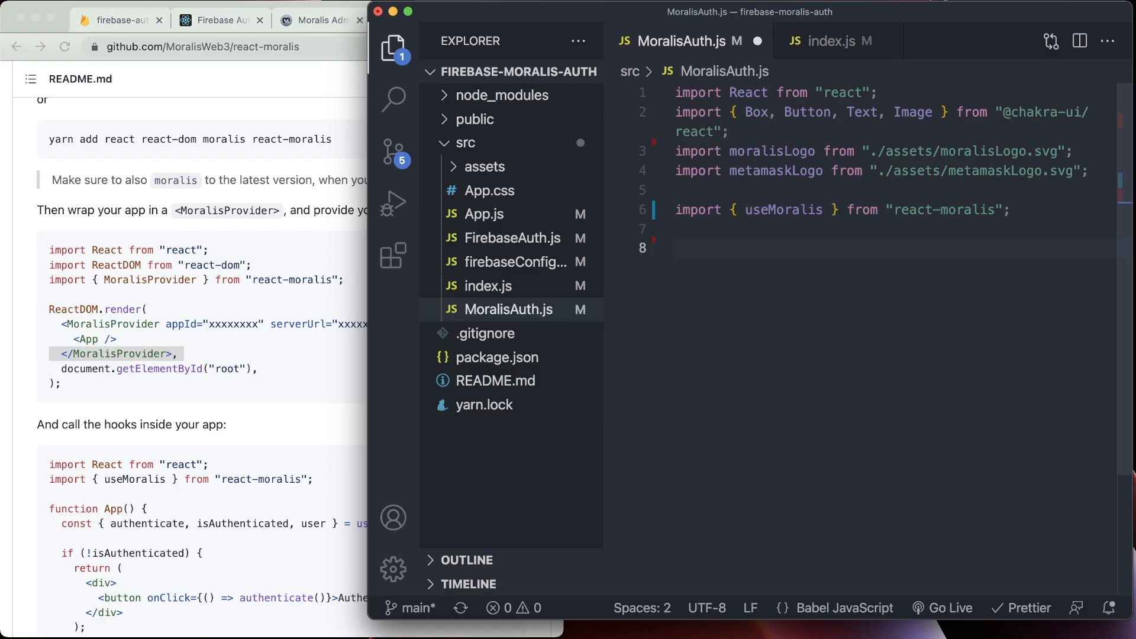
# Expand the rafce snippet into a MoralisAuth component and open its body
pyautogui.write('rafce')
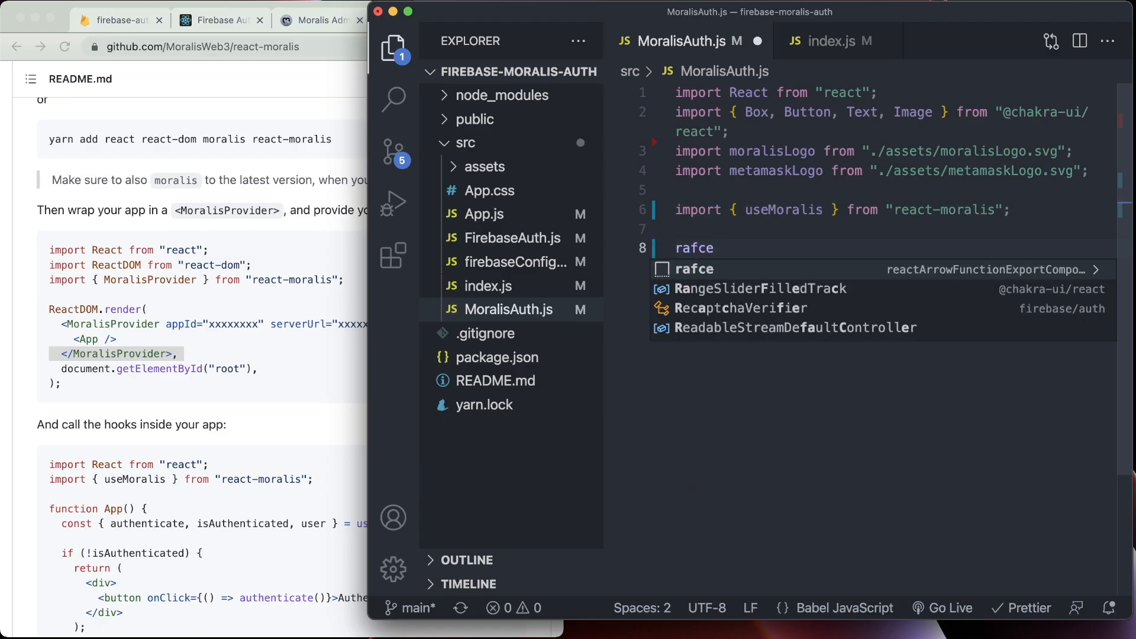
pyautogui.press('Enter')
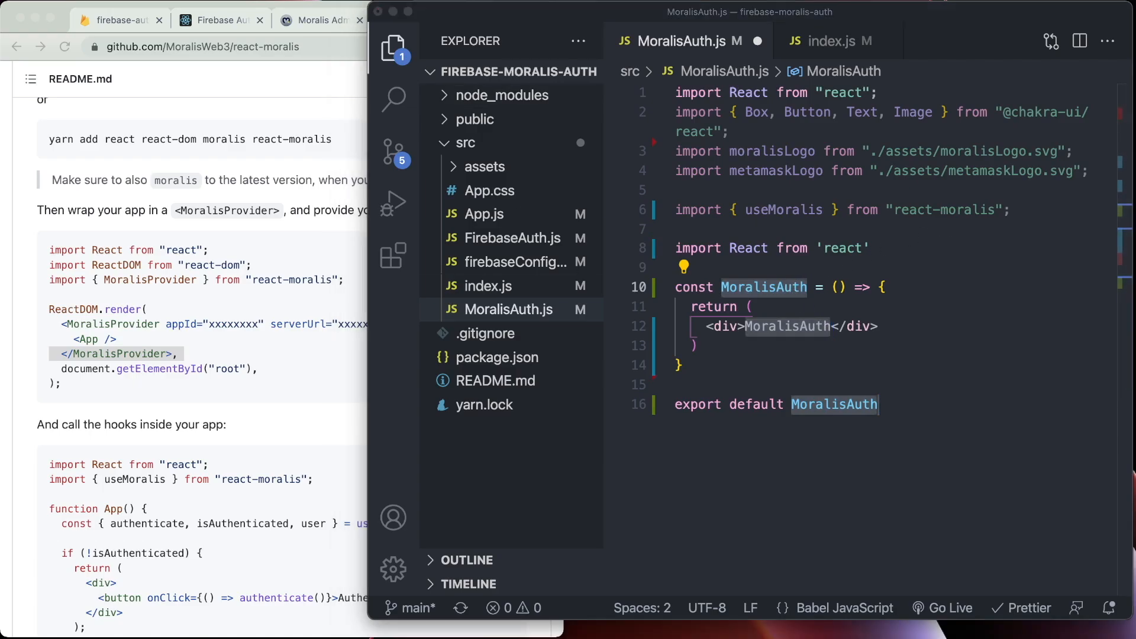
pyautogui.click(906, 287)
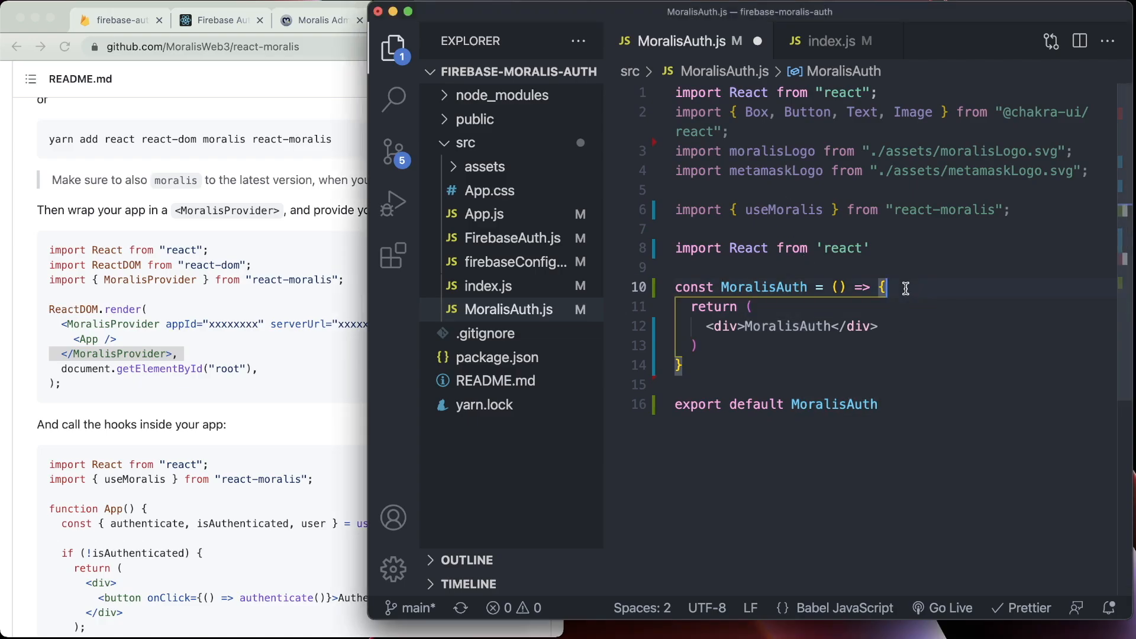
pyautogui.press('Enter')
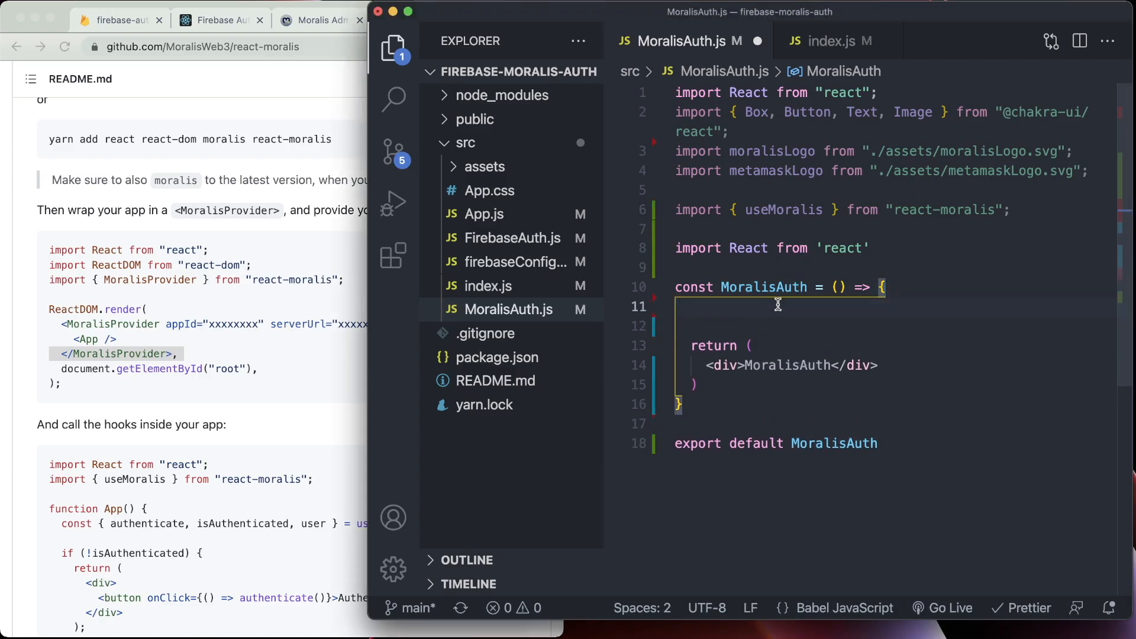
# Destructure authenticate, isAuthenticated and user from useMoralis()
pyautogui.write('const')
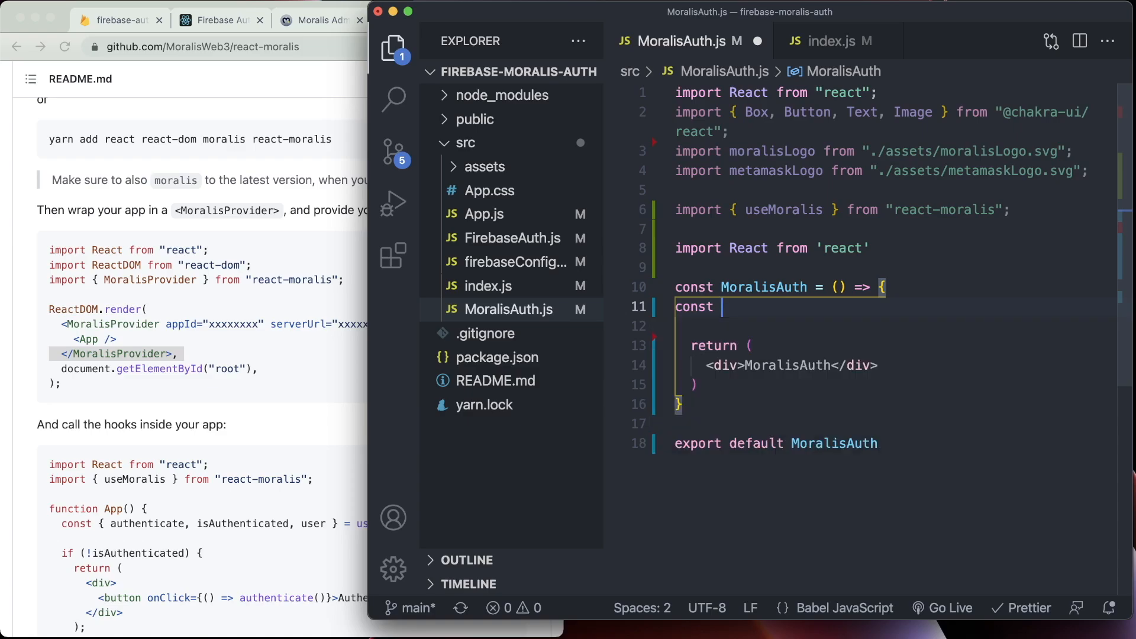
pyautogui.write('{ authet}')
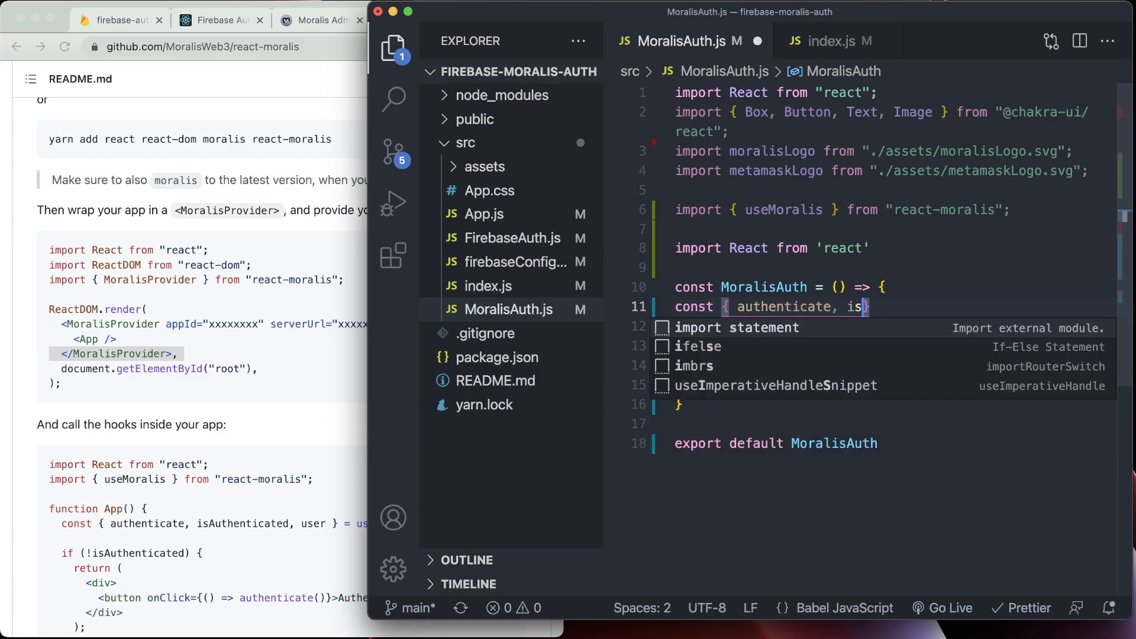
pyautogui.write('Authenticated')
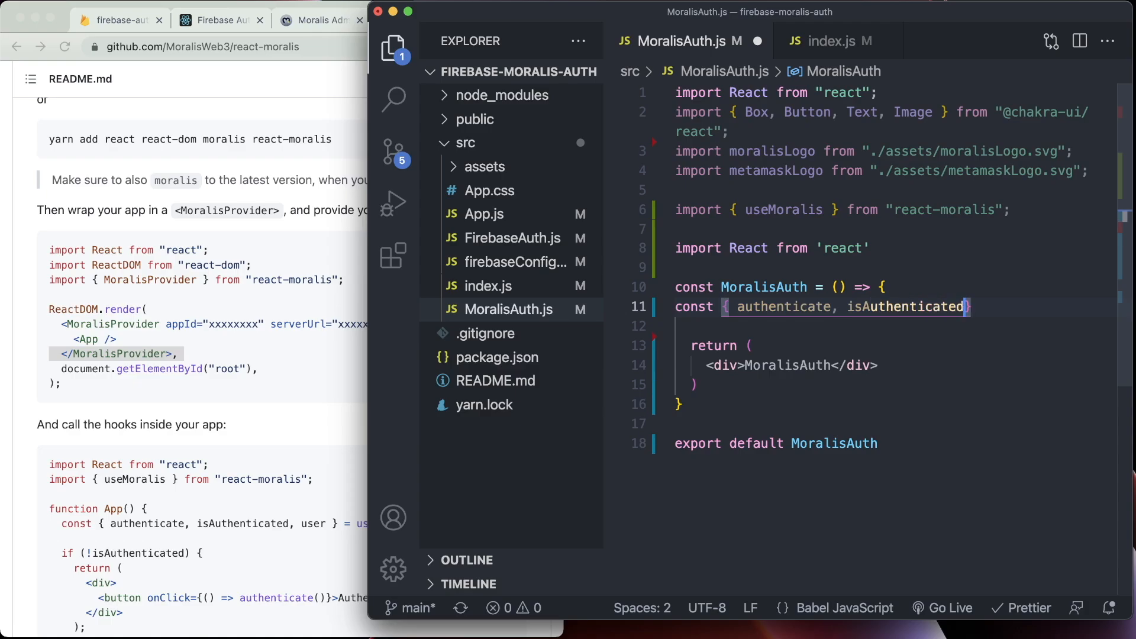
pyautogui.write(', user }')
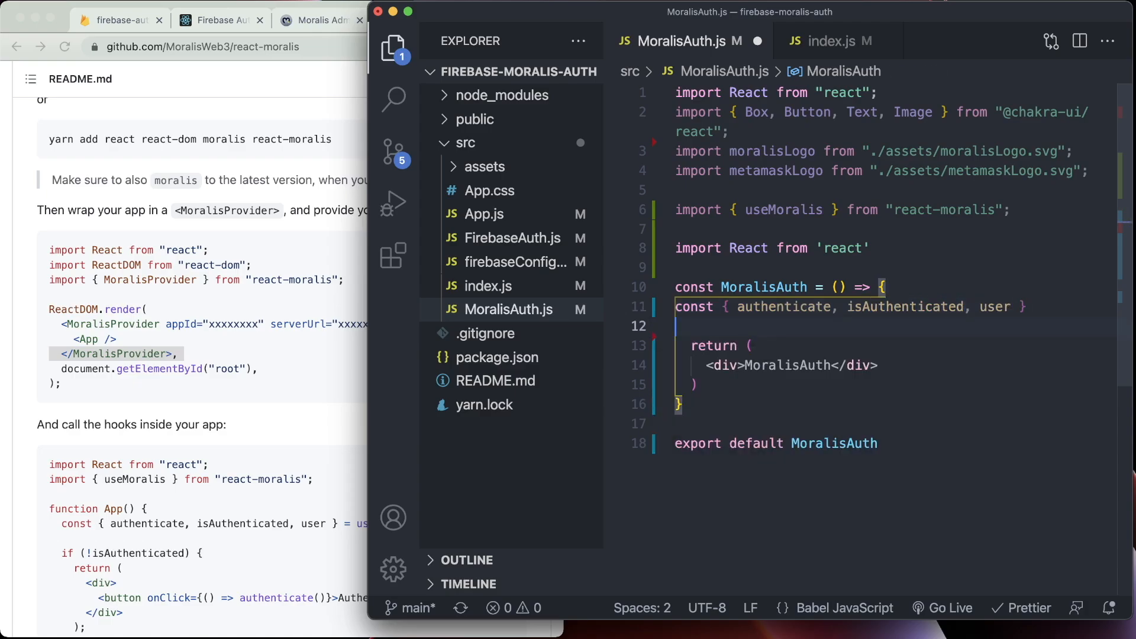
pyautogui.write('=')
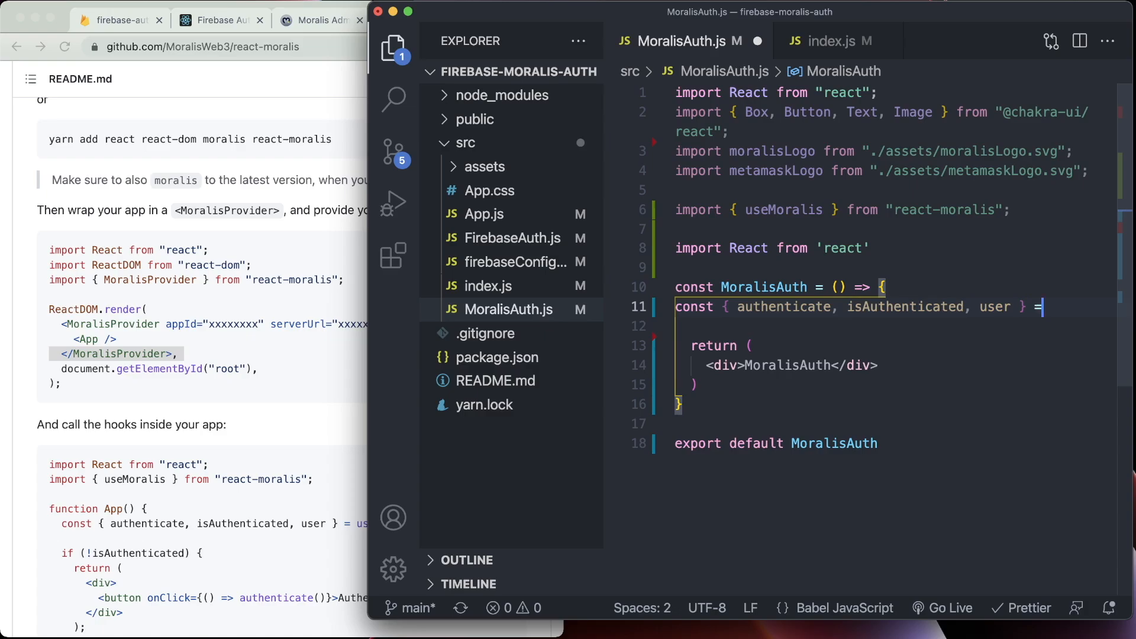
pyautogui.write('useMoralis();')
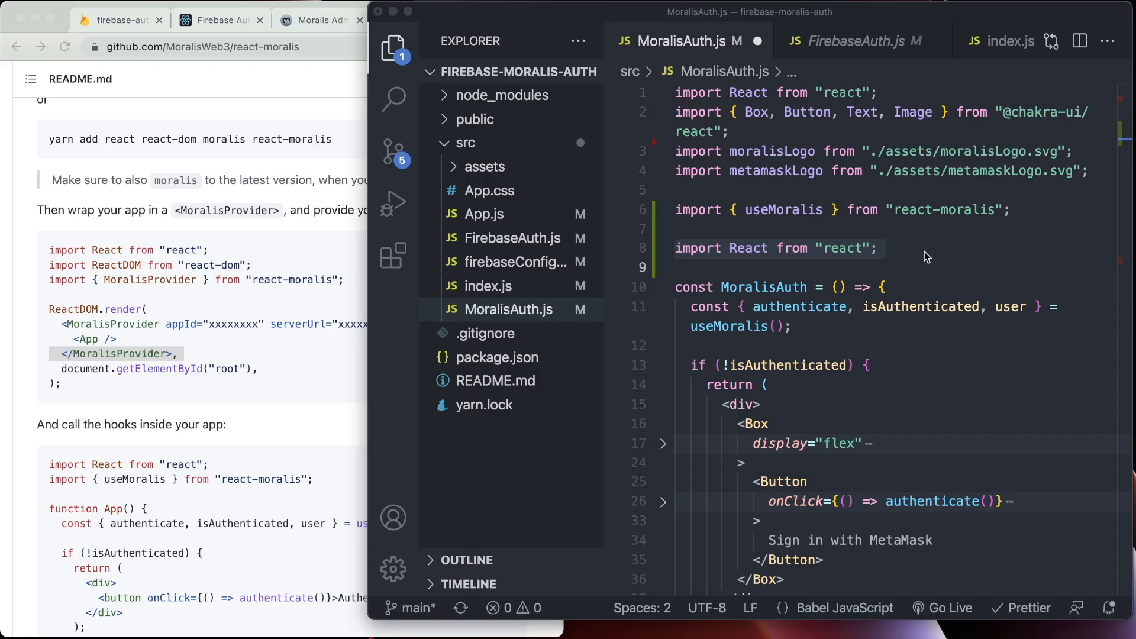
# Rebuild MoralisAuth with the rafce snippet as a plain component returning its name
pyautogui.write('rafc')
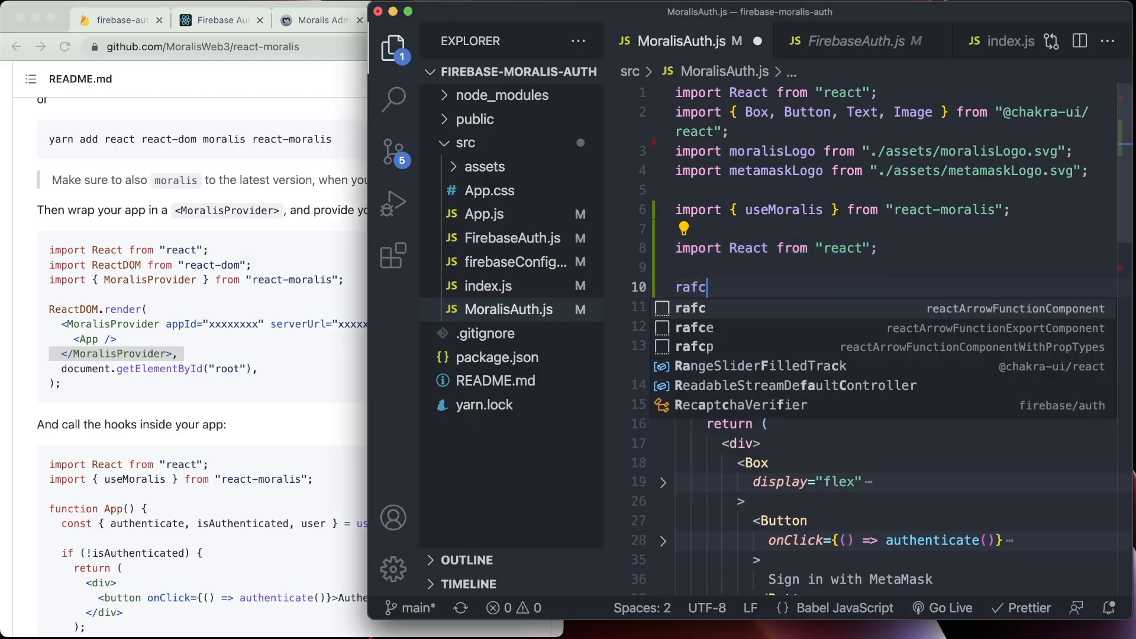
pyautogui.write('e')
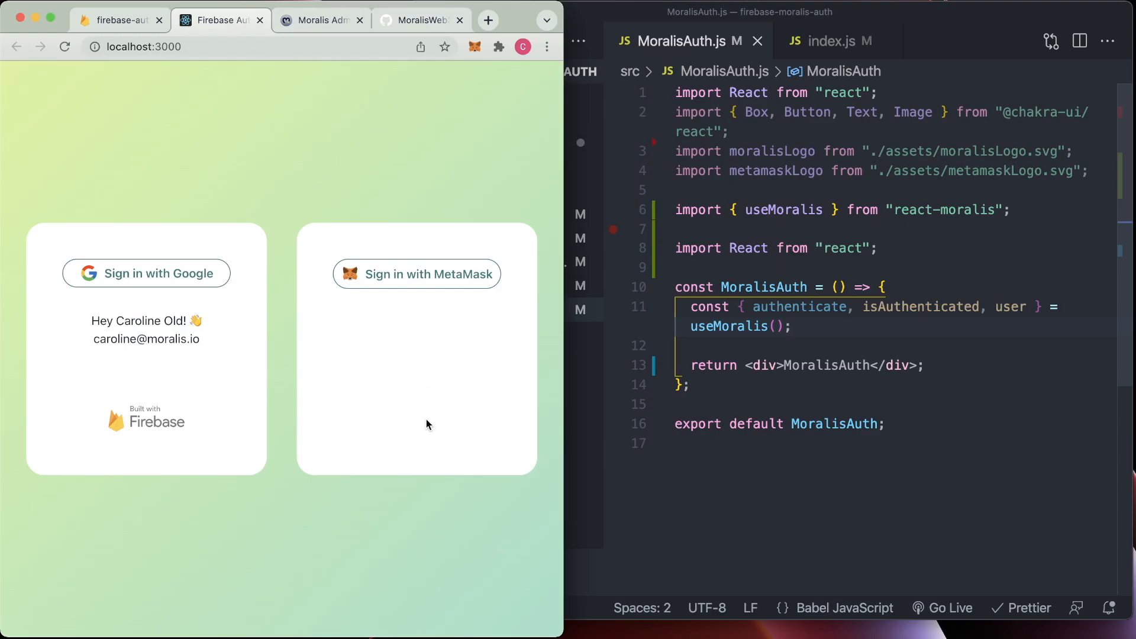
# Replace the placeholder return with a MetaMask button calling authenticate() and a welcome view showing user.get("ethAddress")
pyautogui.click(390, 49)
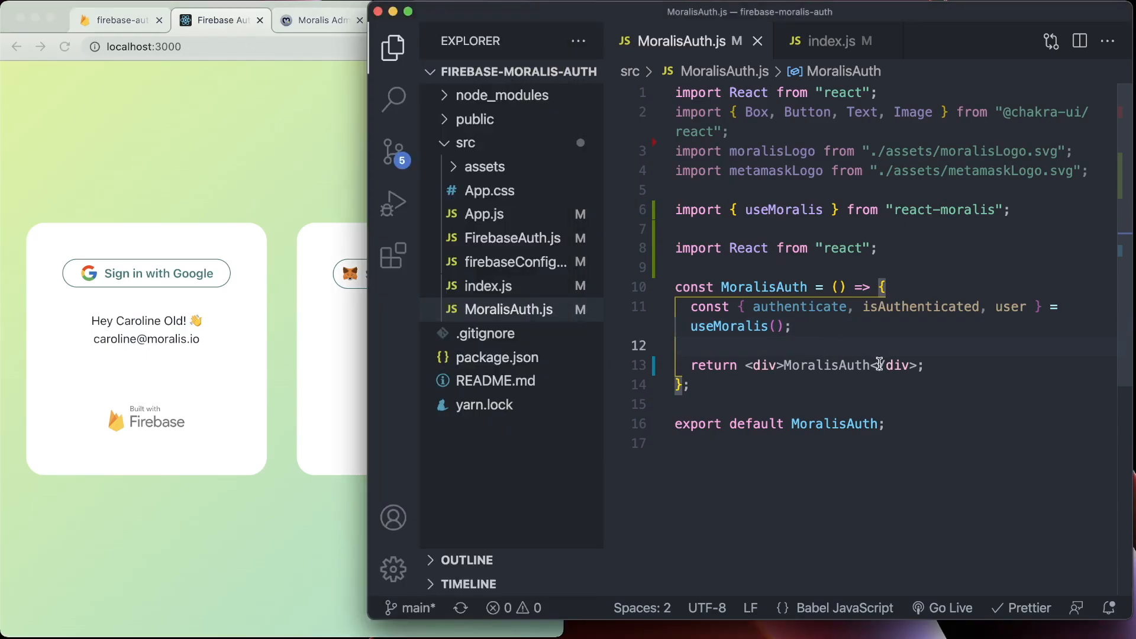
pyautogui.doubleClick(826, 365)
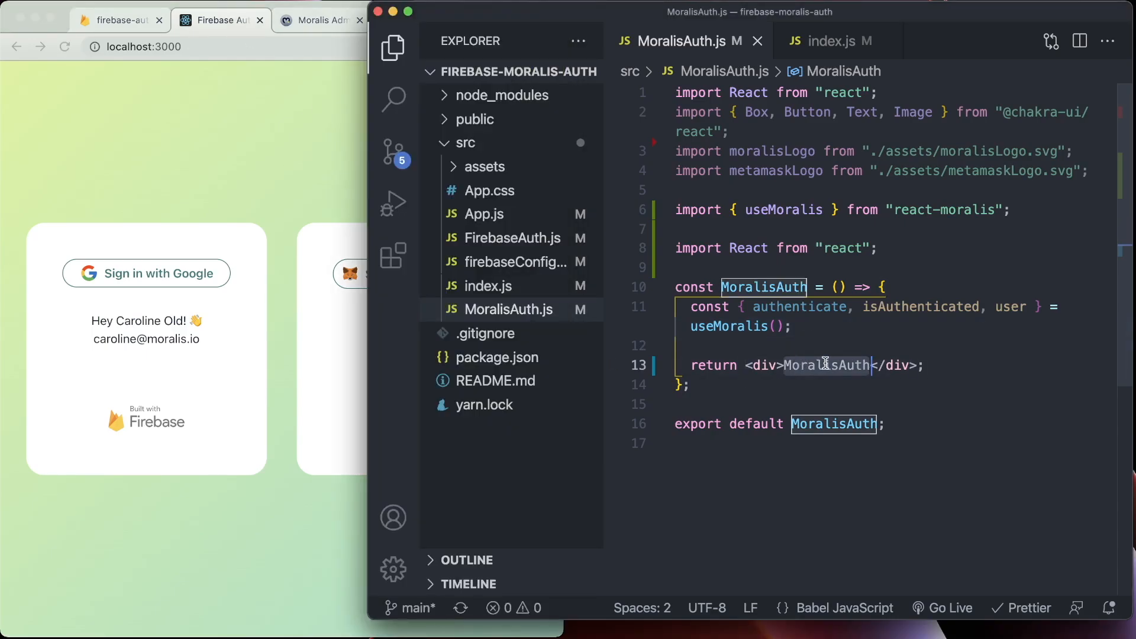
pyautogui.click(925, 364)
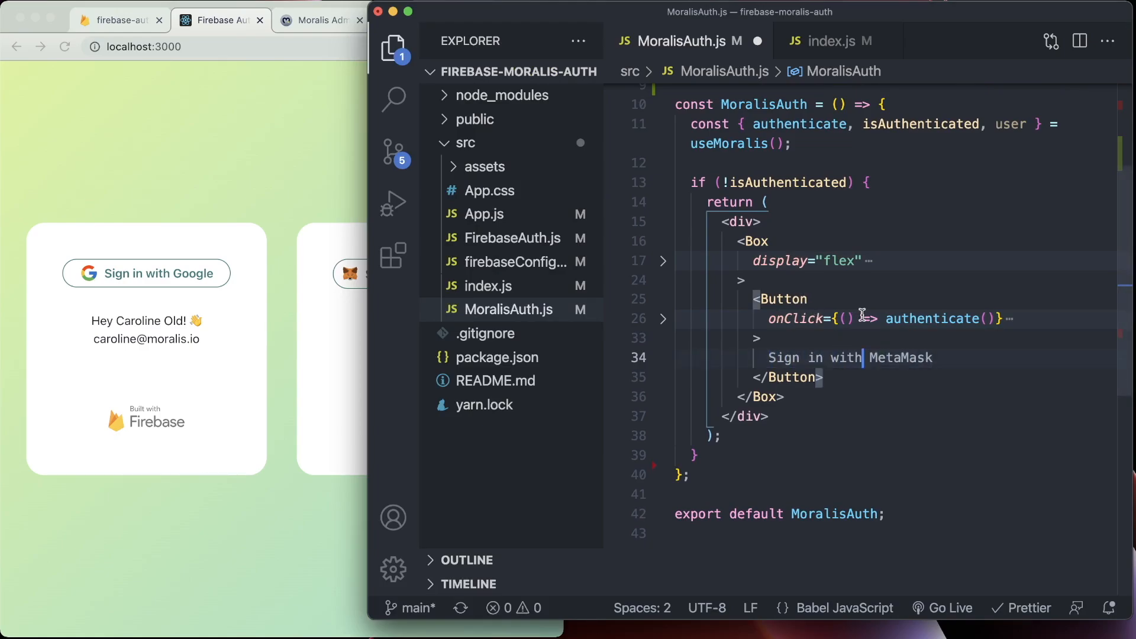
pyautogui.doubleClick(795, 320)
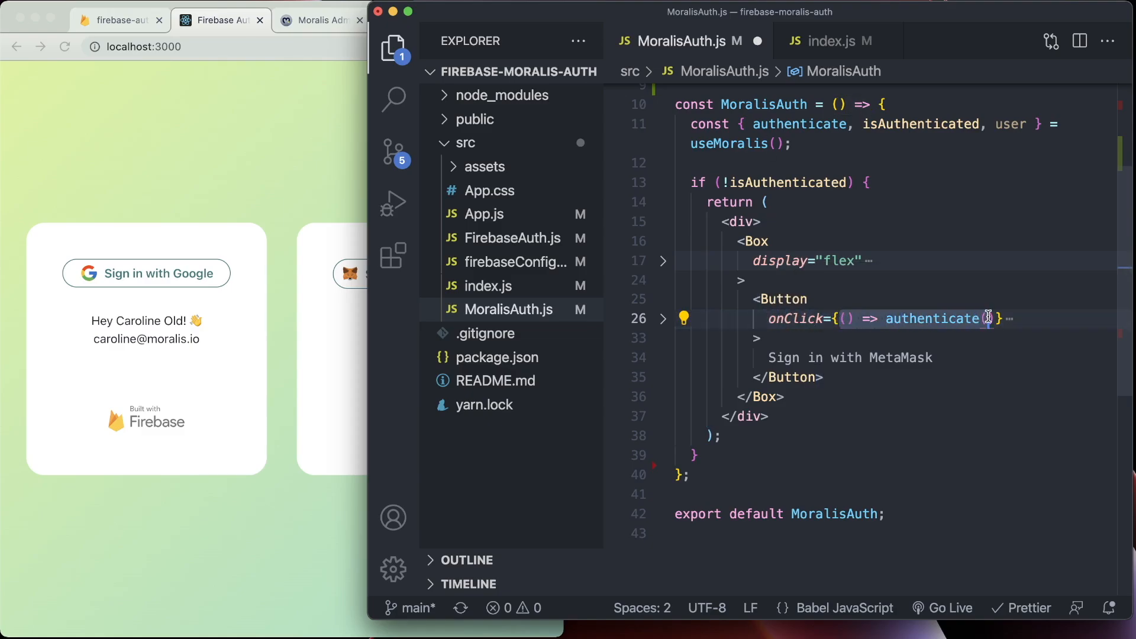
# Highlight the uses of authenticate to check where it is called and defined
pyautogui.doubleClick(933, 320)
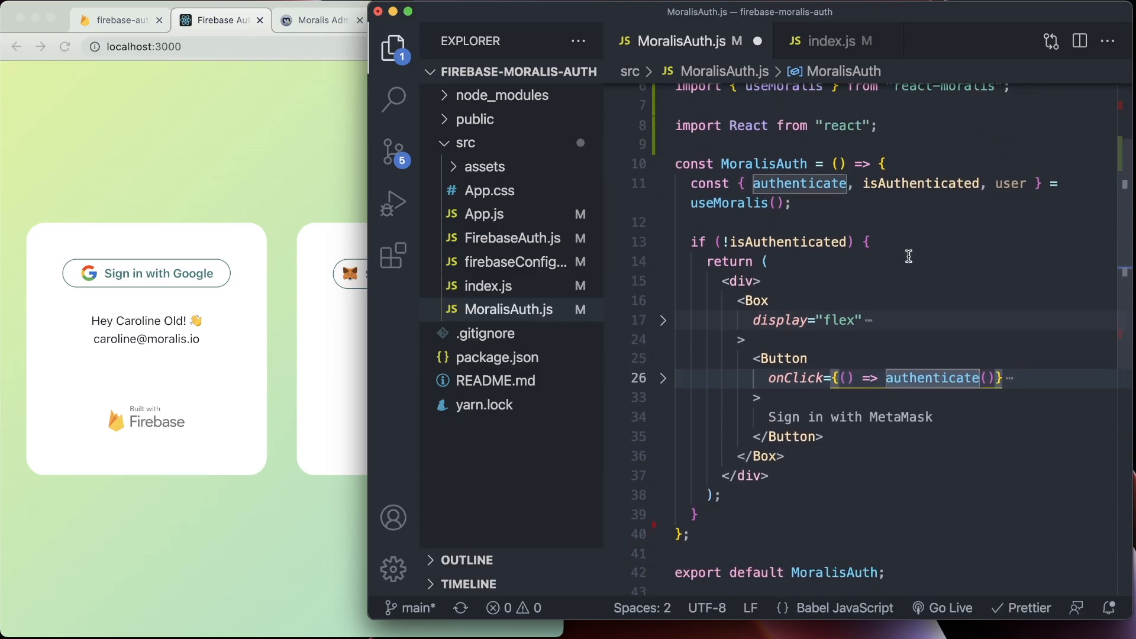
pyautogui.scroll(-3)
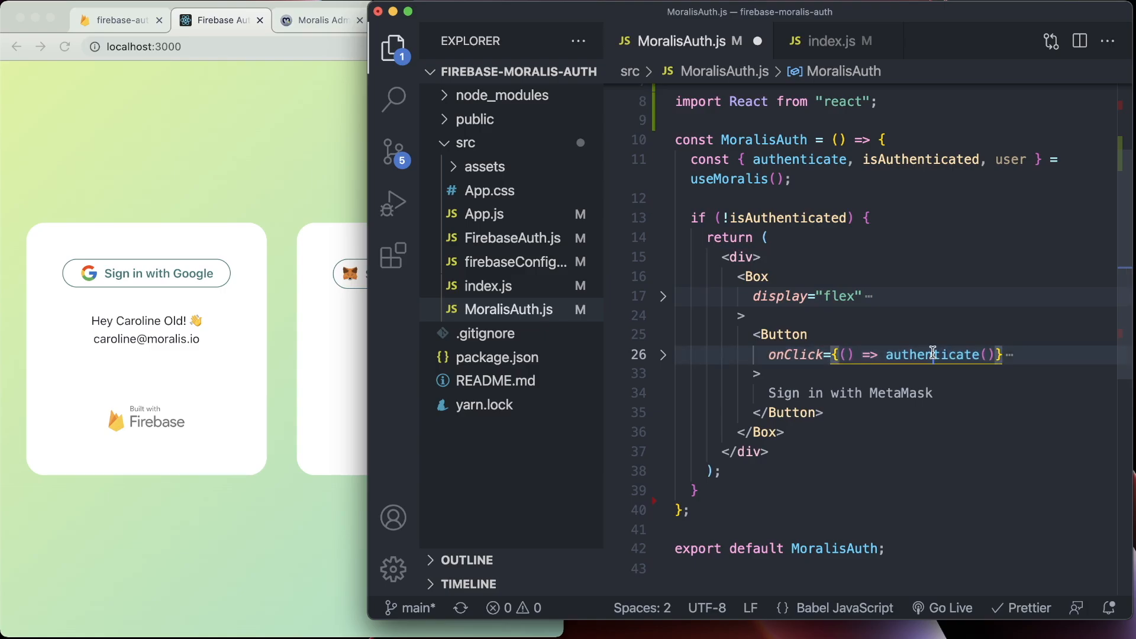
pyautogui.doubleClick(932, 355)
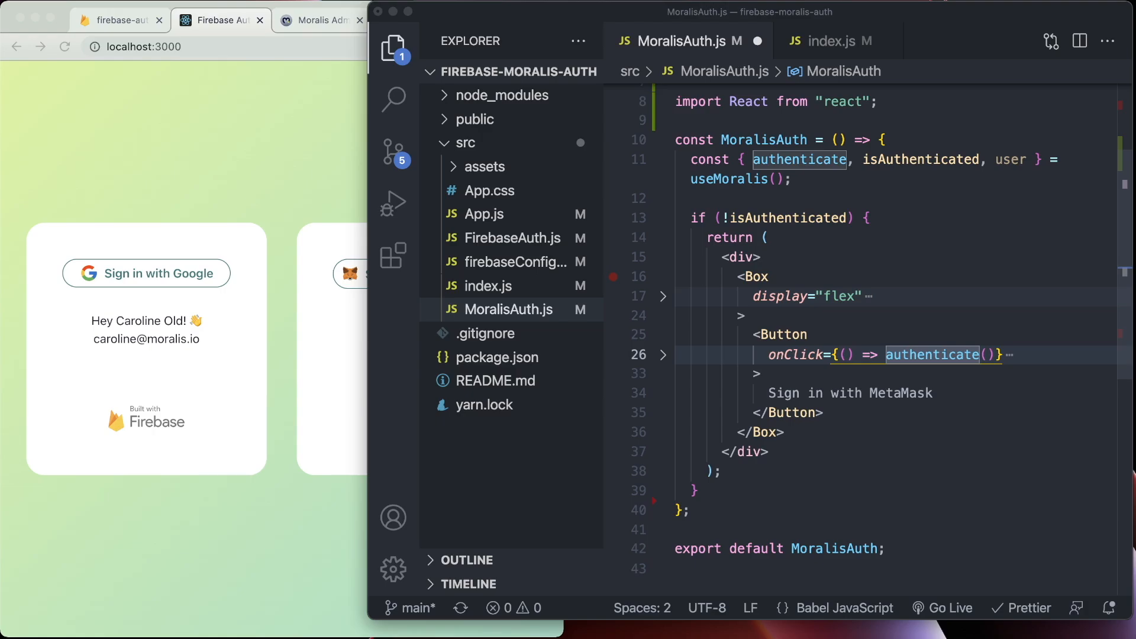
pyautogui.scroll(-3)
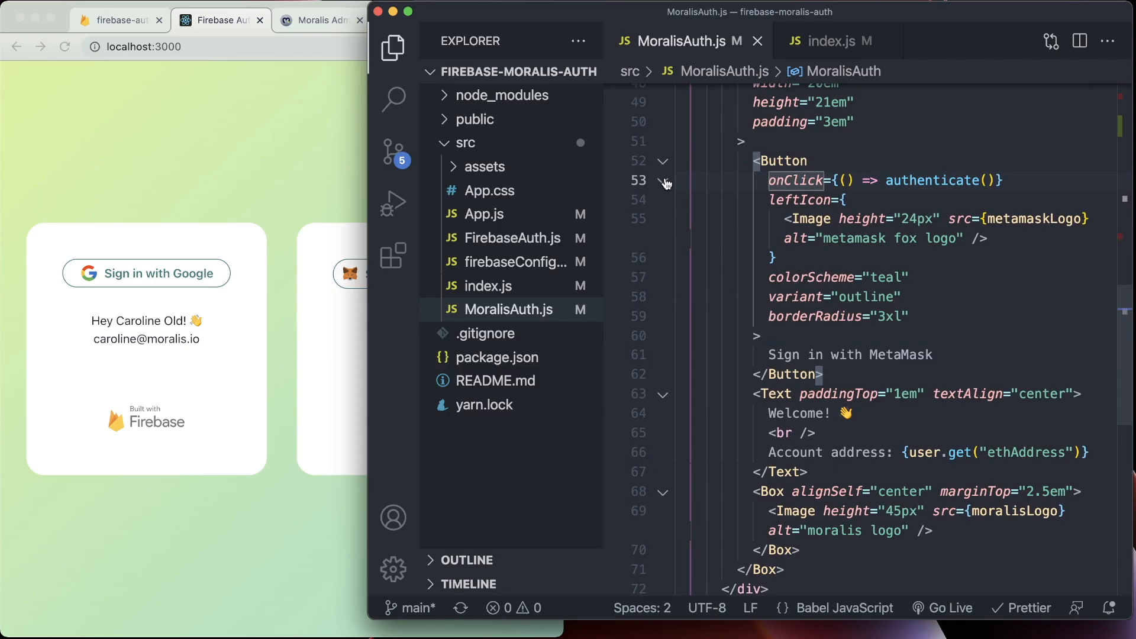
# Collapse the sign-in handler and highlight the user object that supplies the account address
pyautogui.click(663, 179)
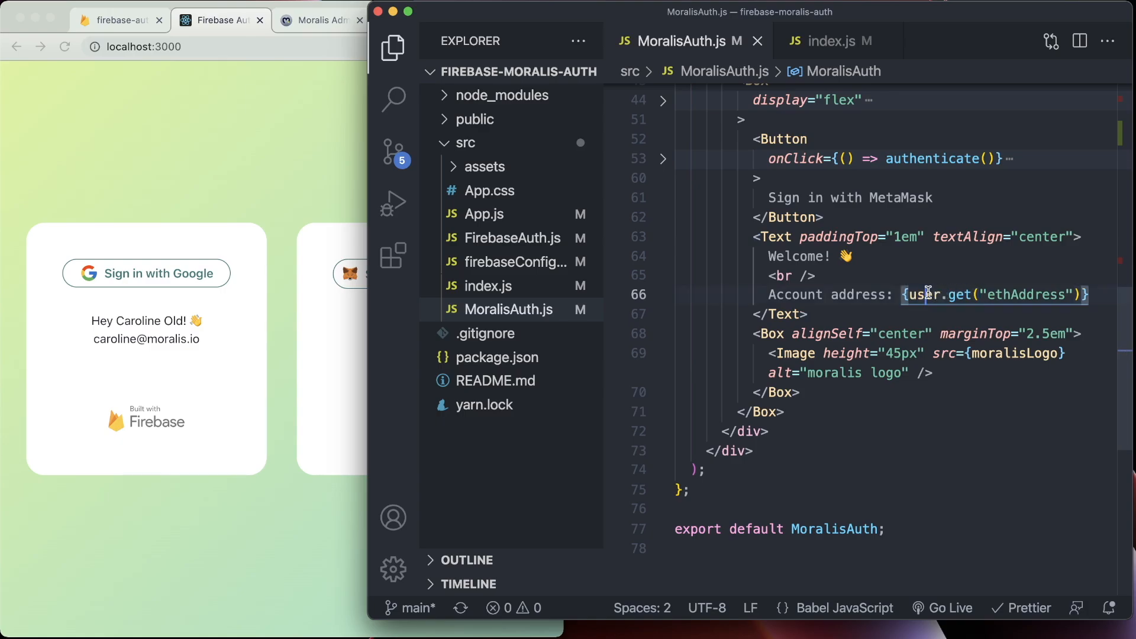
pyautogui.doubleClick(923, 295)
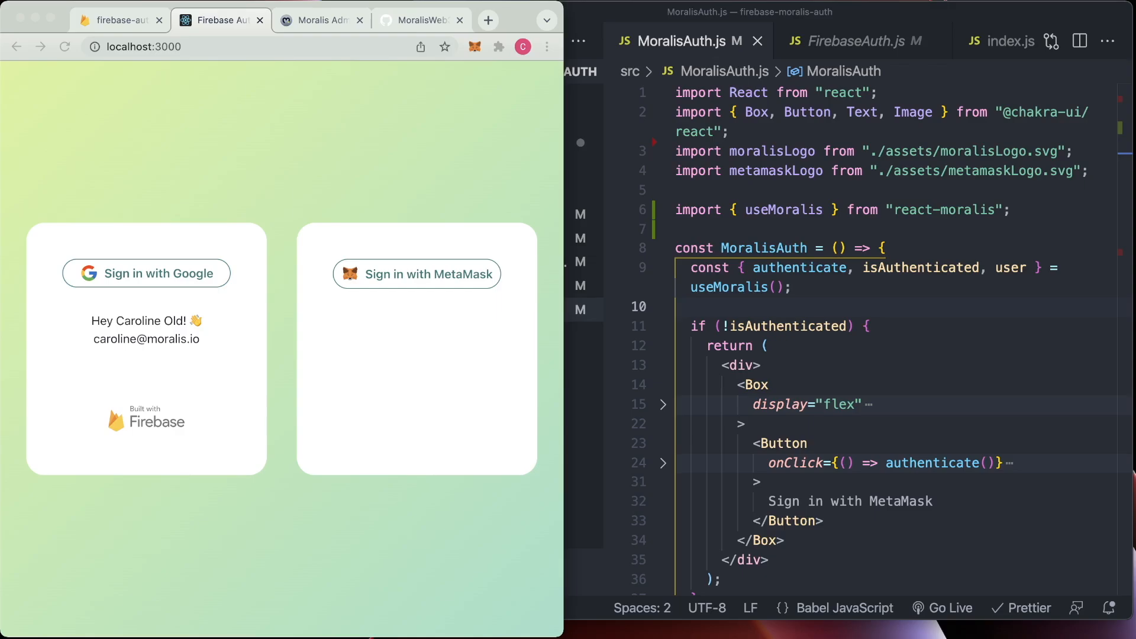
pyautogui.moveTo(841, 275)
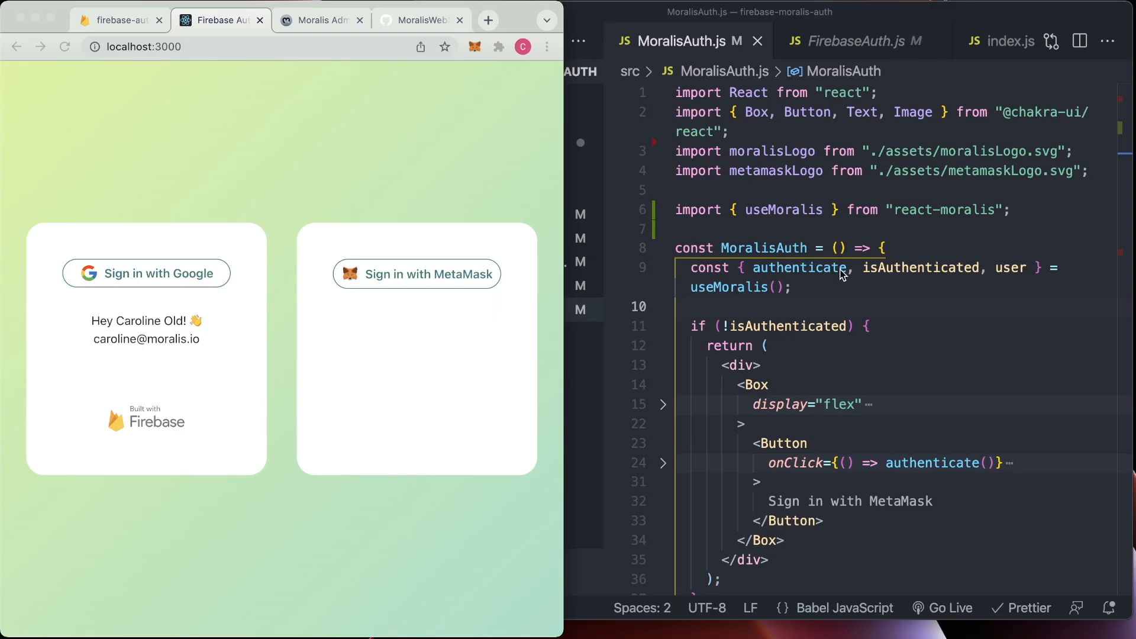
# Start MetaMask sign-in from the app and approve the Moralis Authentication signature request
pyautogui.scroll(-3)
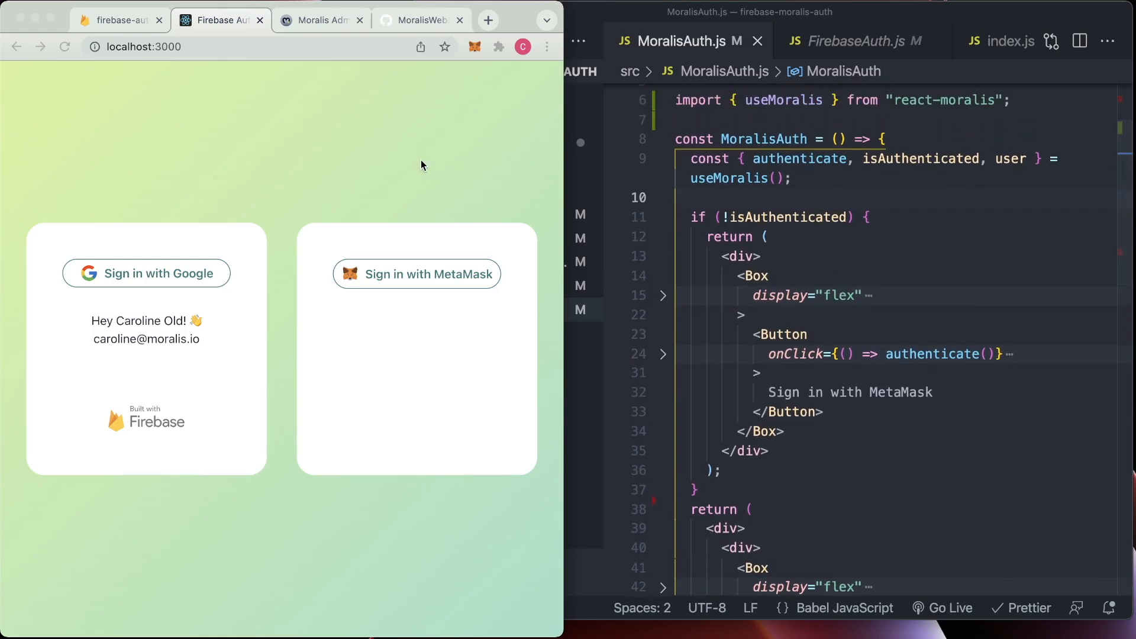
pyautogui.click(416, 274)
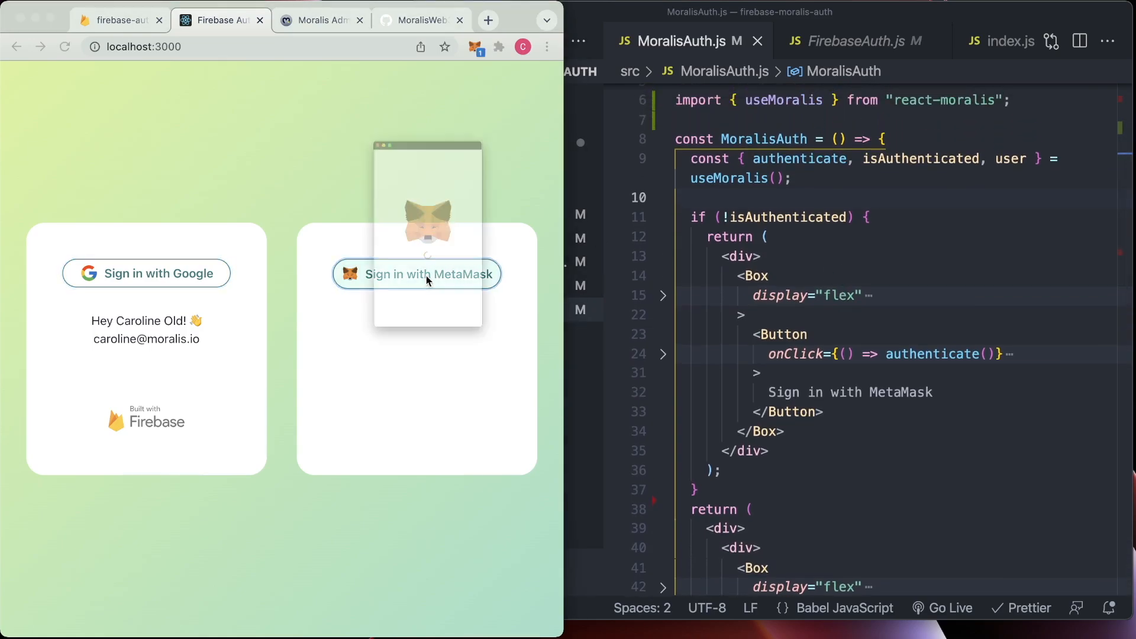
pyautogui.click(417, 275)
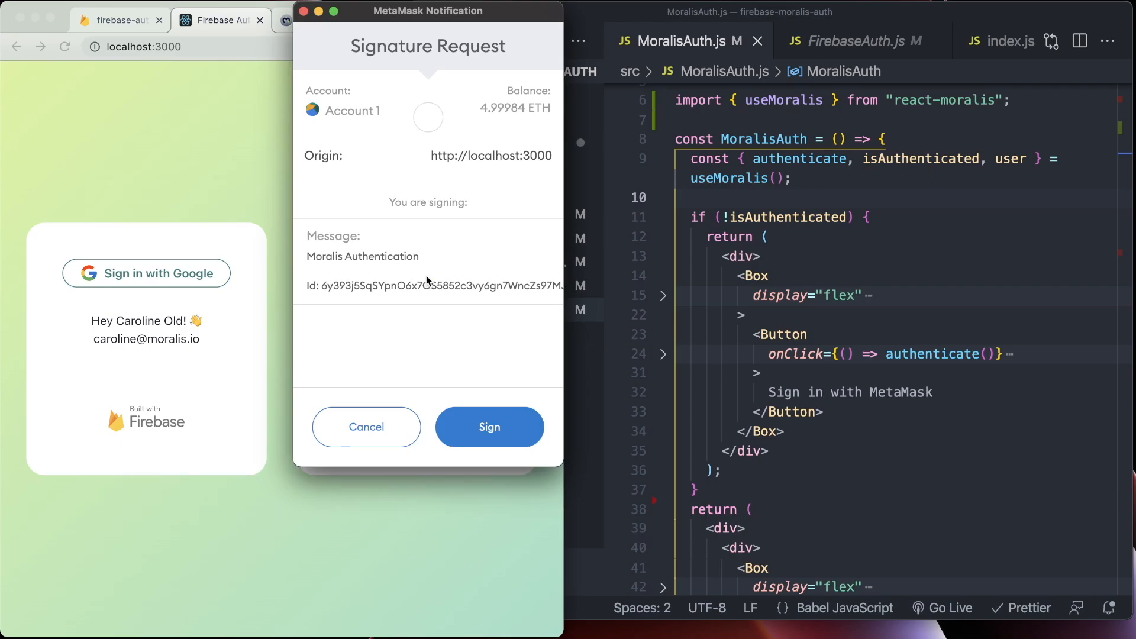
pyautogui.moveTo(497, 61)
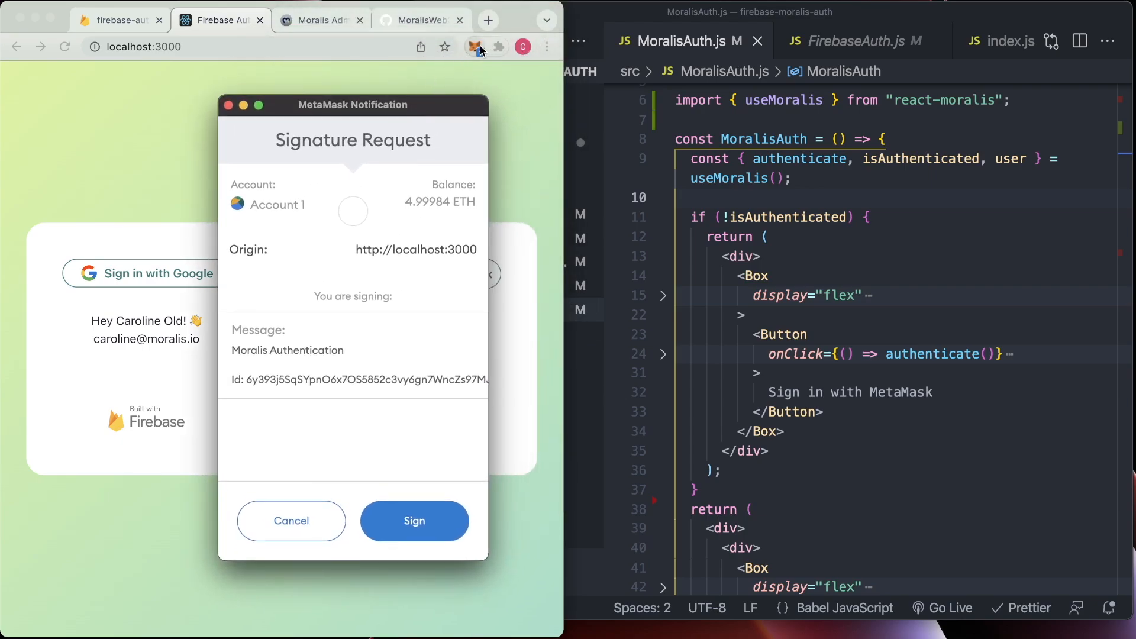
pyautogui.moveTo(353, 104); pyautogui.dragTo(450, 12)
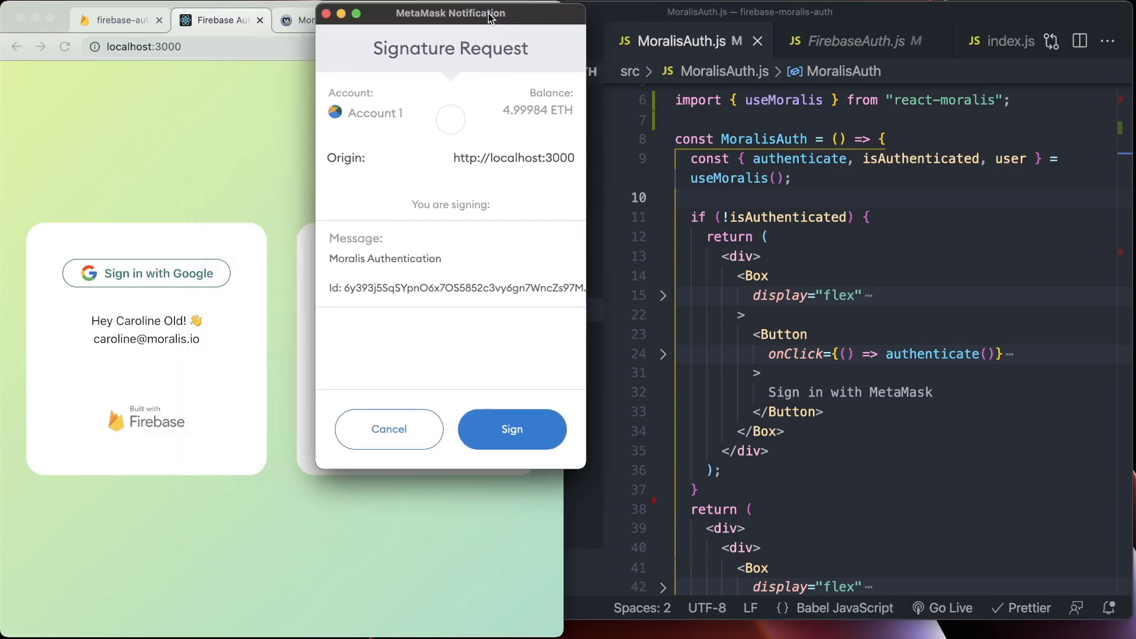
pyautogui.click(512, 430)
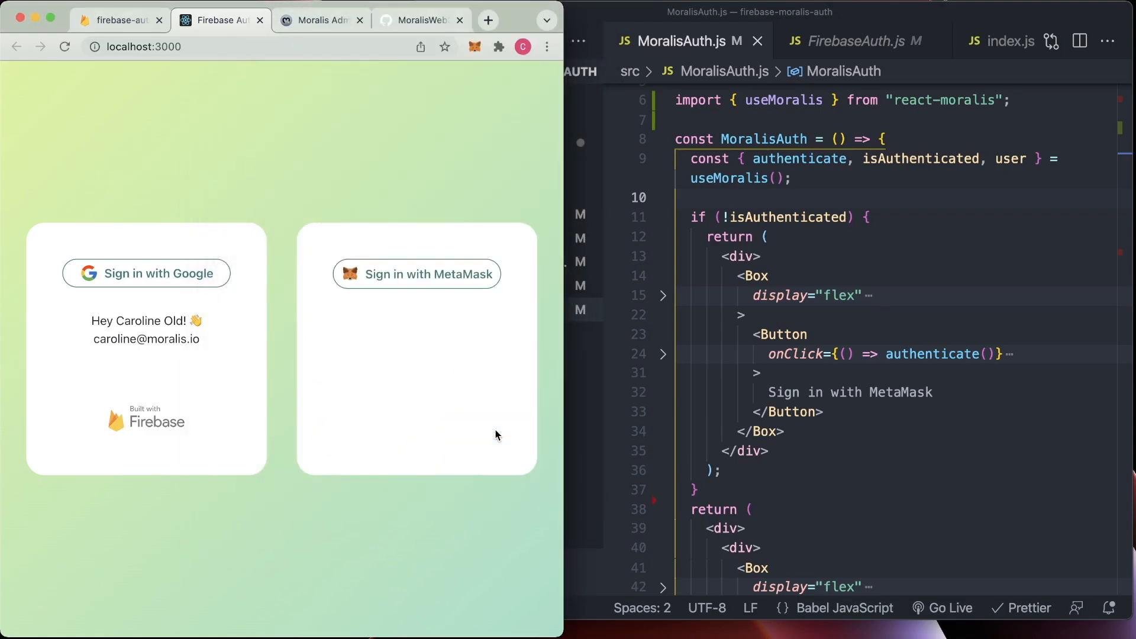
# View the MetaMask card showing Welcome!, the account address and Powered by Moralis.io
pyautogui.click(417, 275)
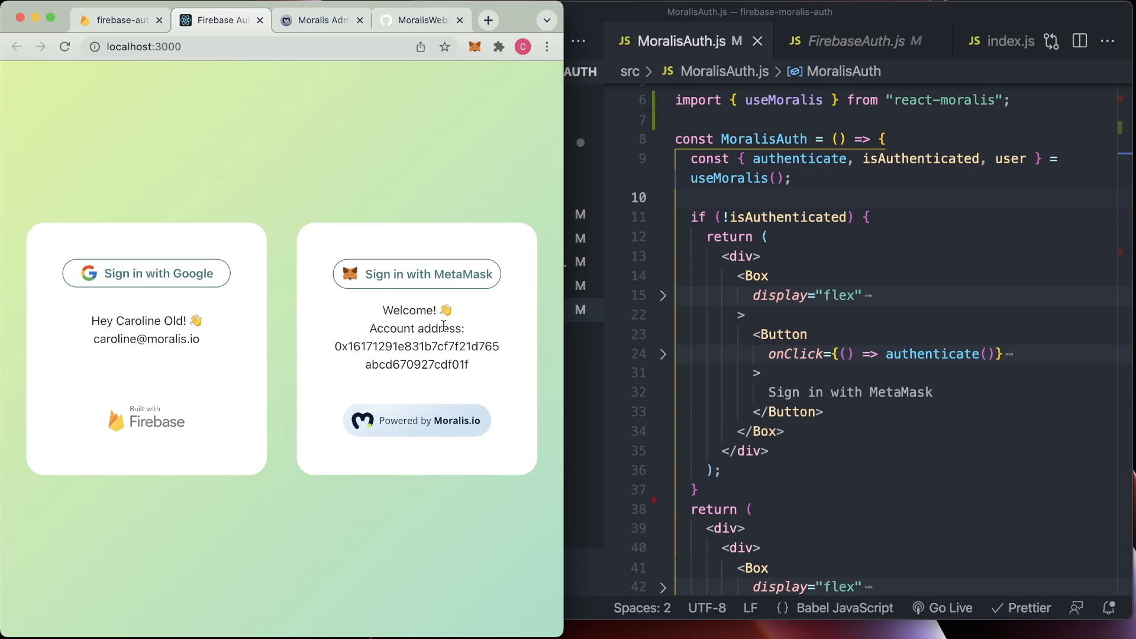
pyautogui.moveTo(408, 365)
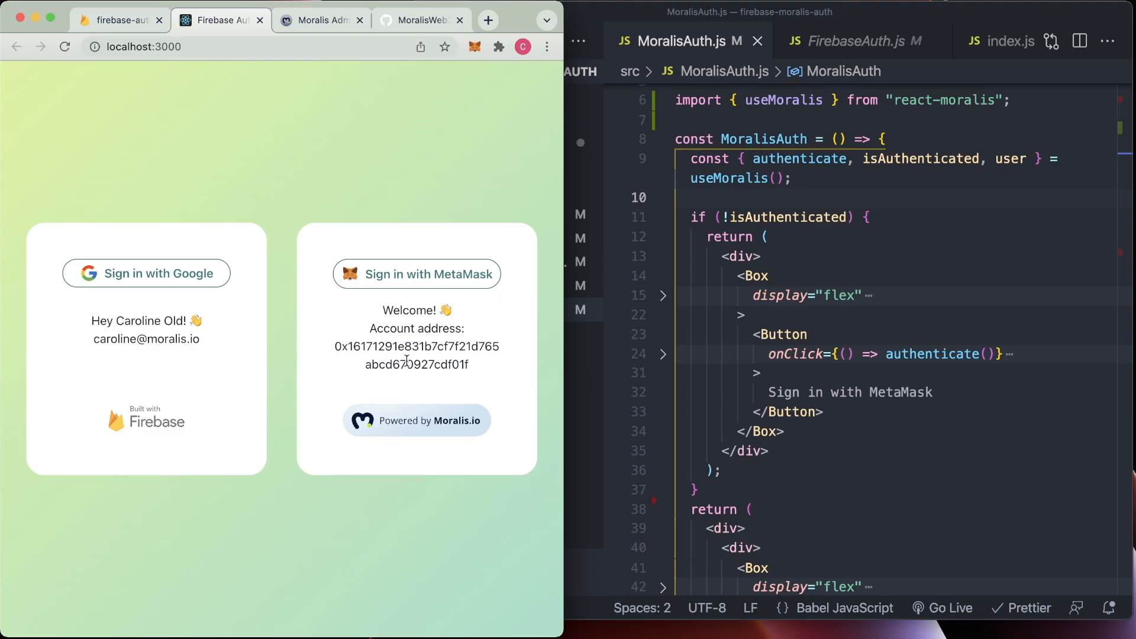